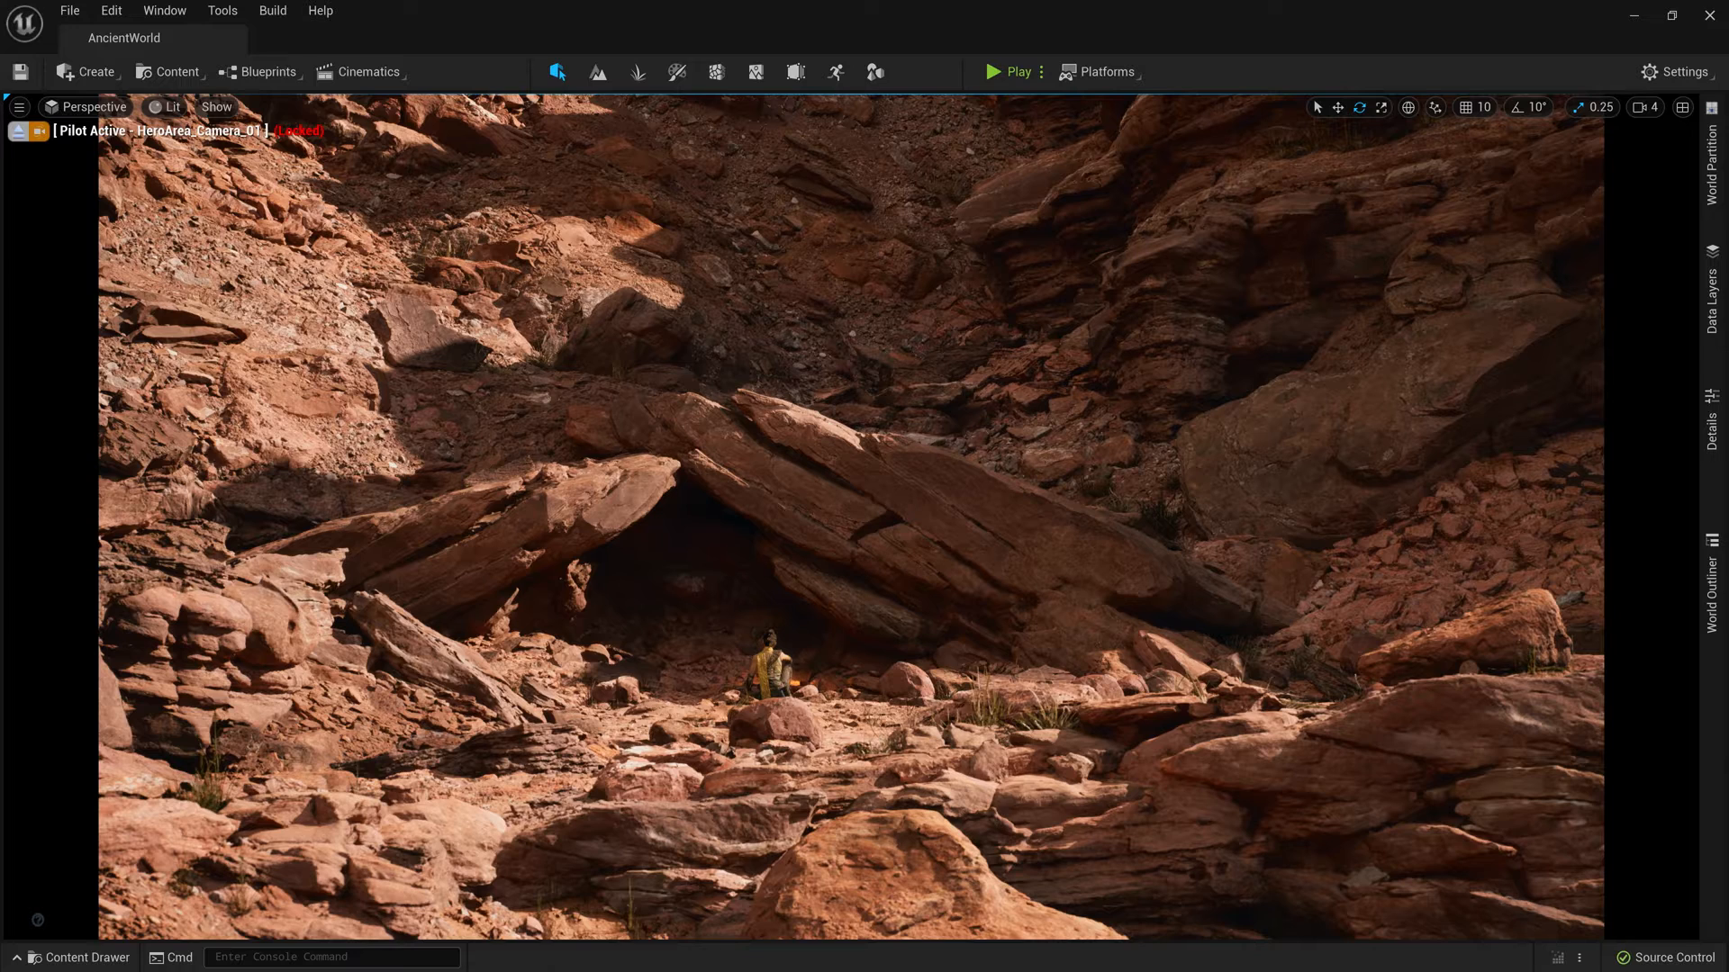
Drop the Presentation collection's monolith mesh in front of the rock cave, then restore the sidebar tab
{"action": "left_click", "coordinate": [77, 957]}
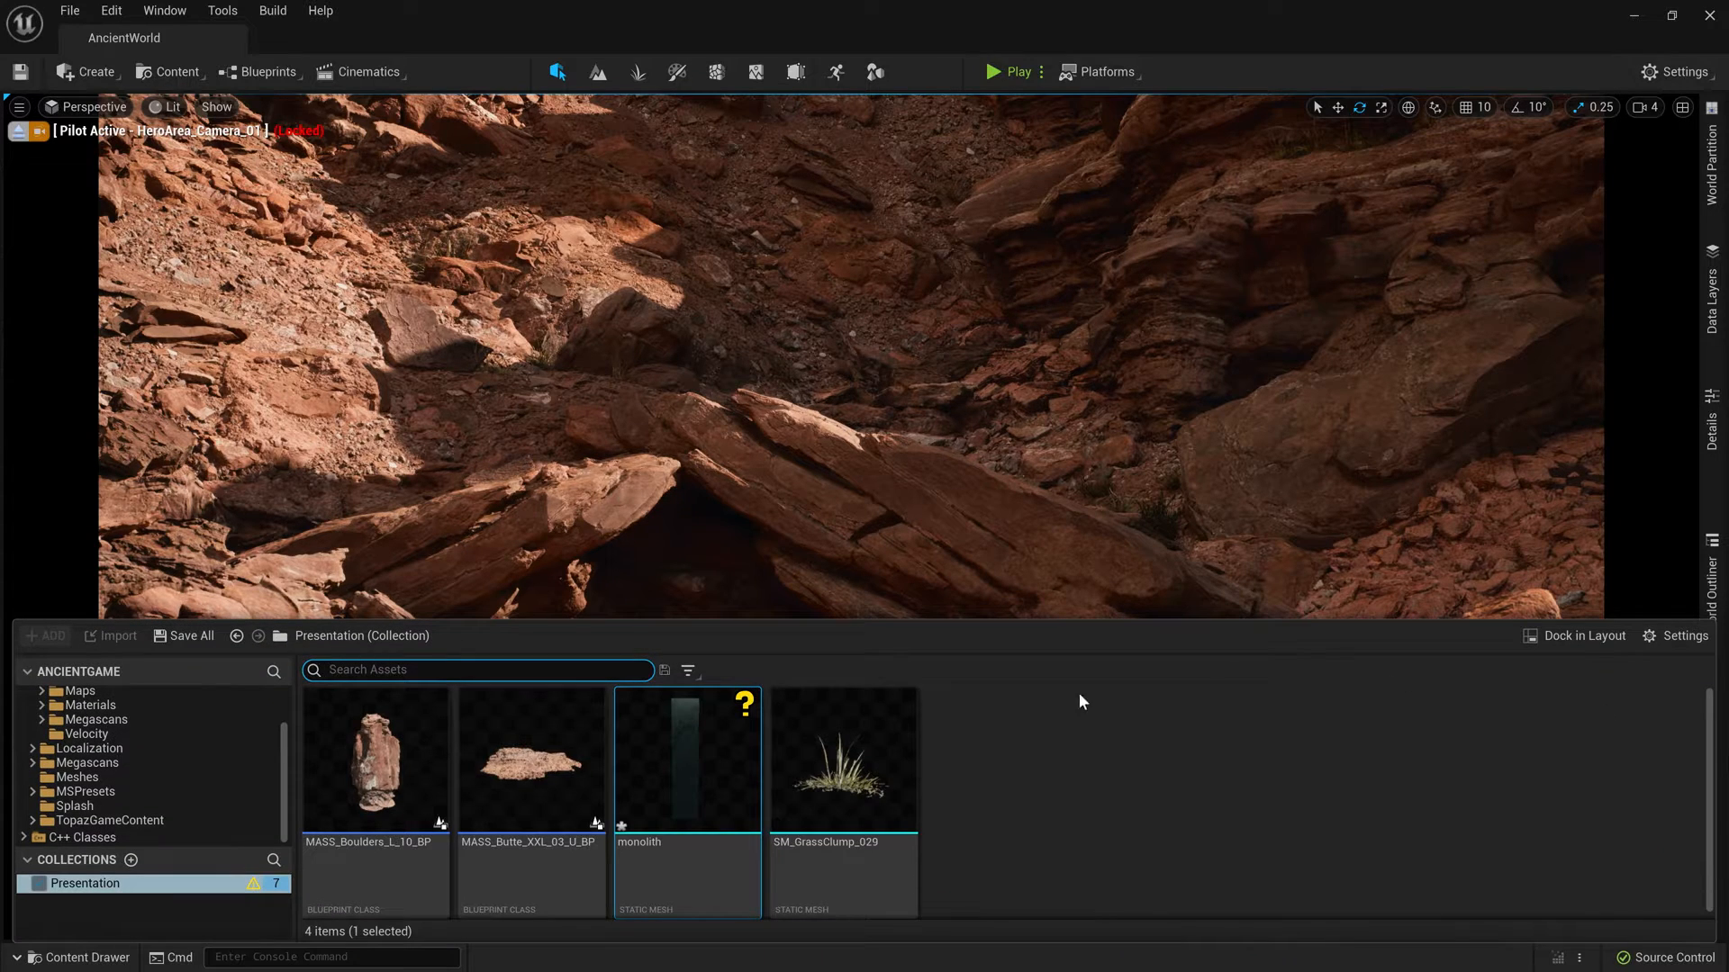
{"action": "left_click", "coordinate": [77, 957]}
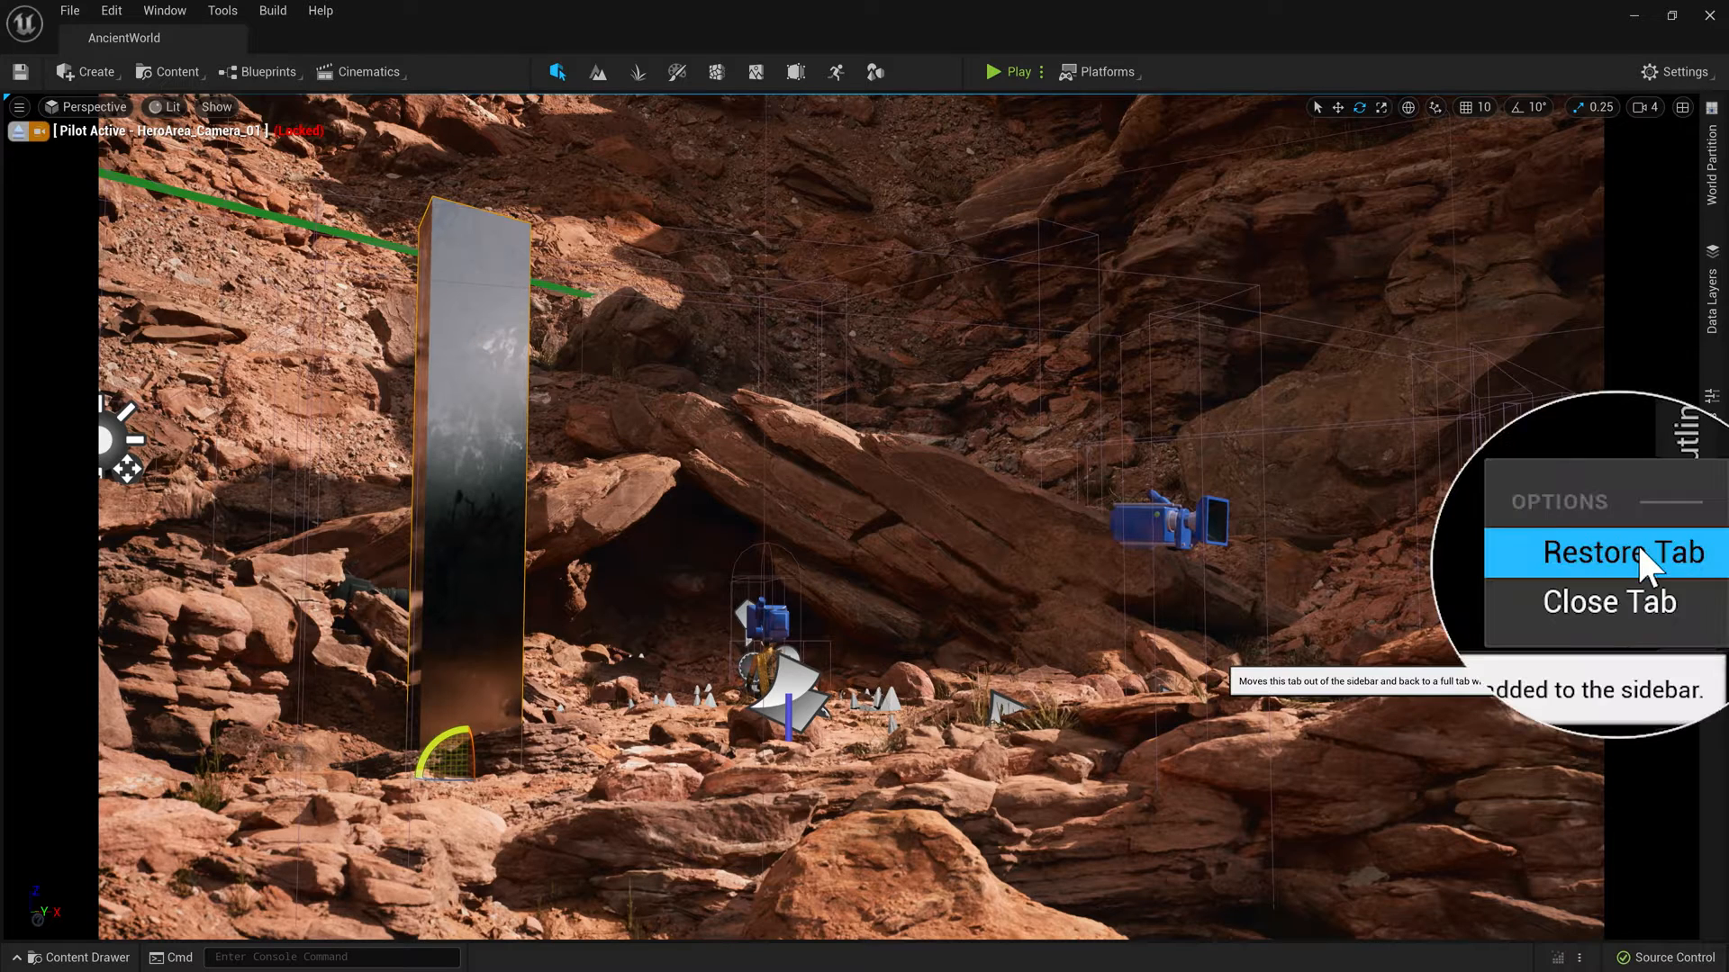
{"action": "left_click", "coordinate": [1617, 552]}
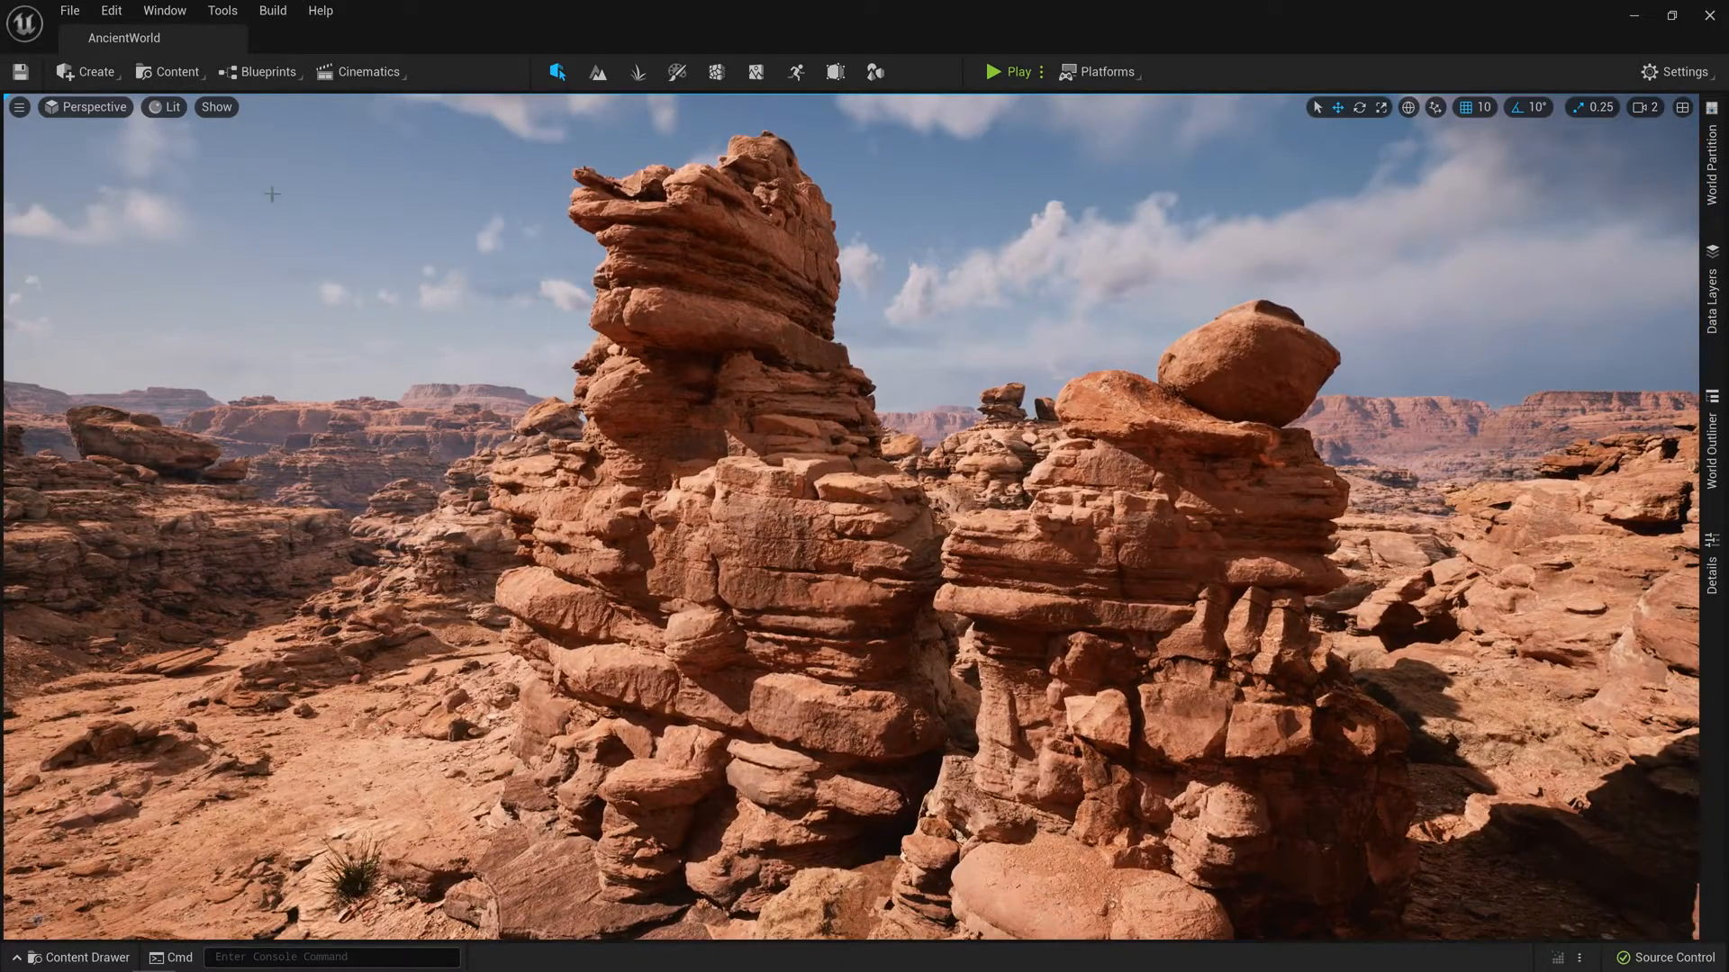
{"action": "left_click", "coordinate": [171, 107]}
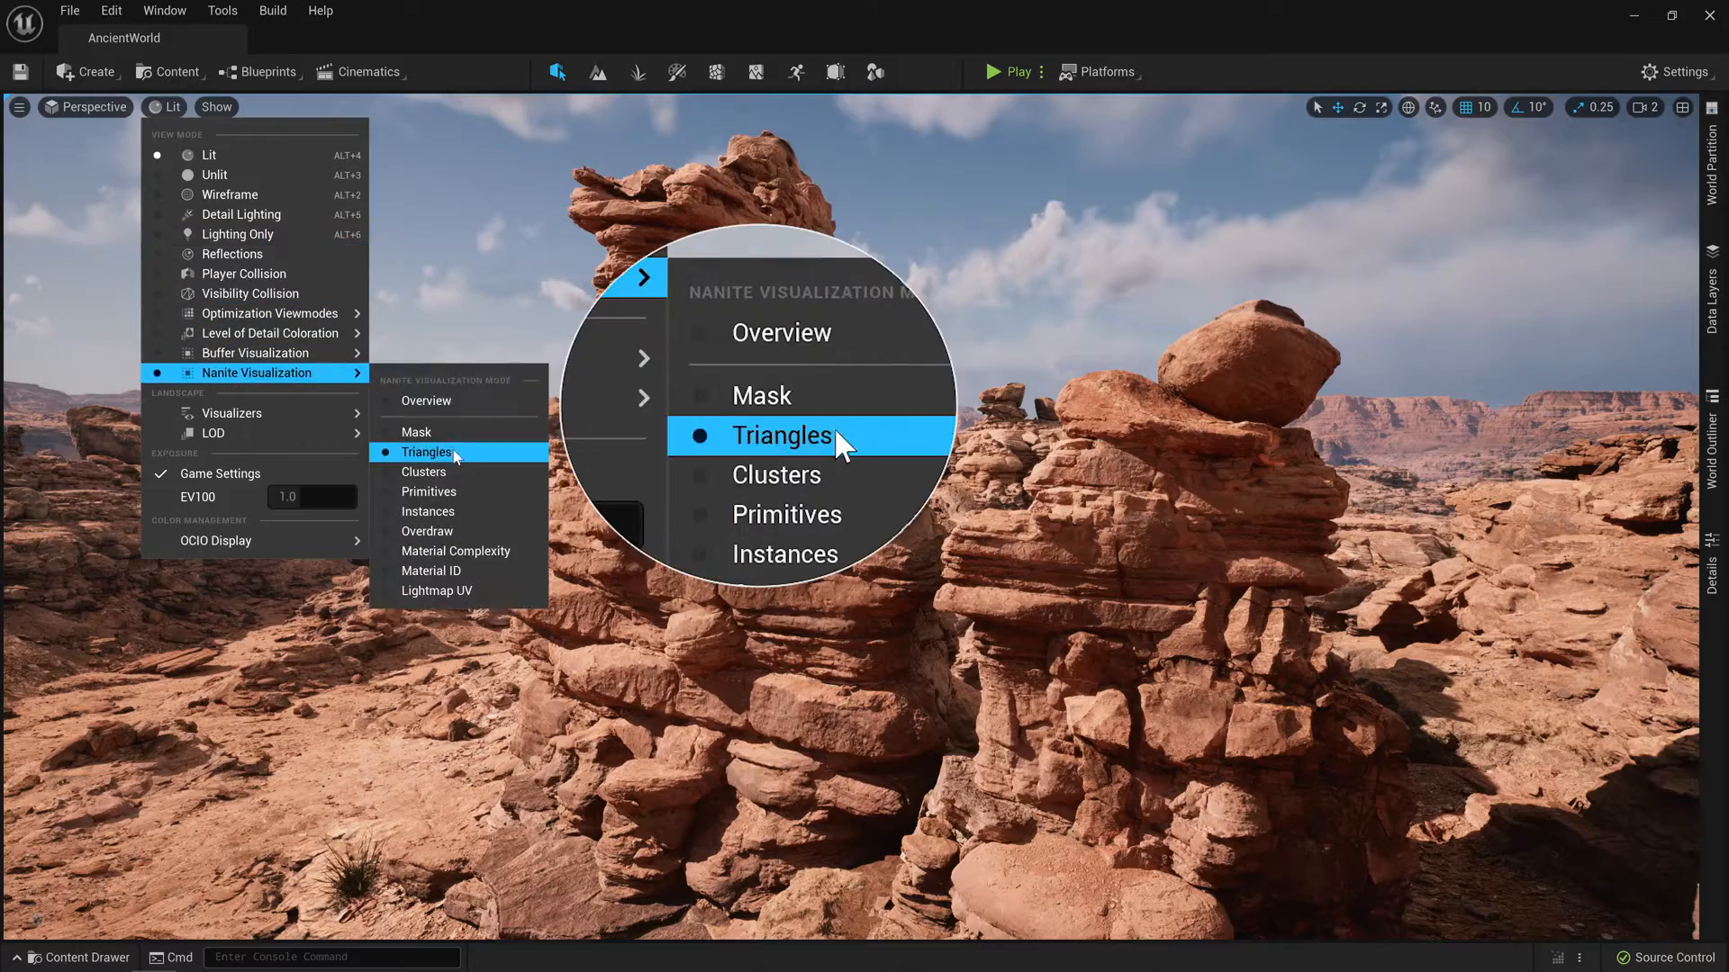
{"action": "left_click", "coordinate": [780, 434]}
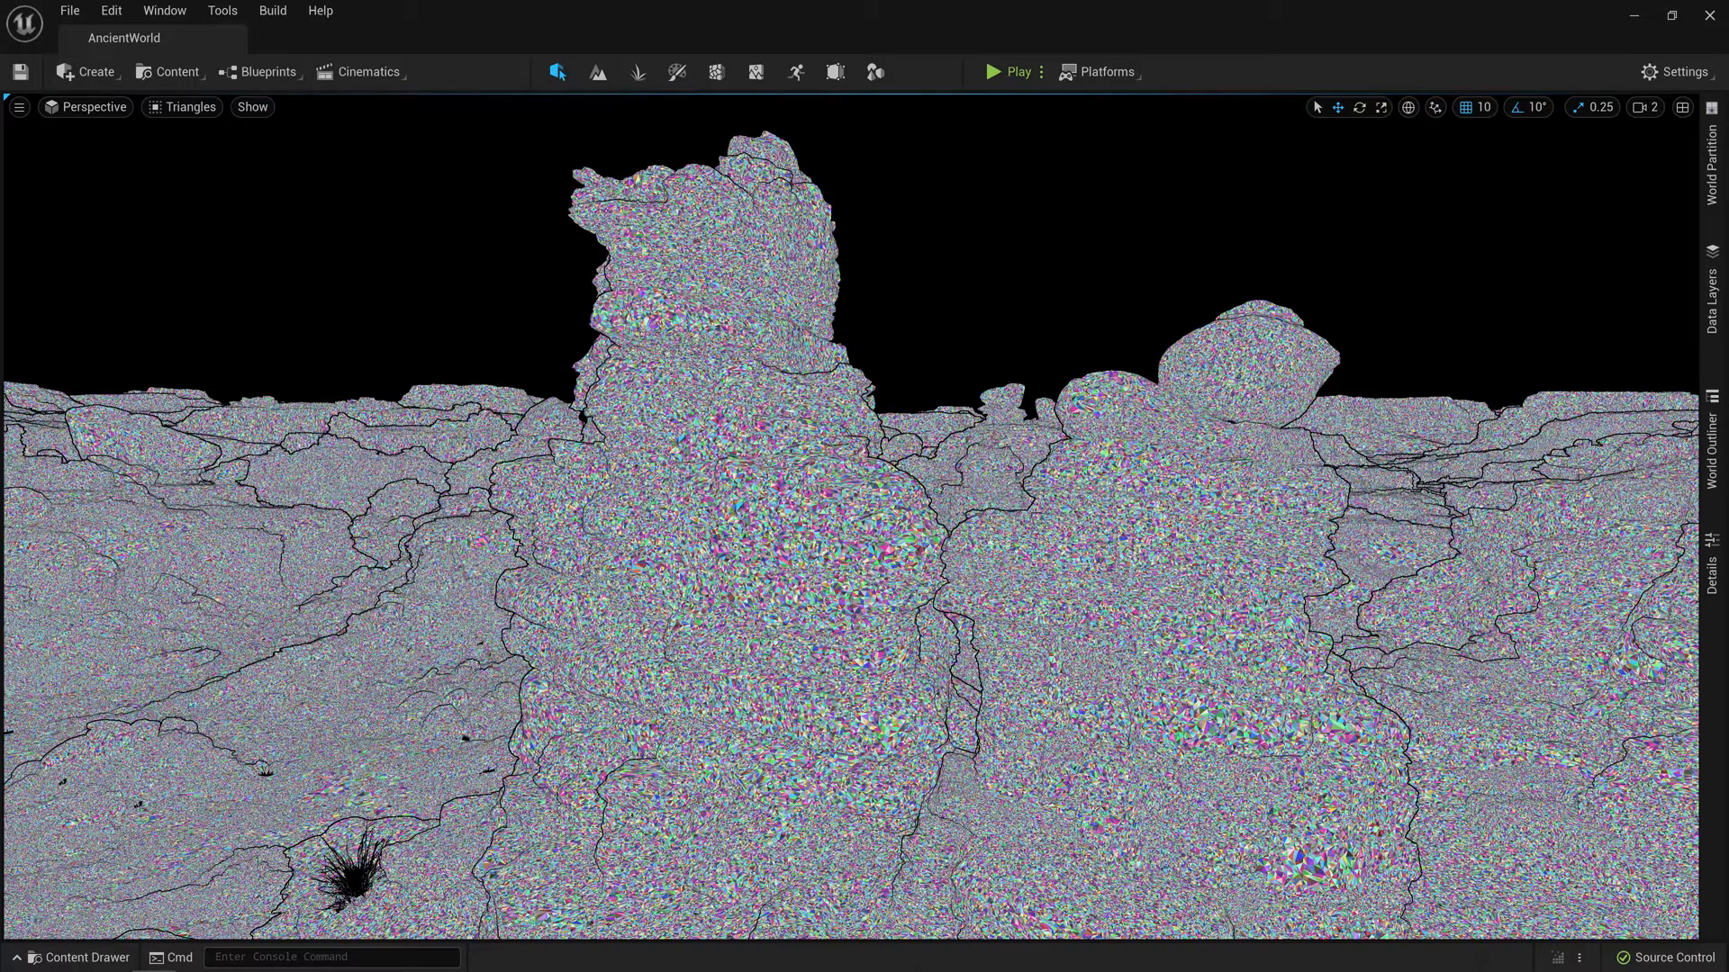
{"action": "left_click", "coordinate": [187, 107]}
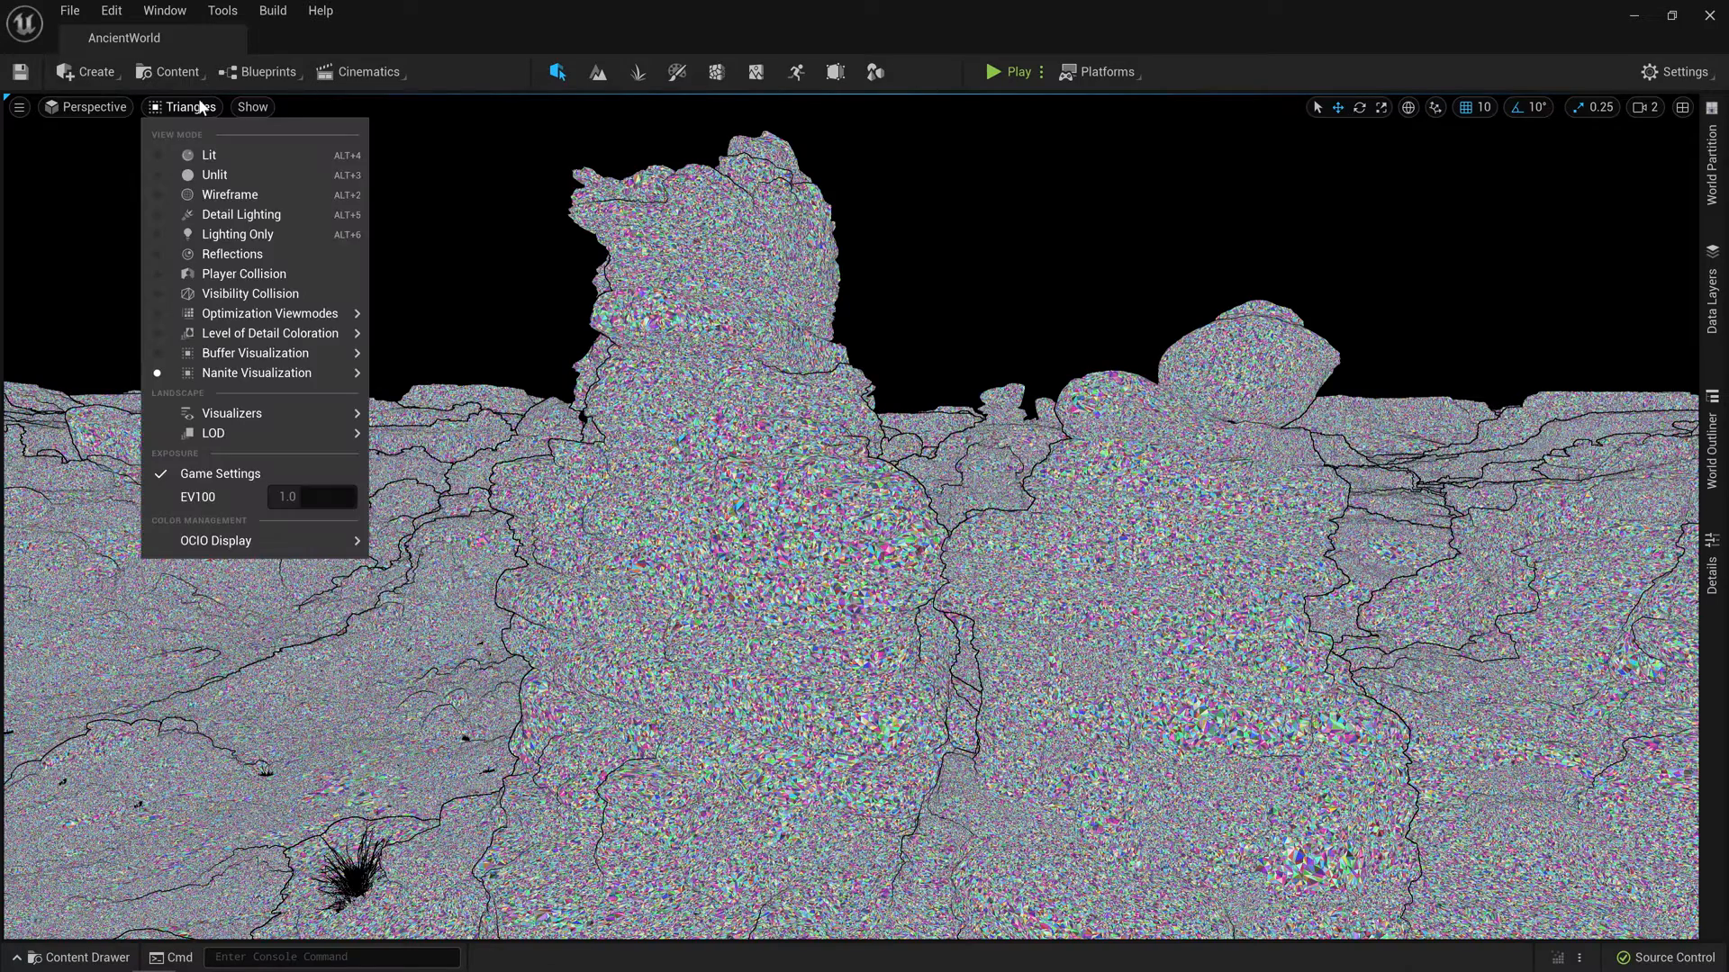
{"action": "left_click", "coordinate": [208, 156]}
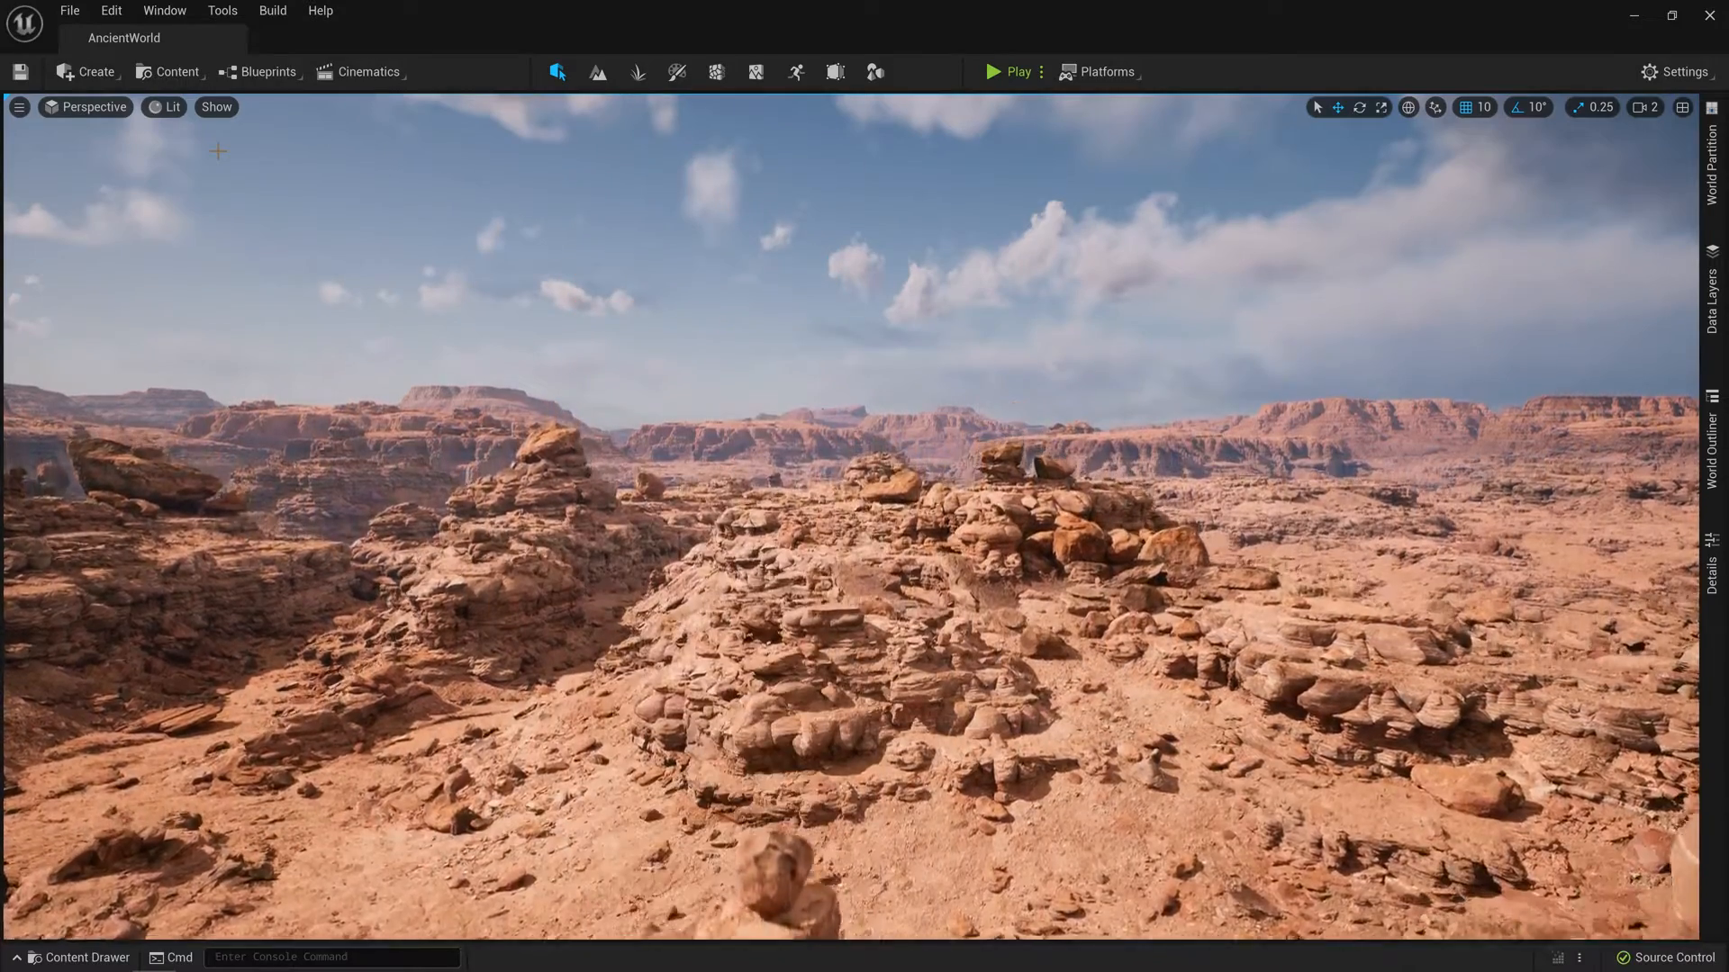
{"action": "left_click", "coordinate": [167, 107]}
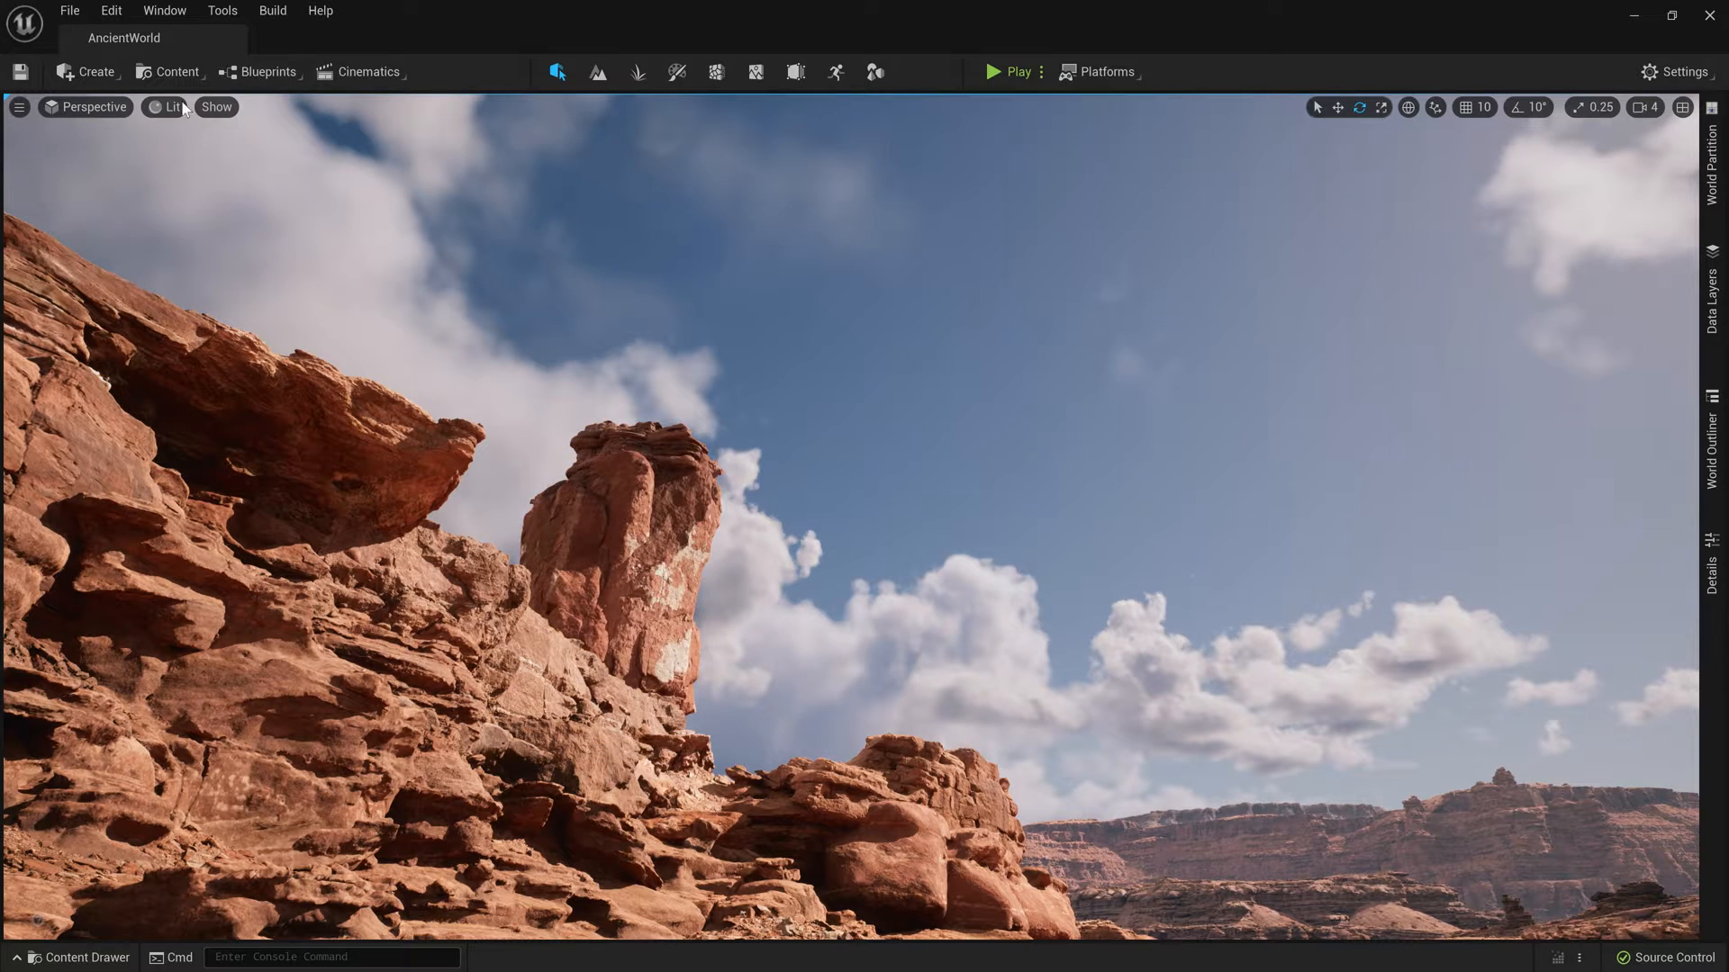
Launch Quixel Bridge, search Collections for 'utah' and open Canyons of Utah
{"action": "left_click", "coordinate": [173, 72]}
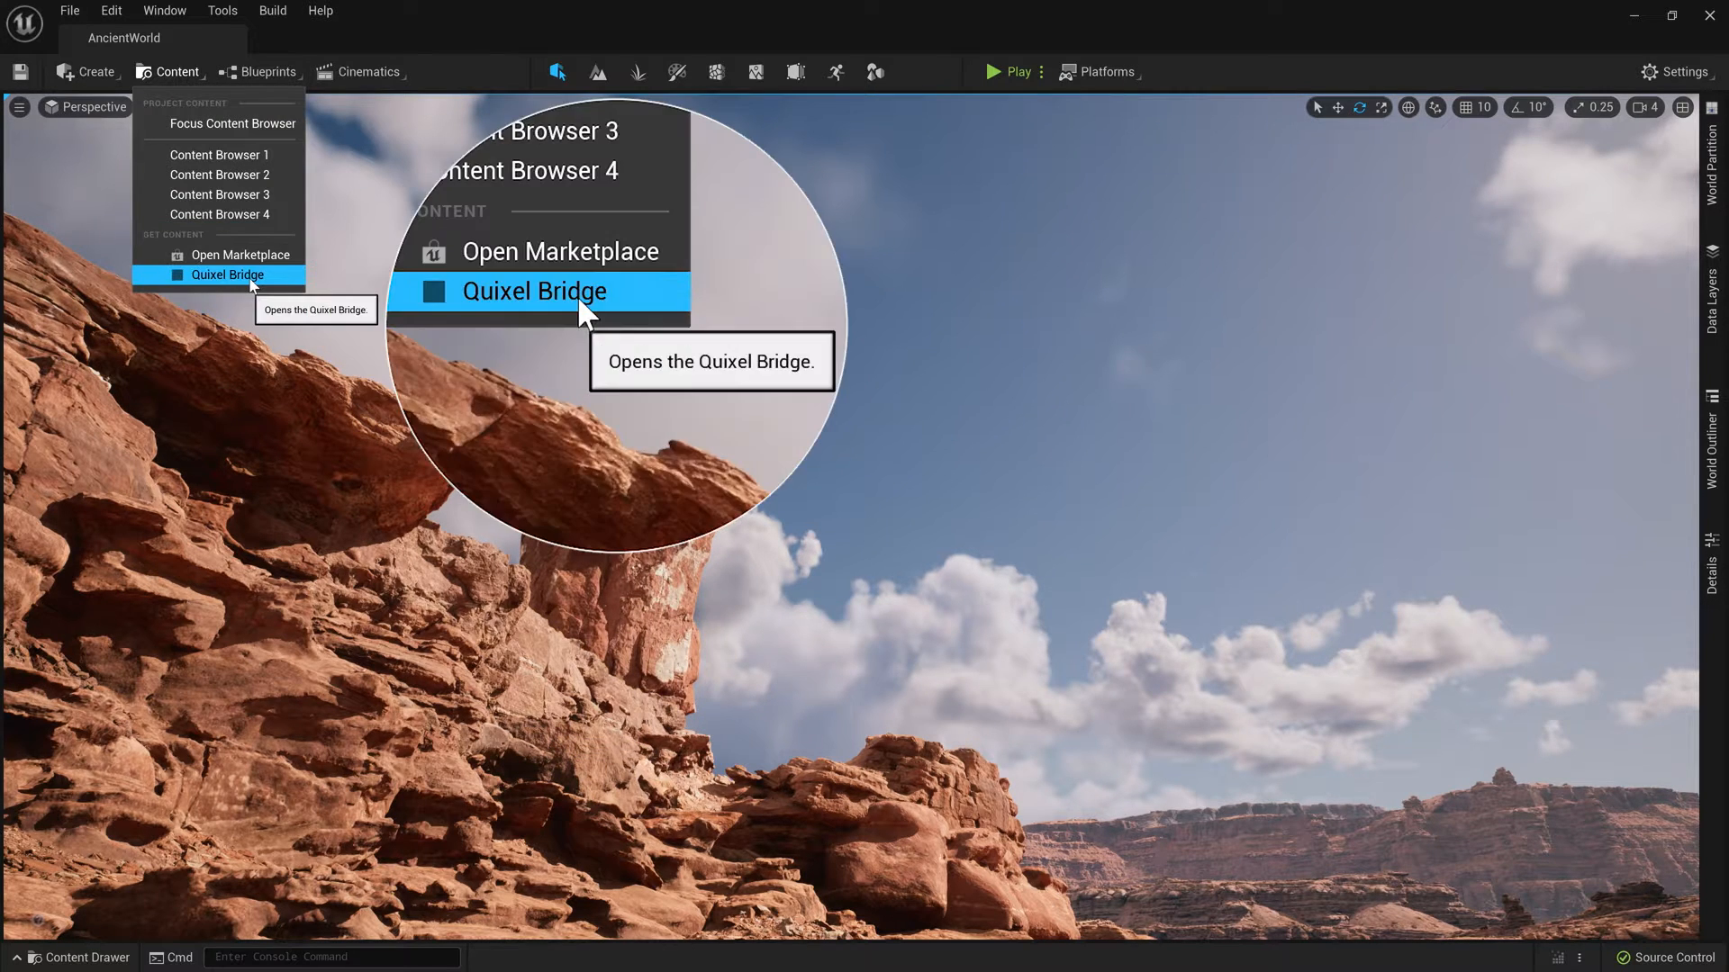
{"action": "left_click", "coordinate": [228, 274]}
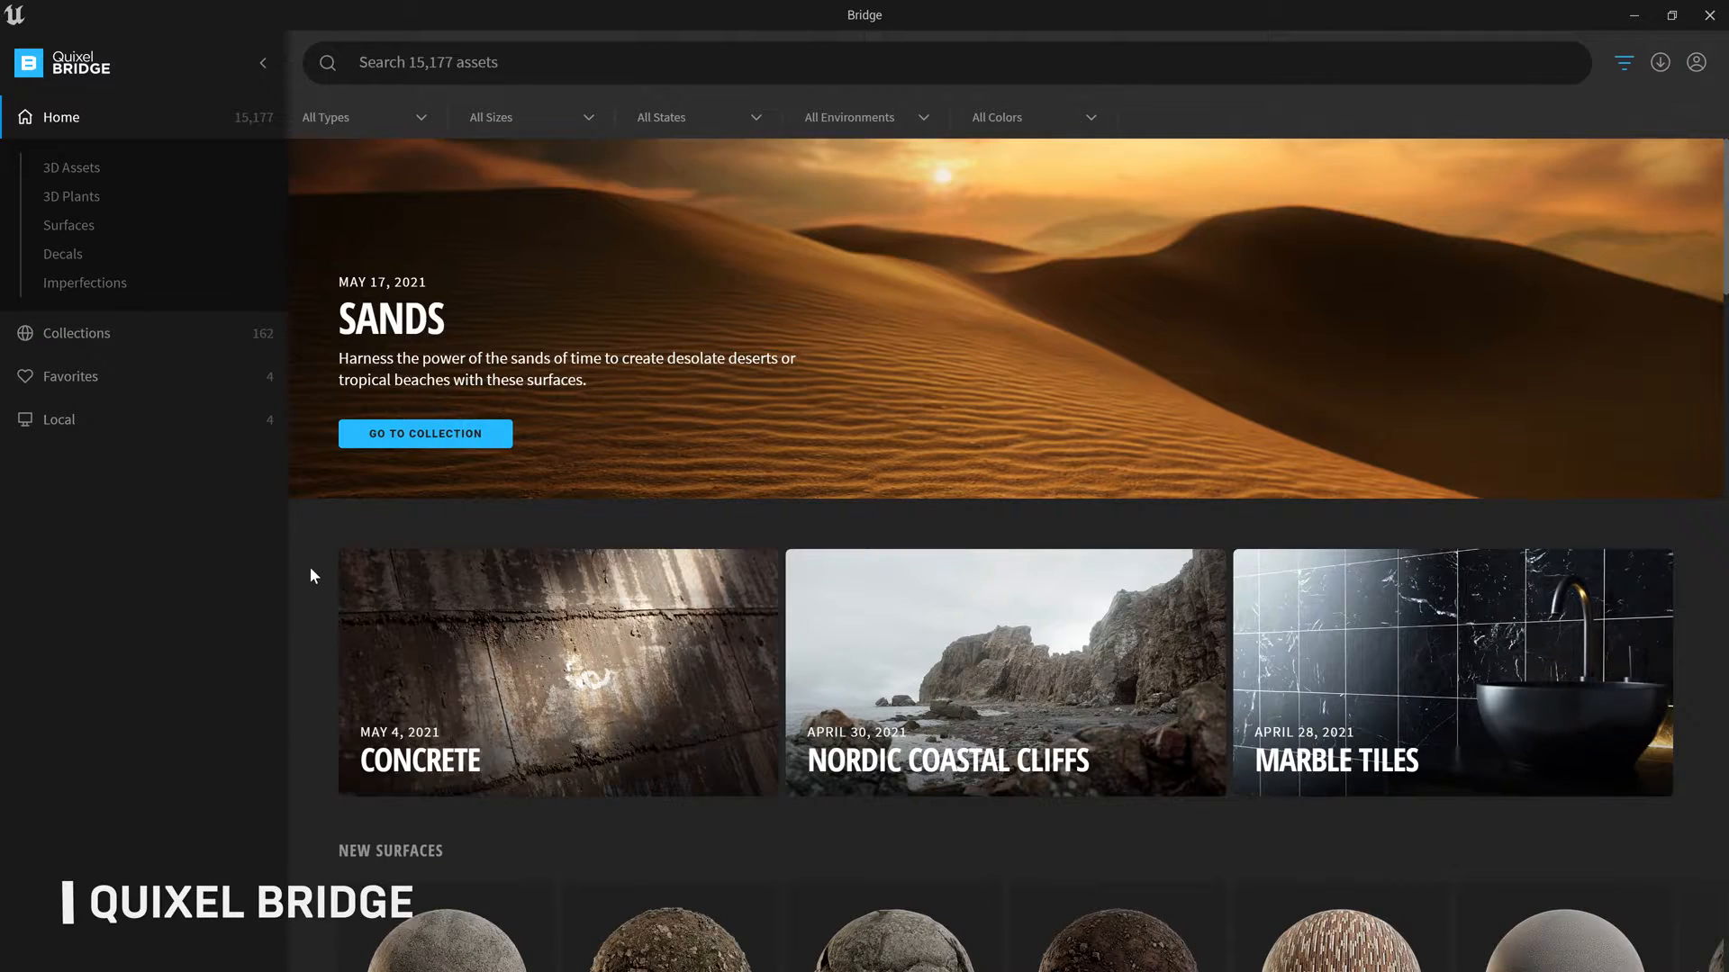
{"action": "scroll", "scroll_direction": "down", "scroll_amount": 3}
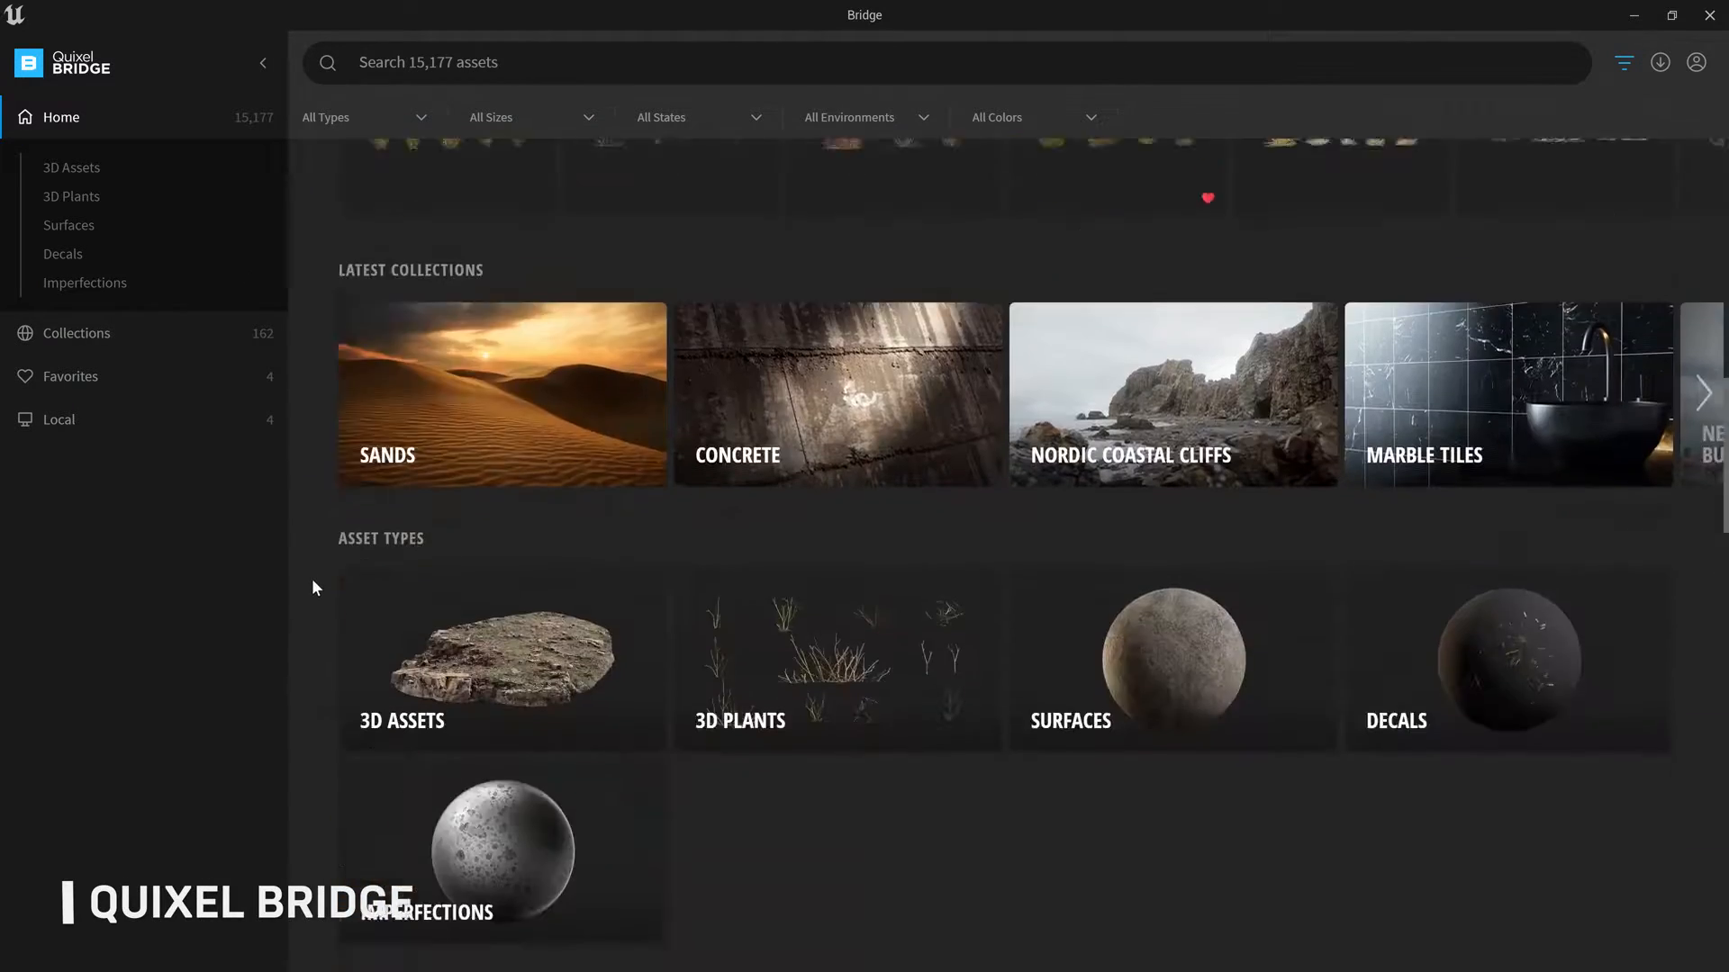
{"action": "scroll", "scroll_direction": "down", "scroll_amount": 3}
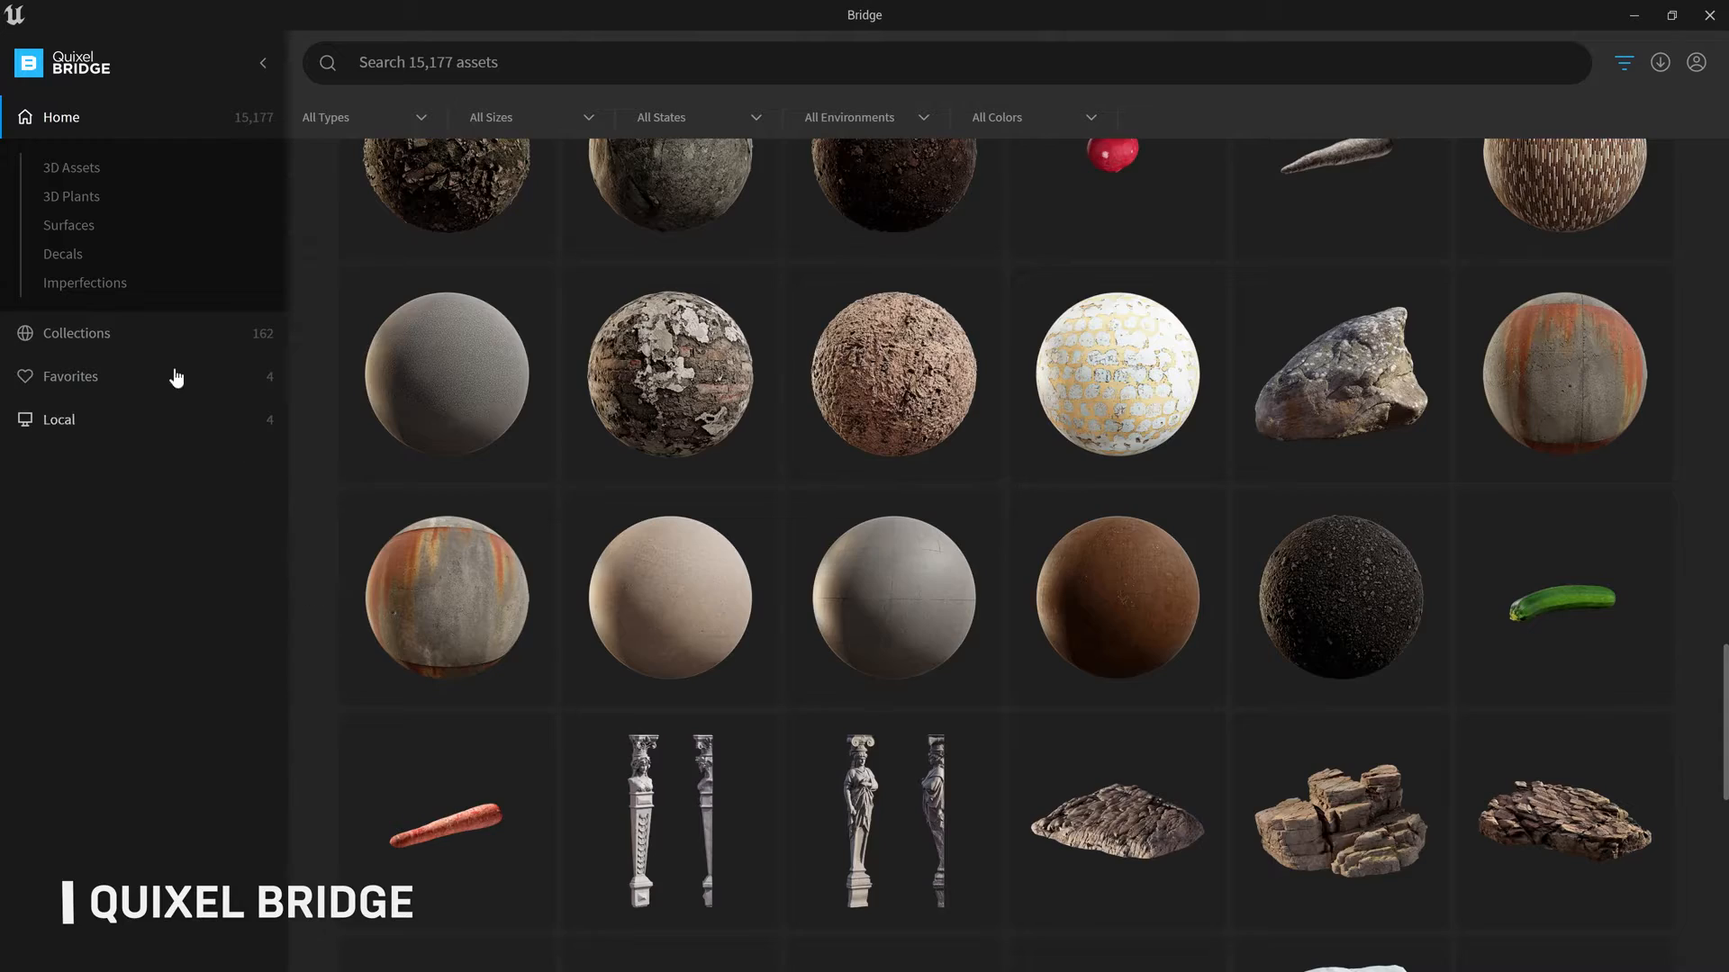
{"action": "left_click", "coordinate": [75, 333]}
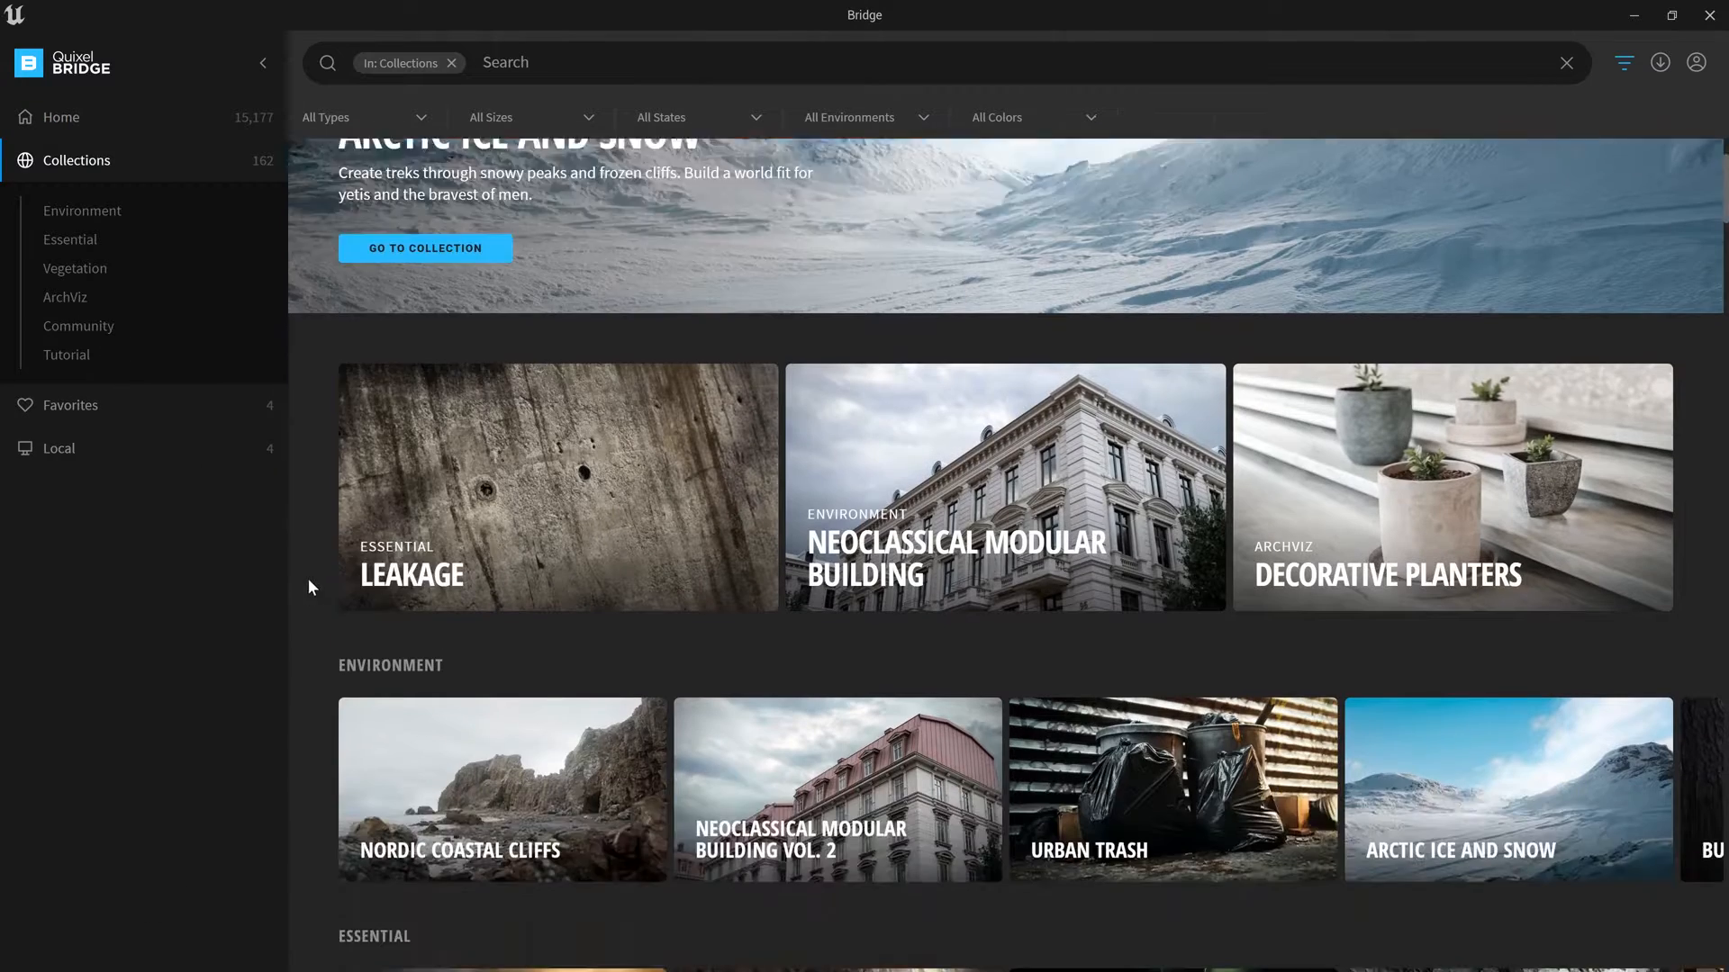
{"action": "scroll", "scroll_direction": "down", "scroll_amount": 3}
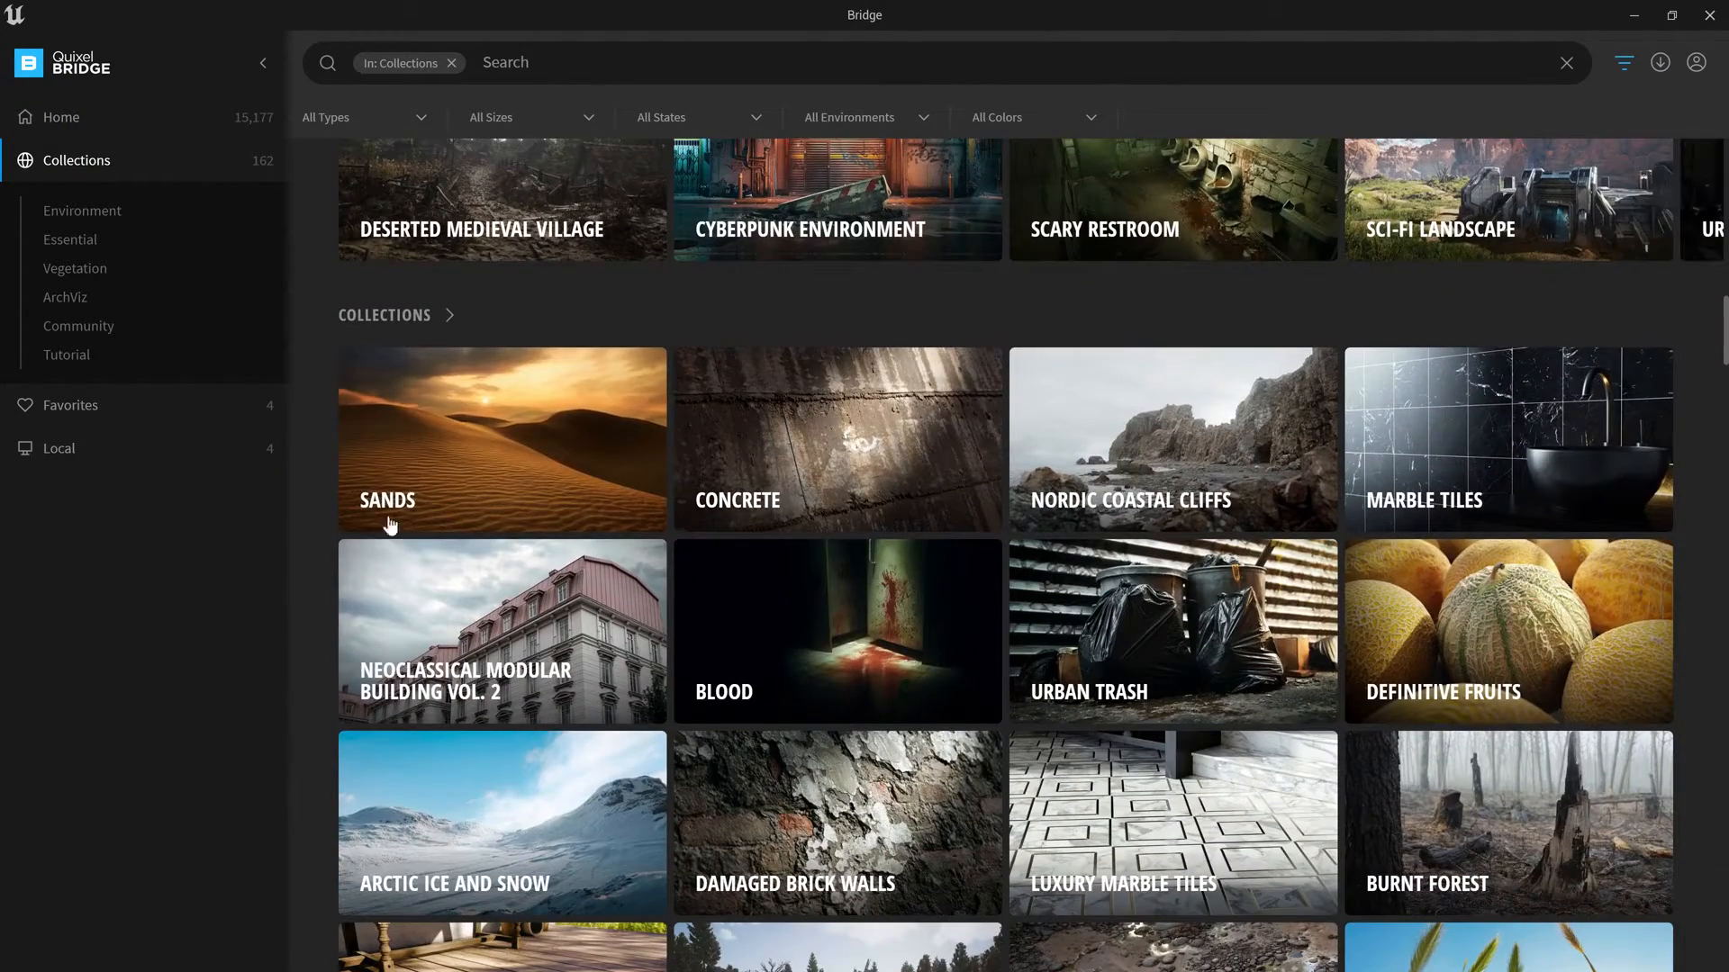
{"action": "type", "text": "utah"}
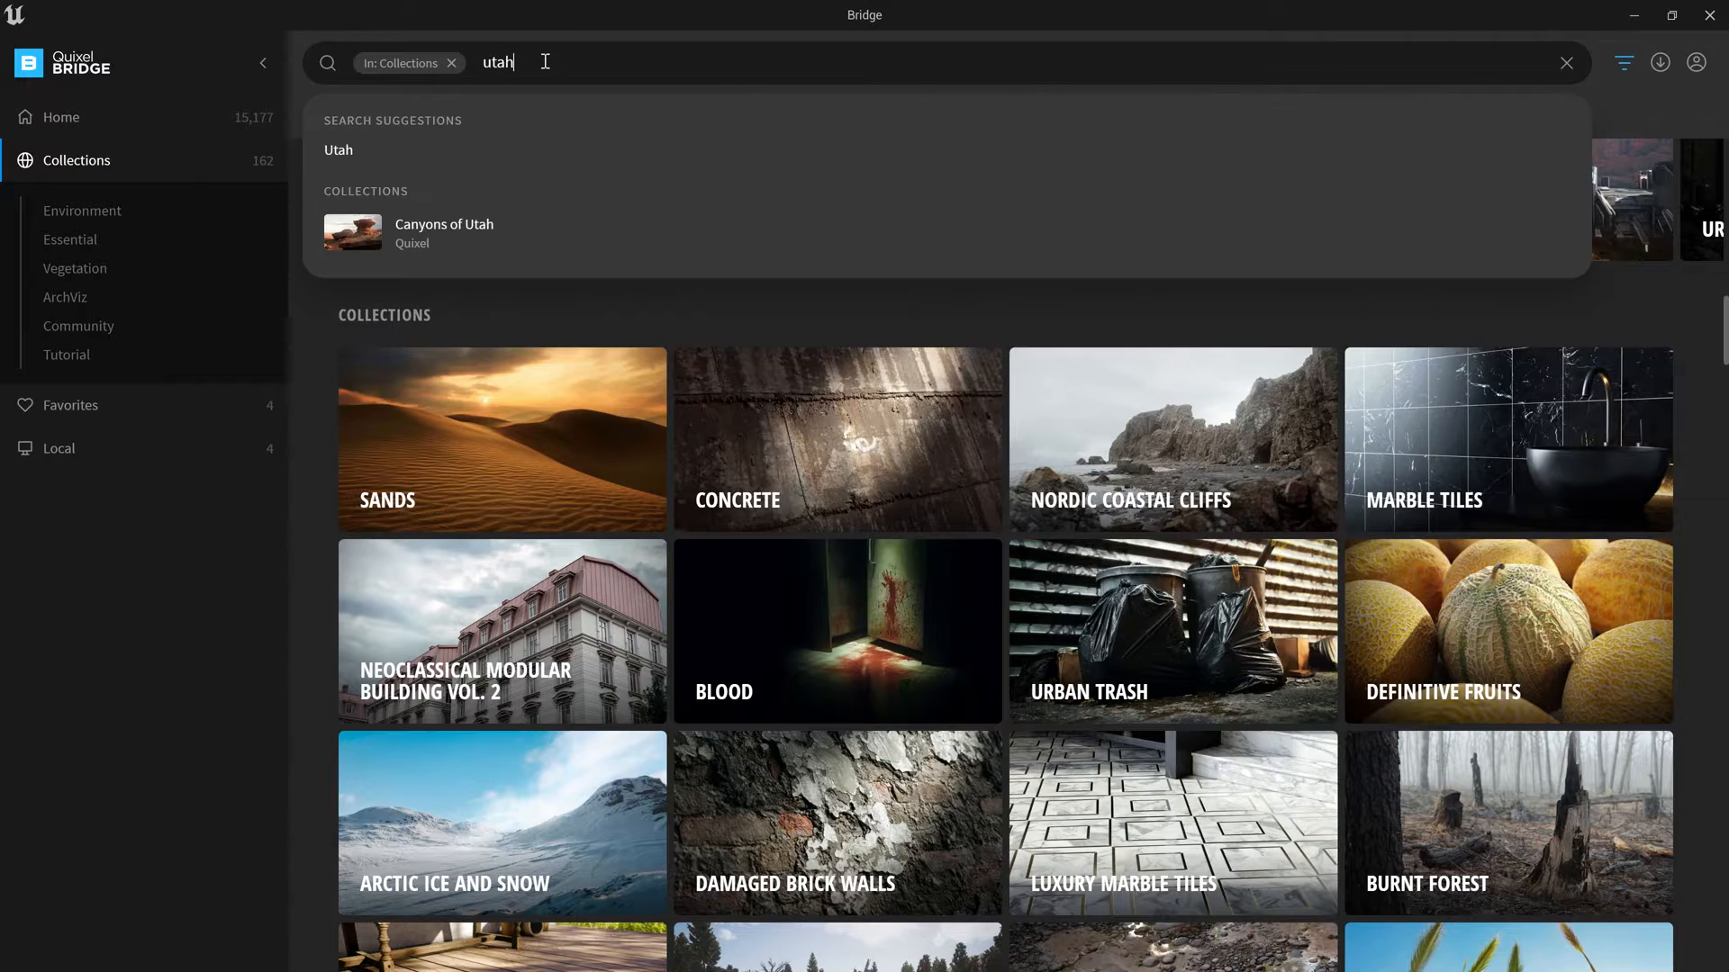
{"action": "left_click", "coordinate": [443, 231]}
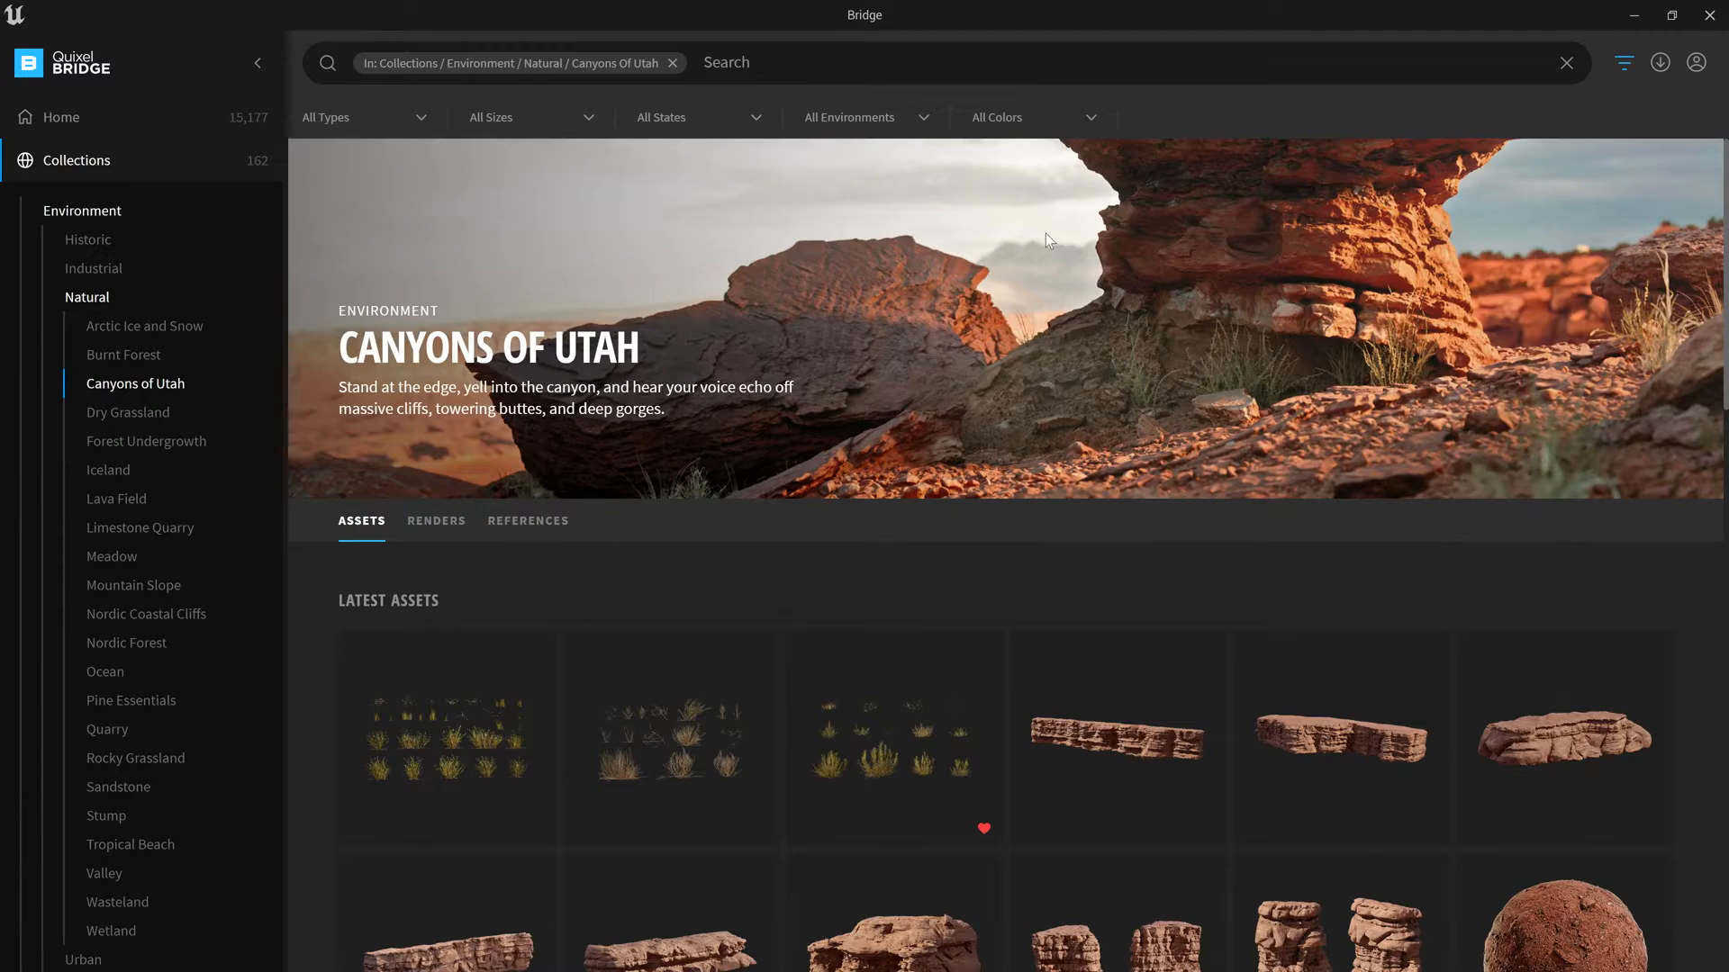
Download the pointed red rock from the Canyons of Utah assets and close Bridge
{"action": "left_click", "coordinate": [1671, 15]}
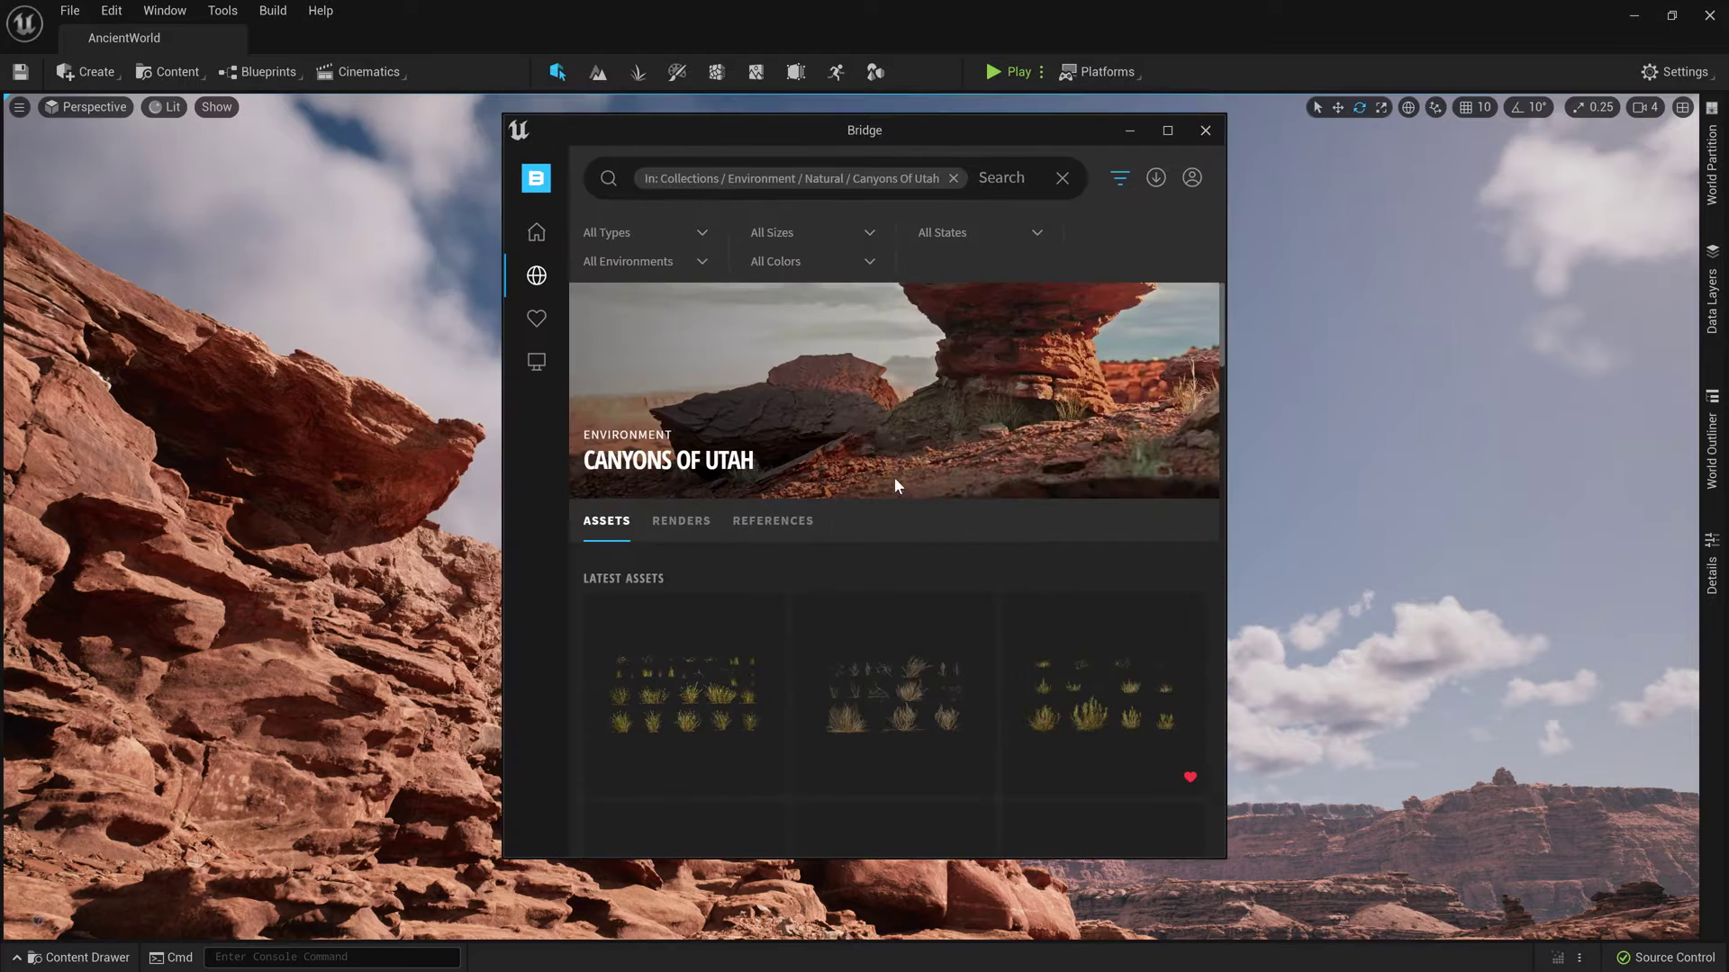
{"action": "scroll", "scroll_direction": "down", "scroll_amount": 3}
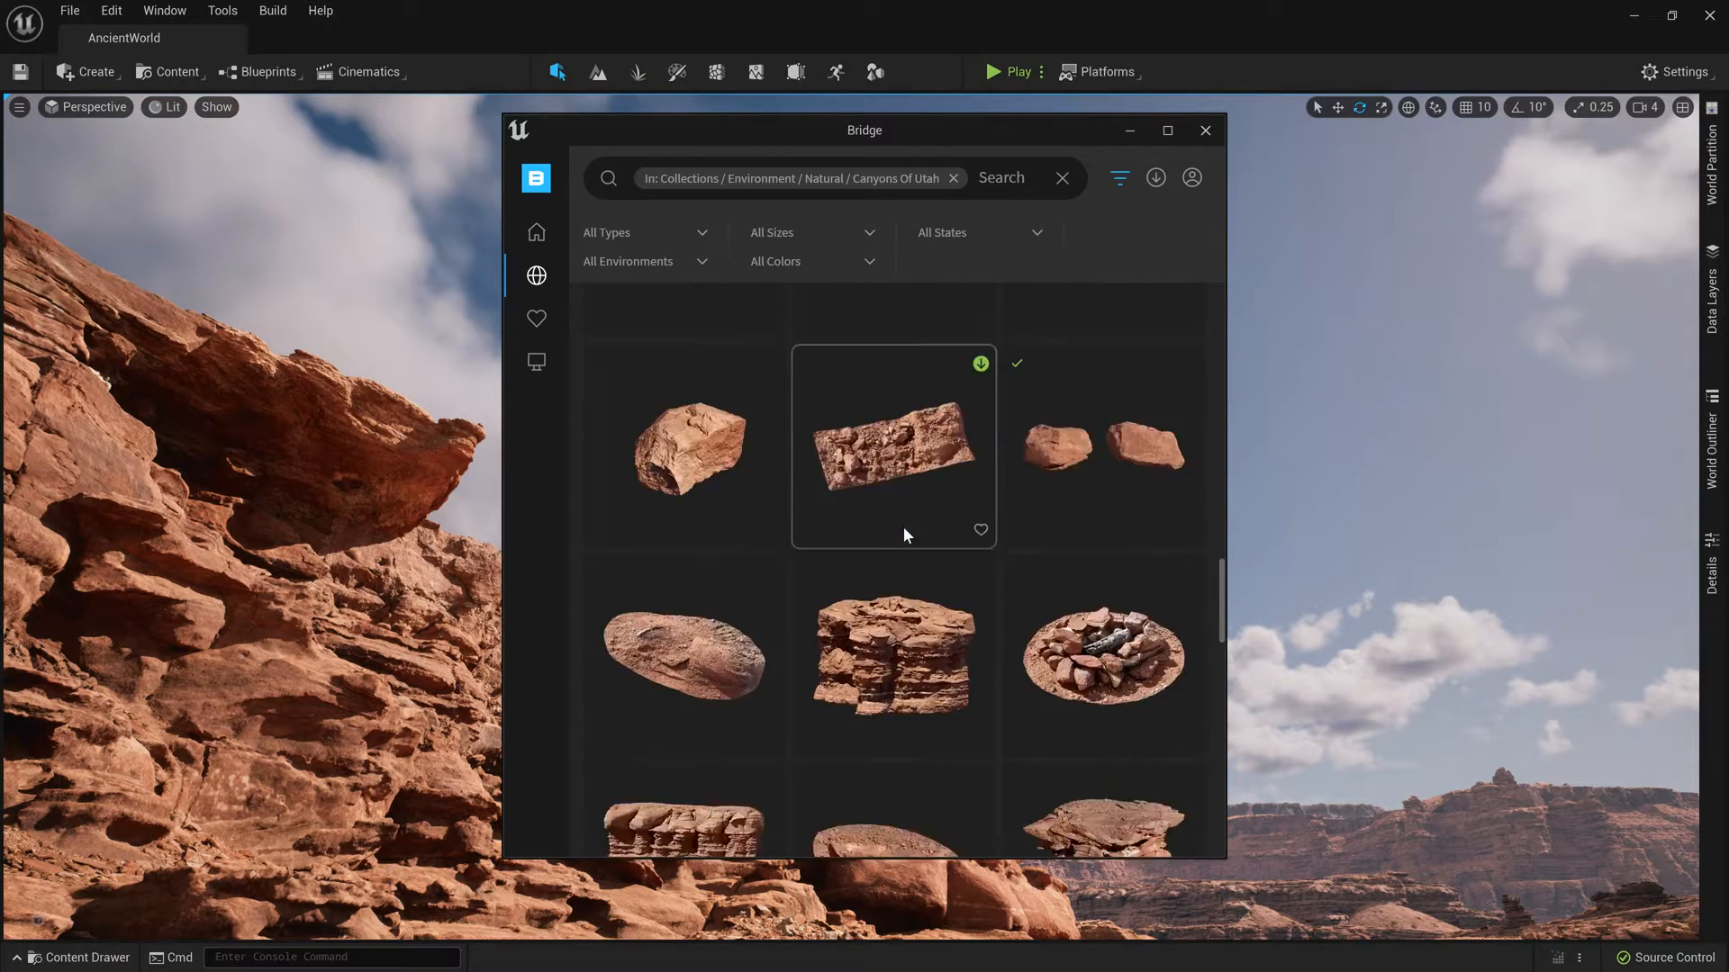
{"action": "scroll", "scroll_direction": "down", "scroll_amount": 3}
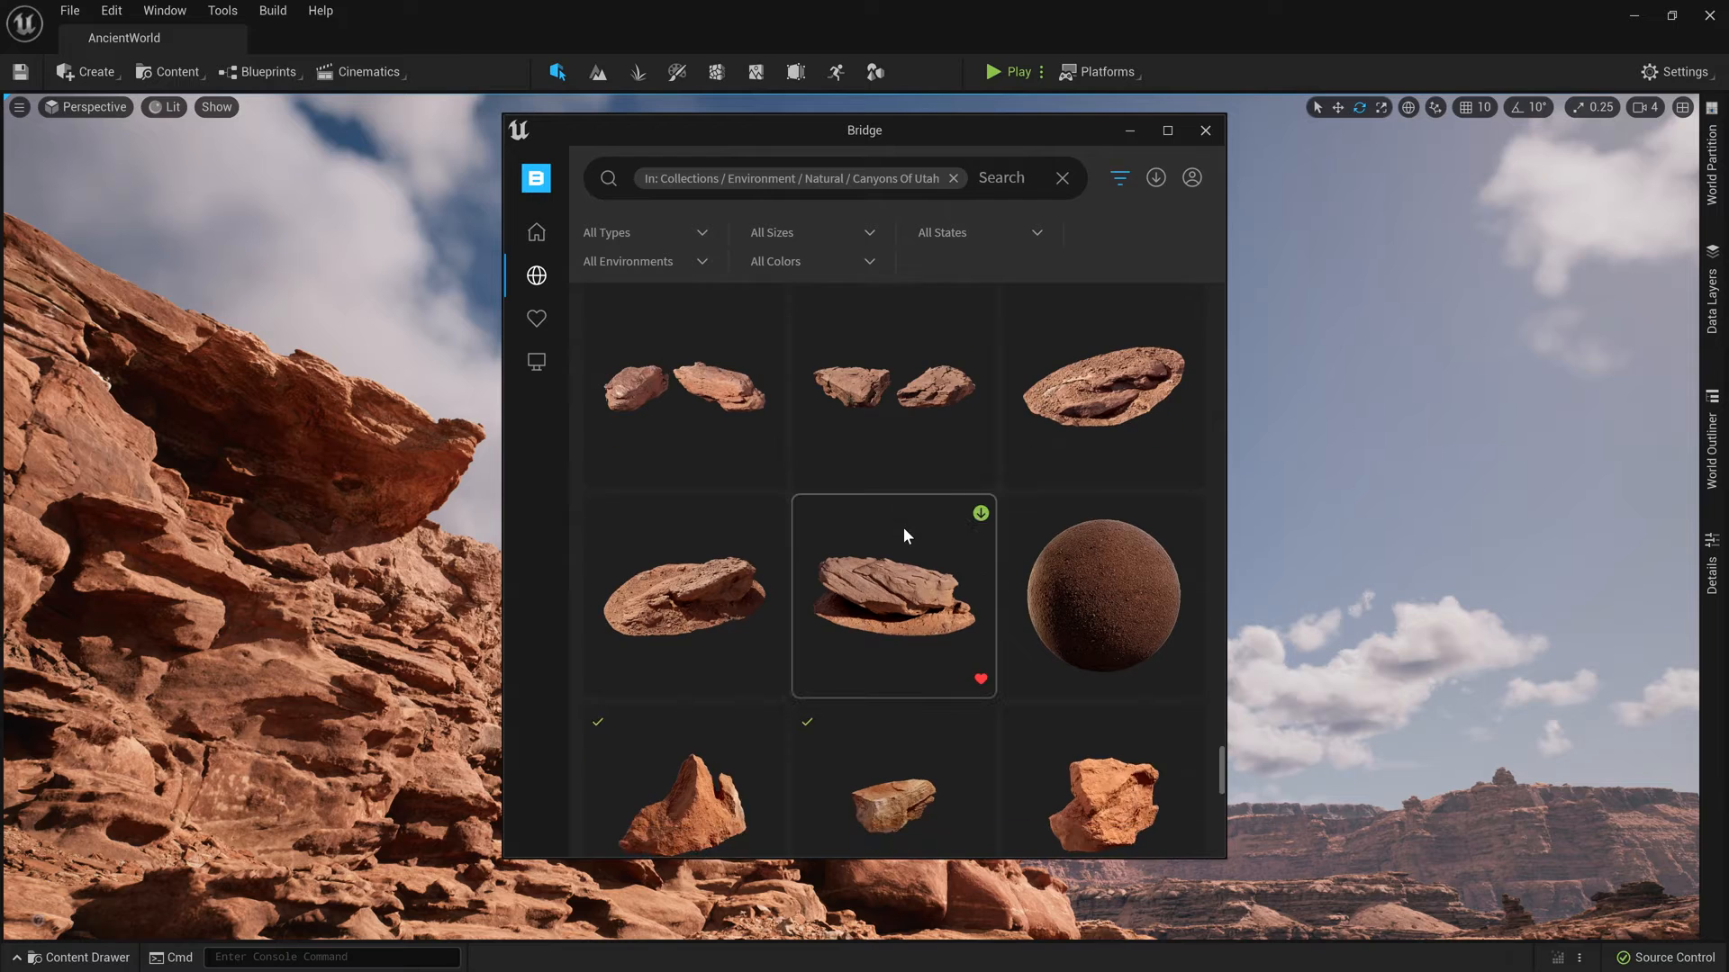
{"action": "scroll", "scroll_direction": "down", "scroll_amount": 3}
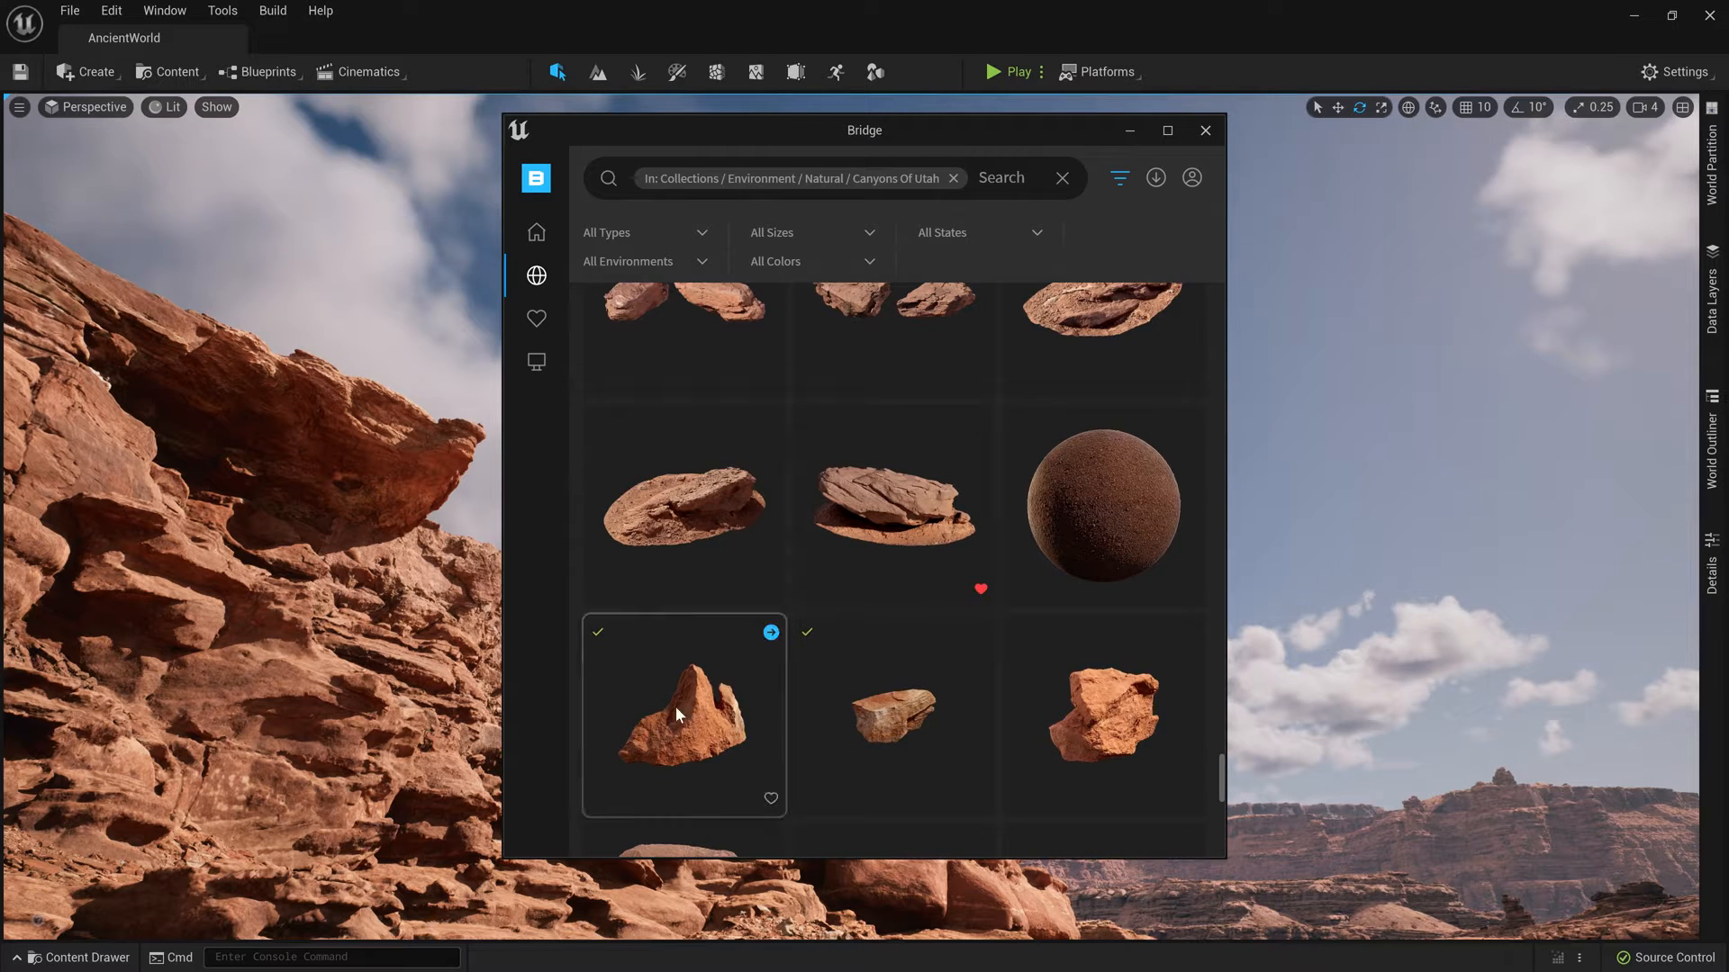
{"action": "left_click", "coordinate": [769, 632]}
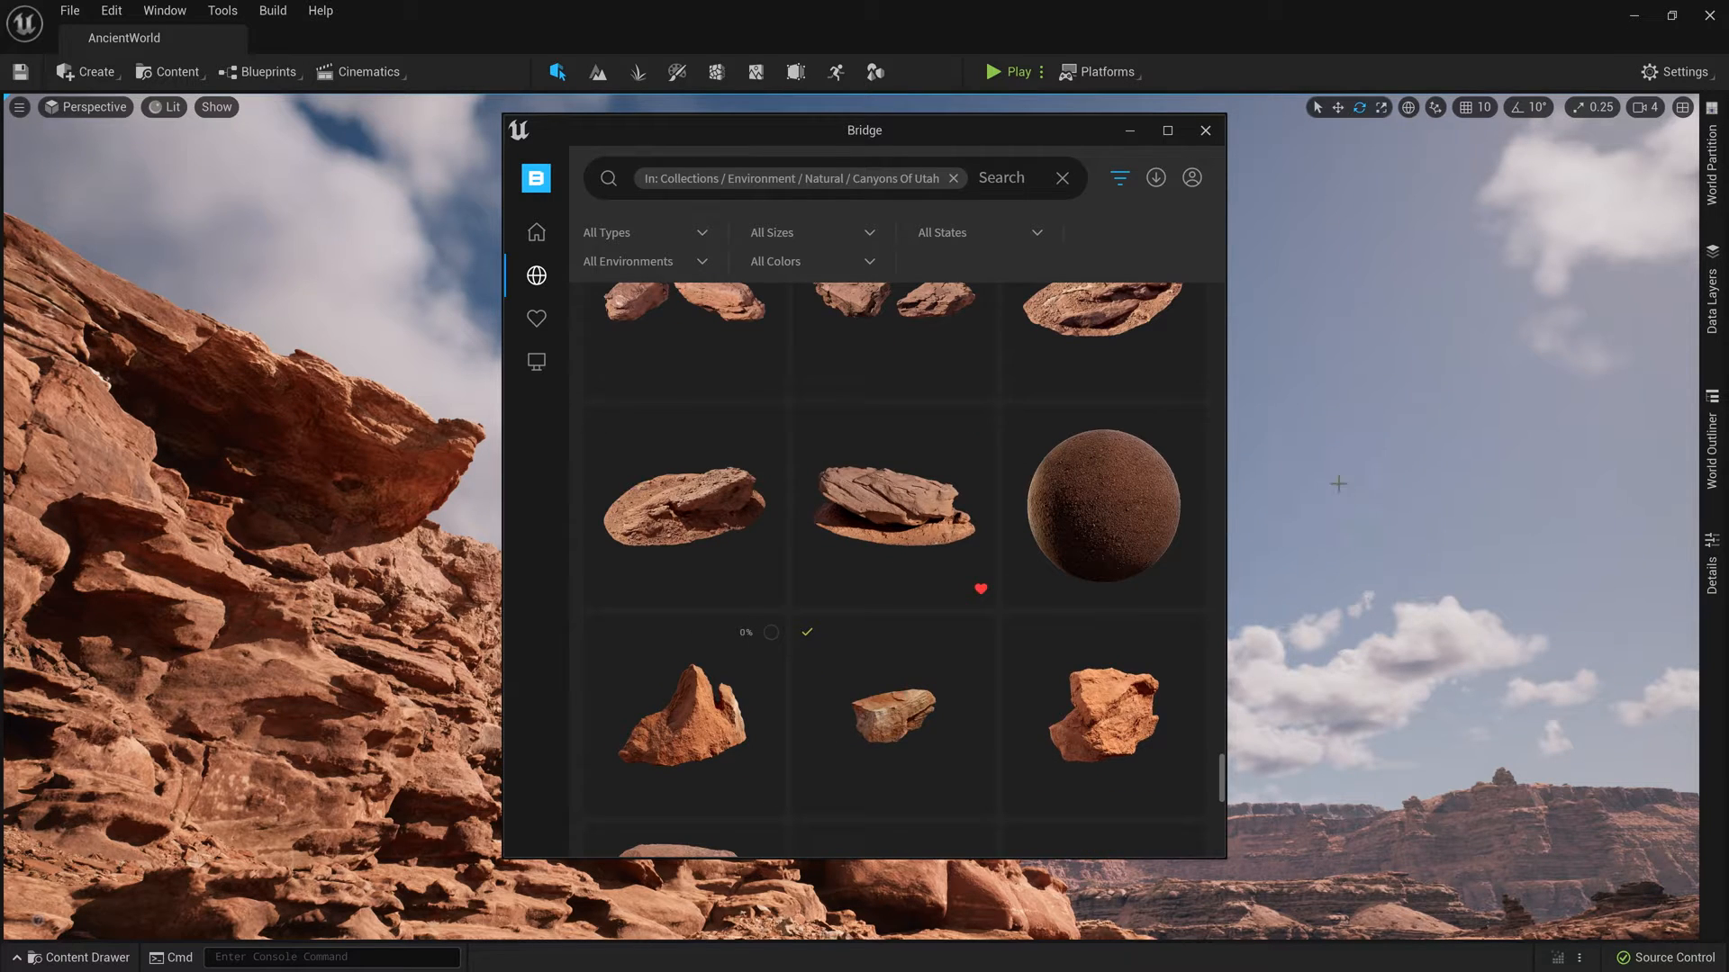
{"action": "left_click", "coordinate": [1203, 130]}
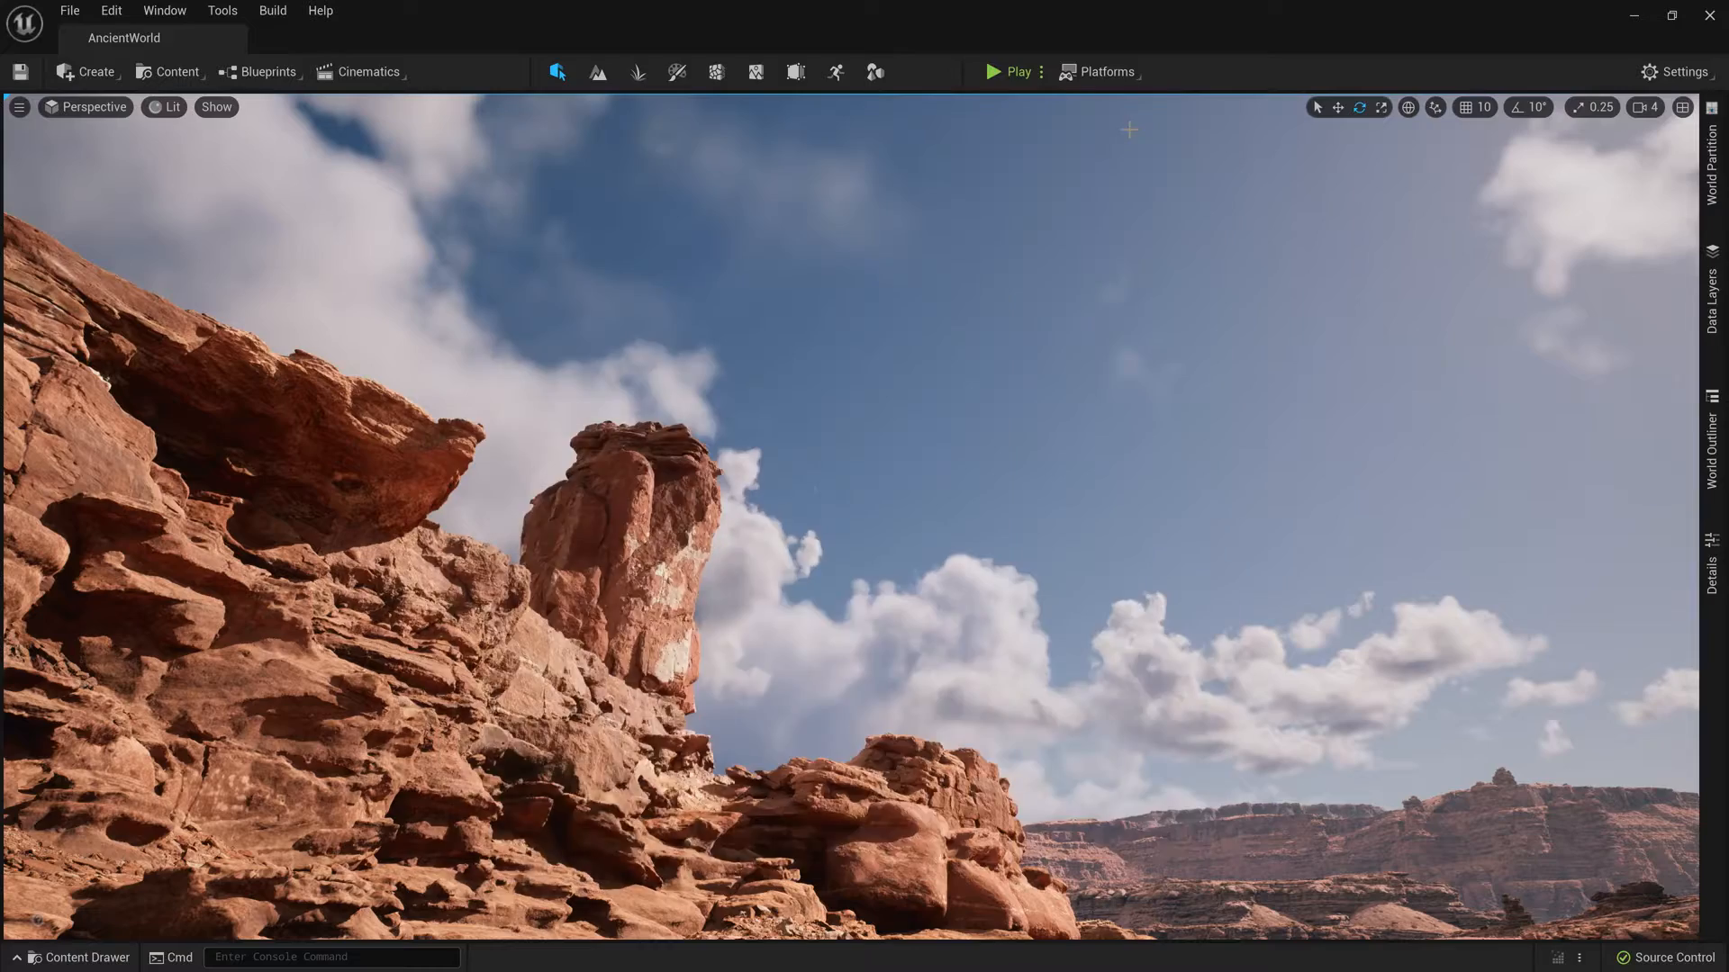
{"action": "left_click", "coordinate": [847, 519]}
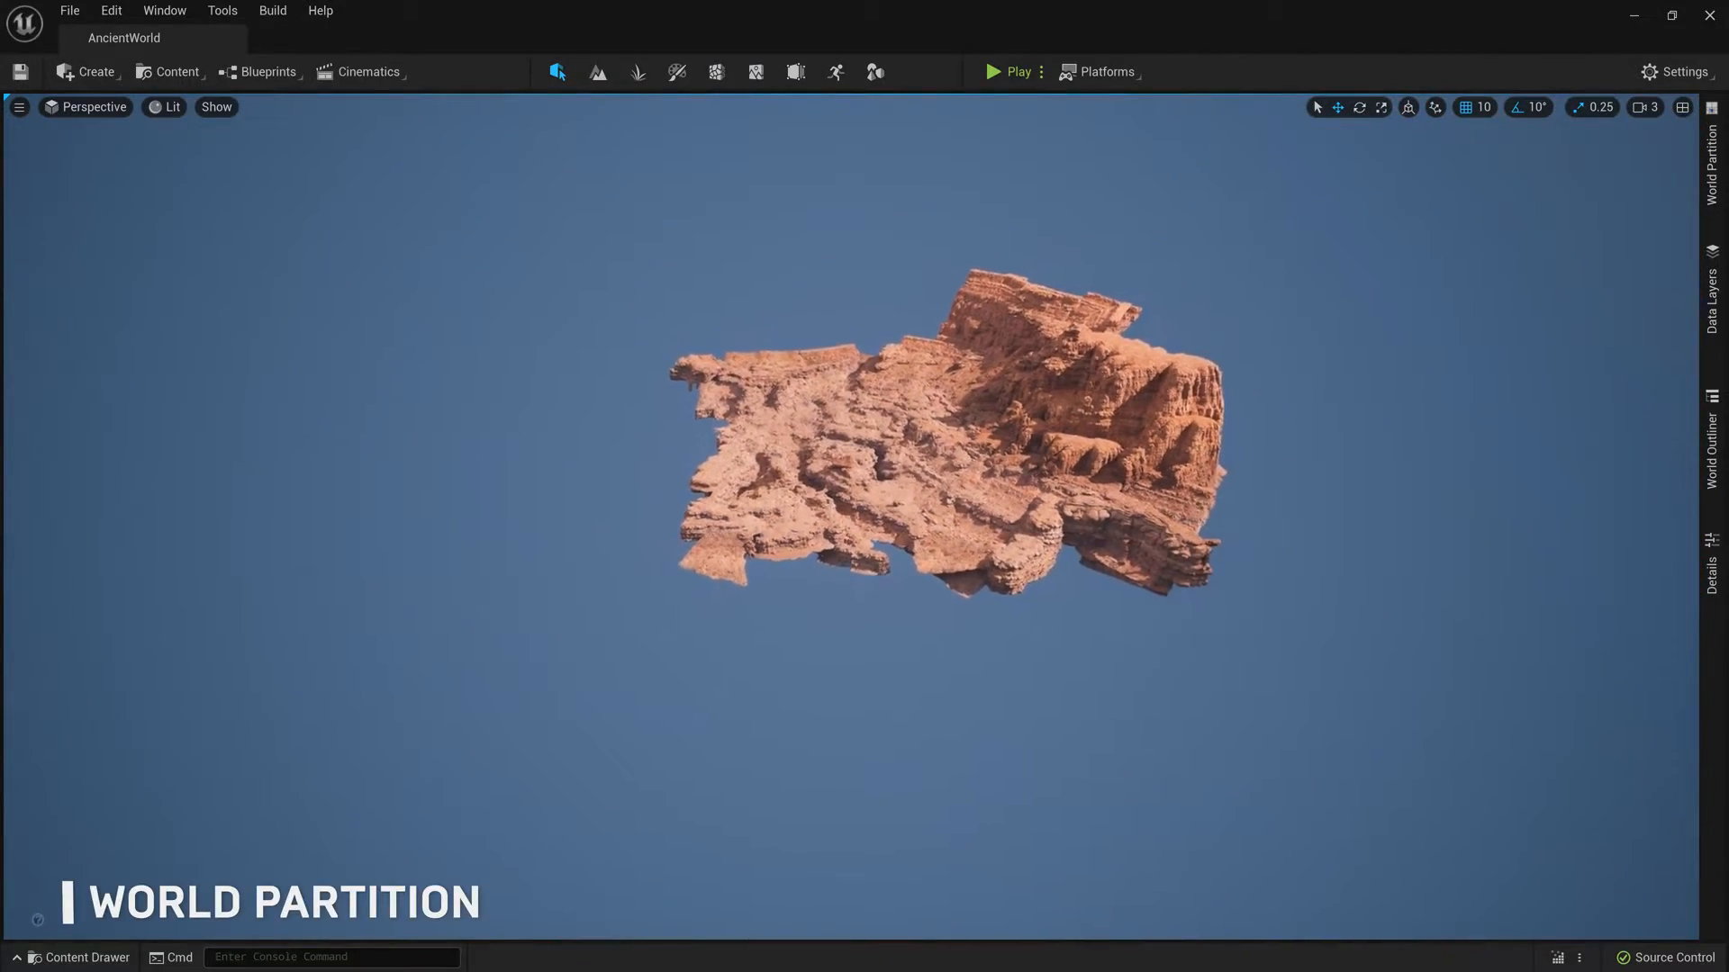
Load the selected canyon cells from the World Partition map into the level
{"action": "left_click", "coordinate": [1714, 154]}
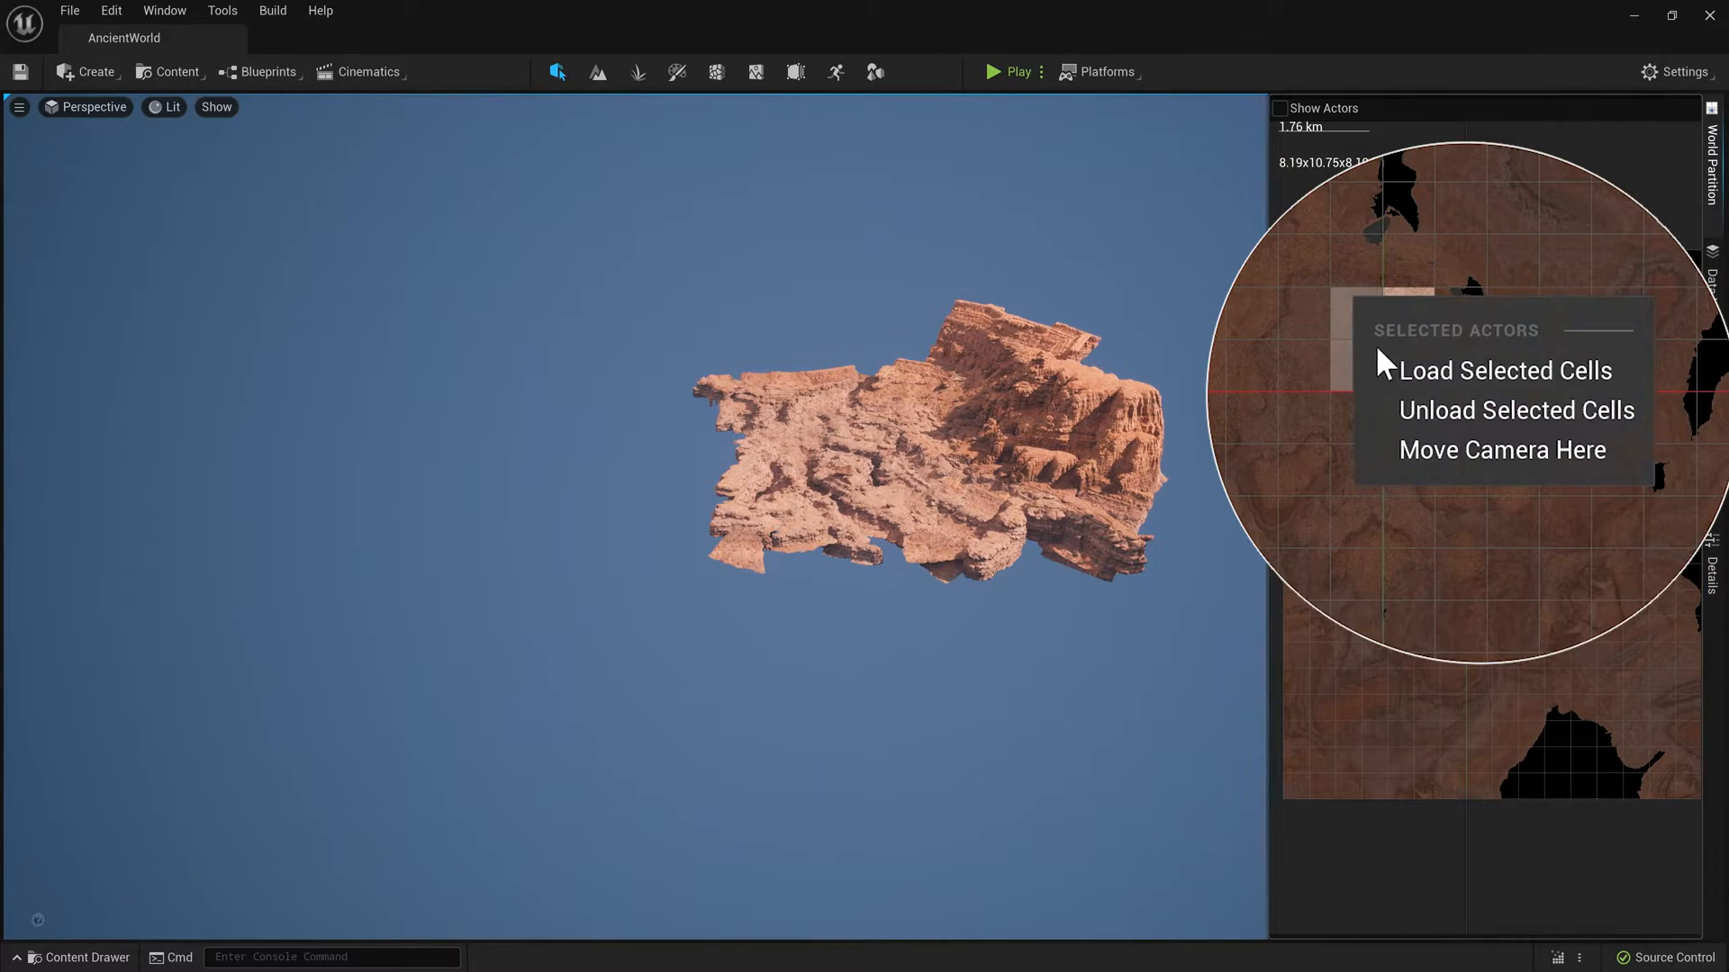
{"action": "left_click", "coordinate": [1503, 370]}
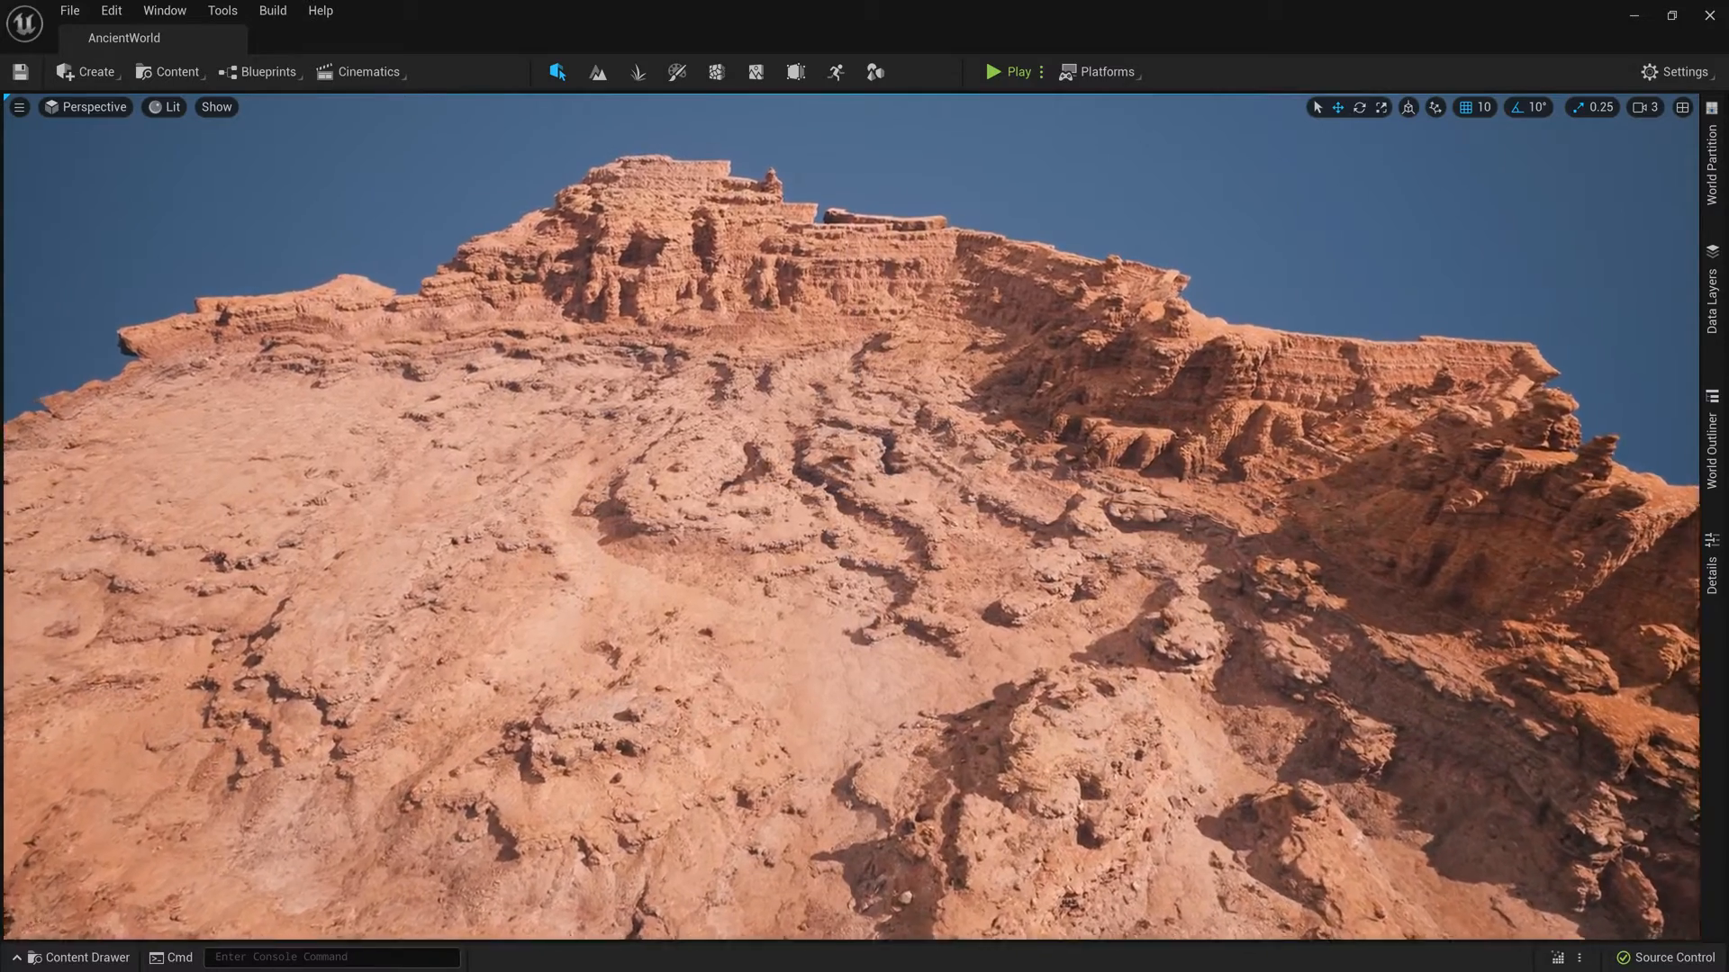
Place extra grass clump copies on the desert floor among the sandstone rocks
{"action": "left_click", "coordinate": [77, 957]}
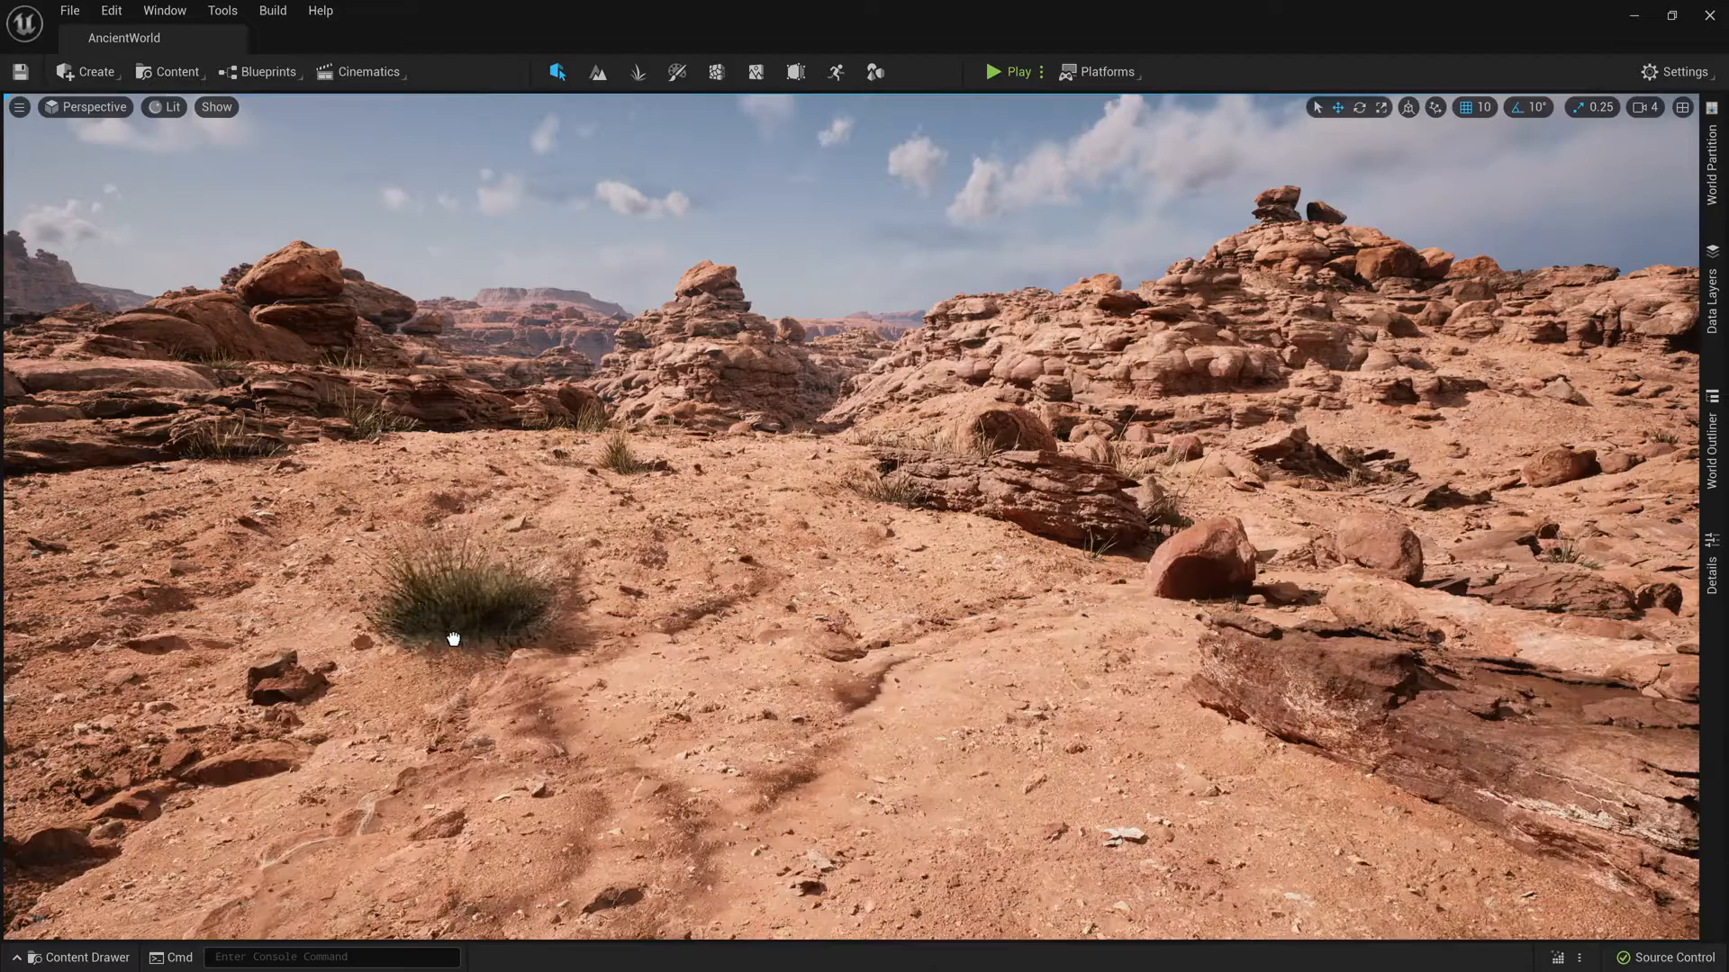
{"action": "left_click", "coordinate": [78, 958]}
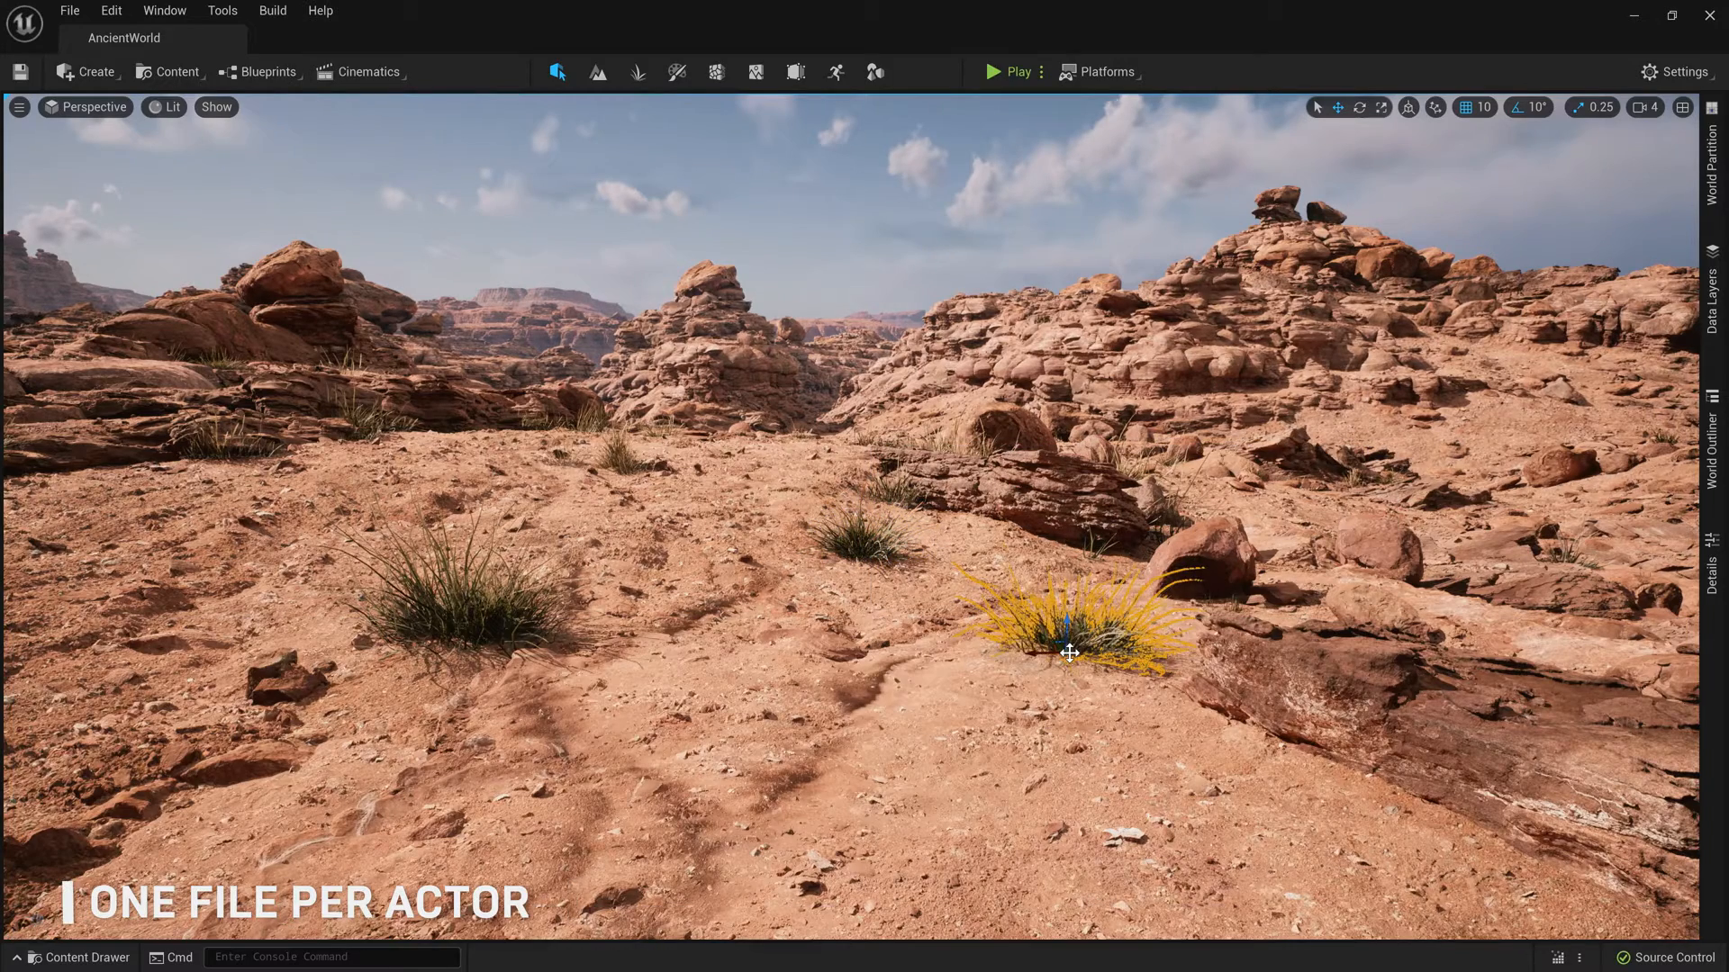
{"action": "left_click", "coordinate": [222, 10]}
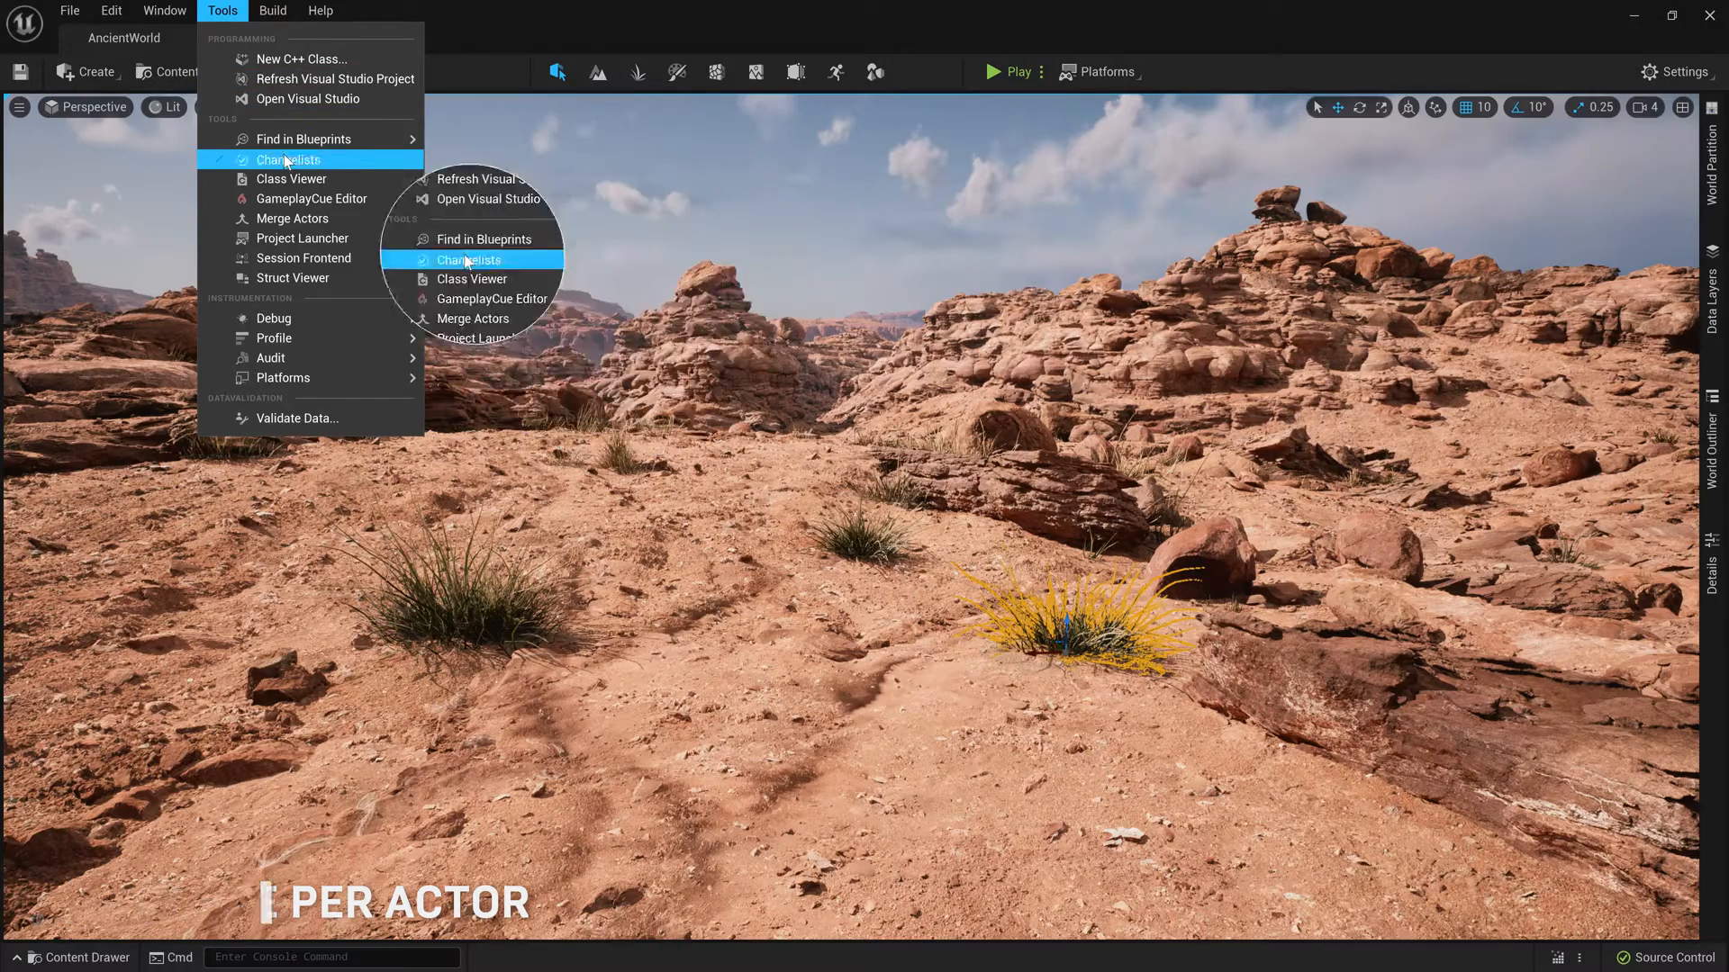
Show the changelists and expand the default one listing SM_GrassClump_025 to 027
{"action": "left_click", "coordinate": [288, 160]}
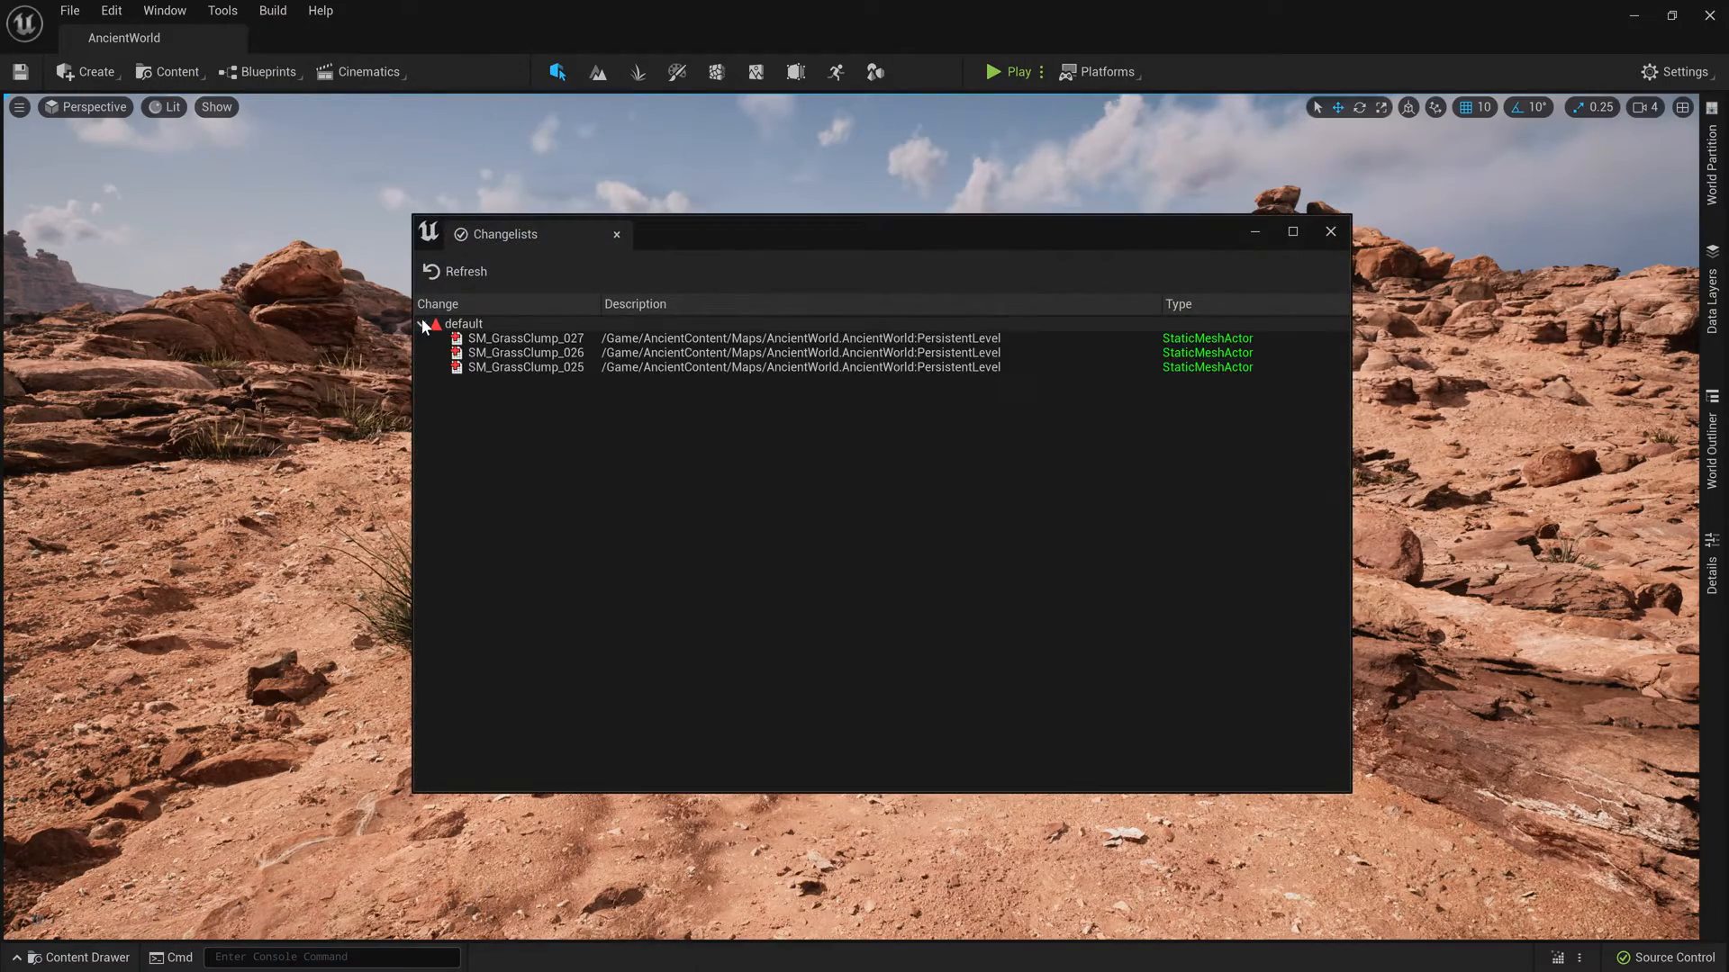
{"action": "left_click", "coordinate": [1005, 72]}
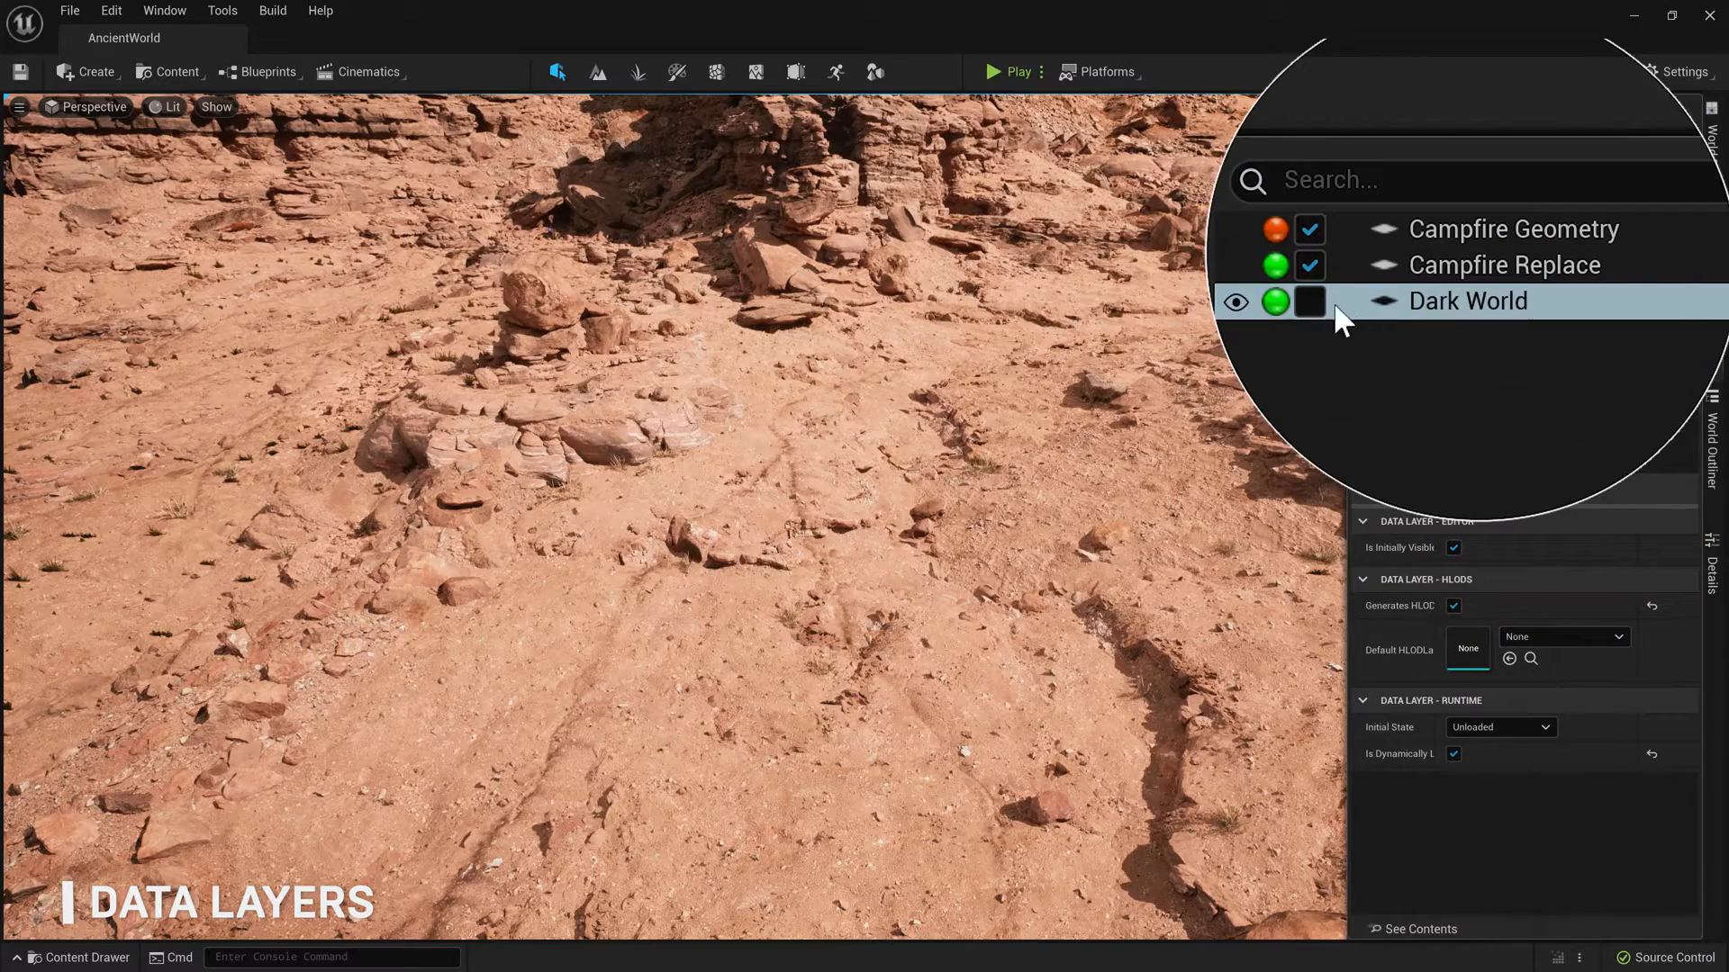
Tick 'Dynamically Loaded In Editor' for the Dark World data layer
{"action": "left_click", "coordinate": [1310, 301]}
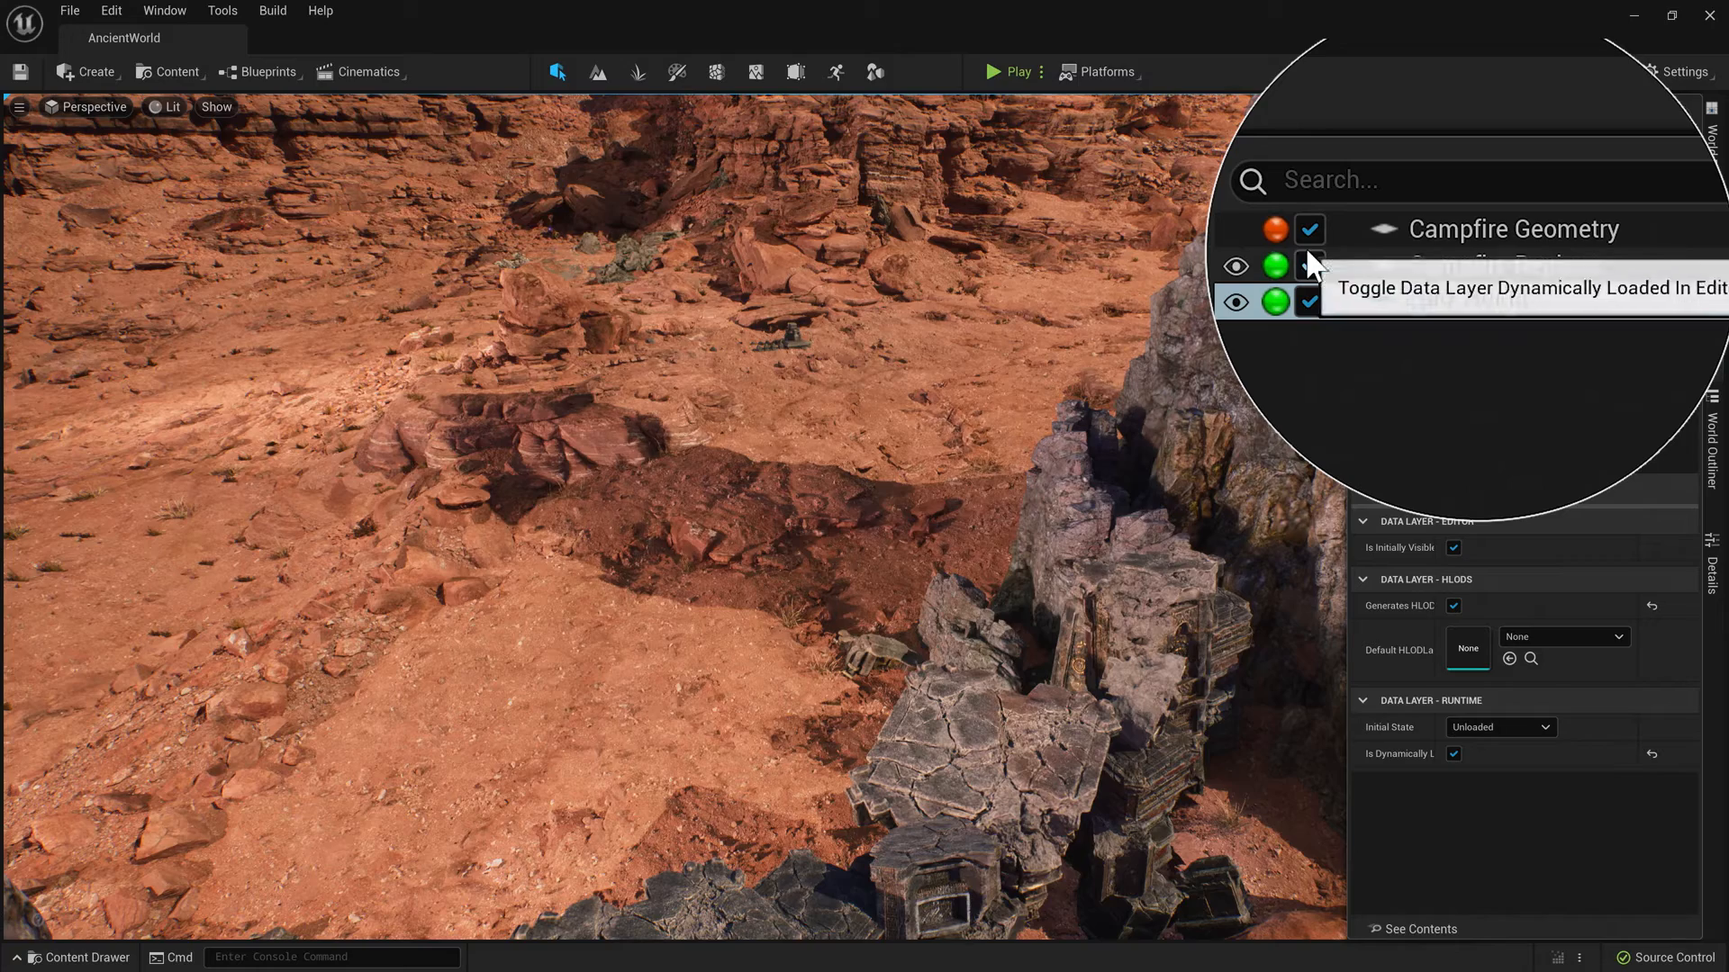
{"action": "mouse_move", "coordinate": [1390, 430]}
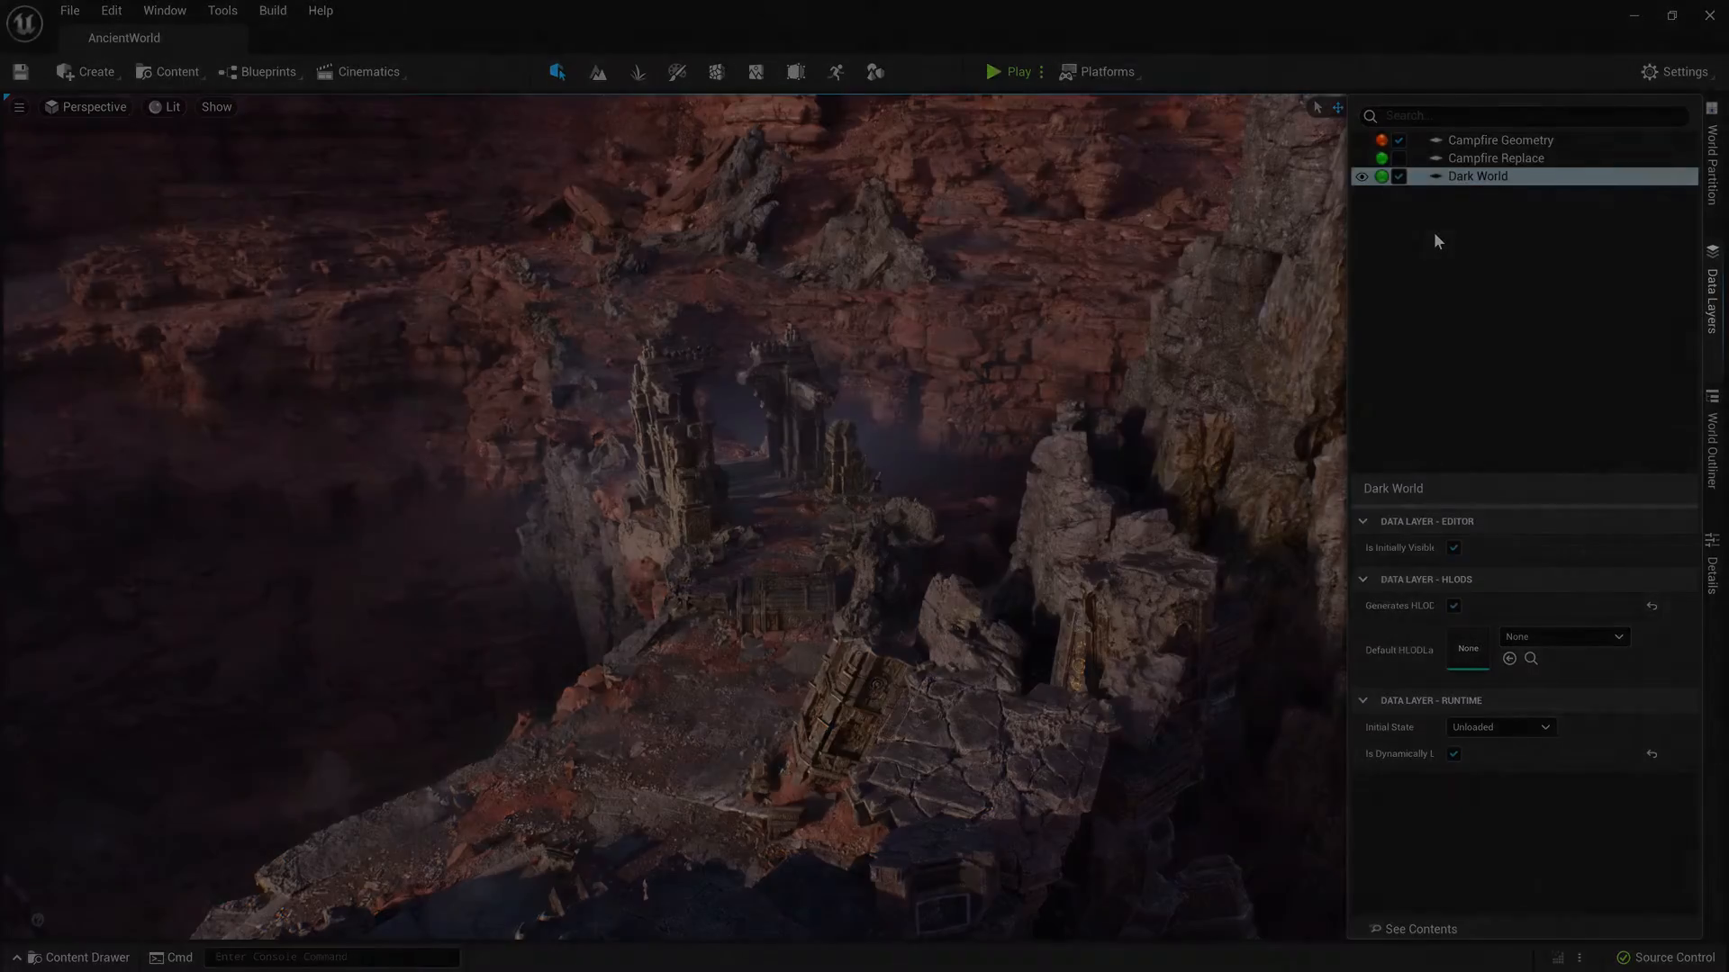
Start Play In Editor to see the character before the dark temple gates
{"action": "left_click", "coordinate": [1016, 72]}
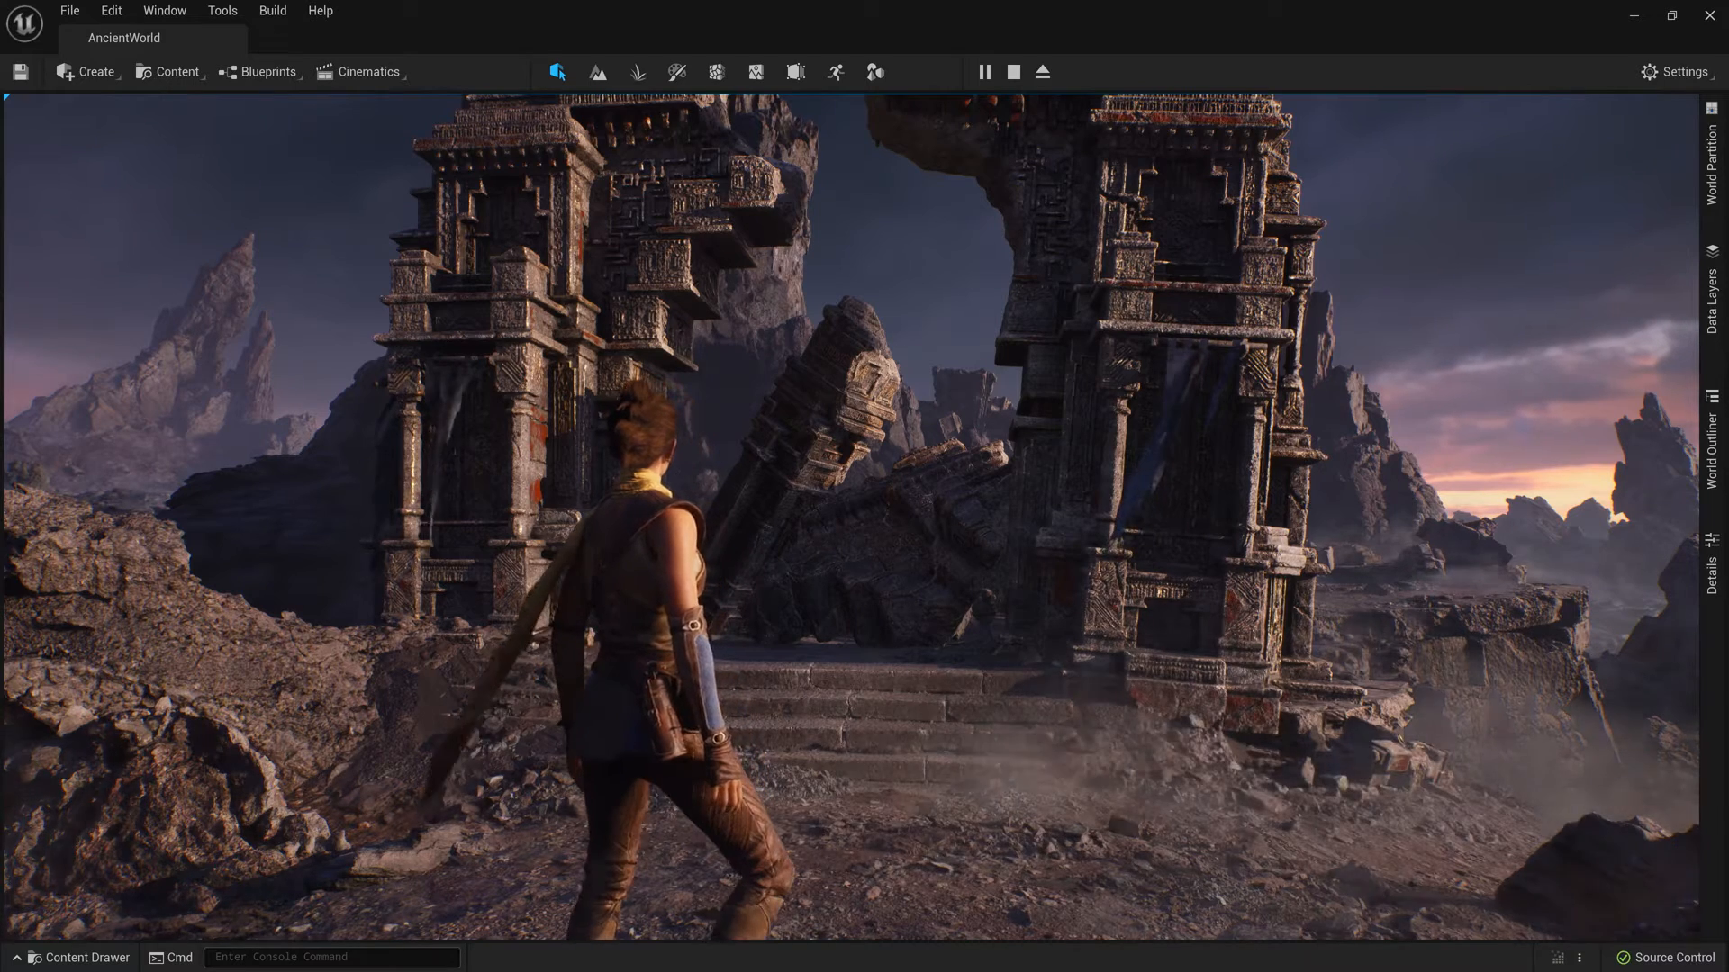
{"action": "left_click", "coordinate": [77, 956]}
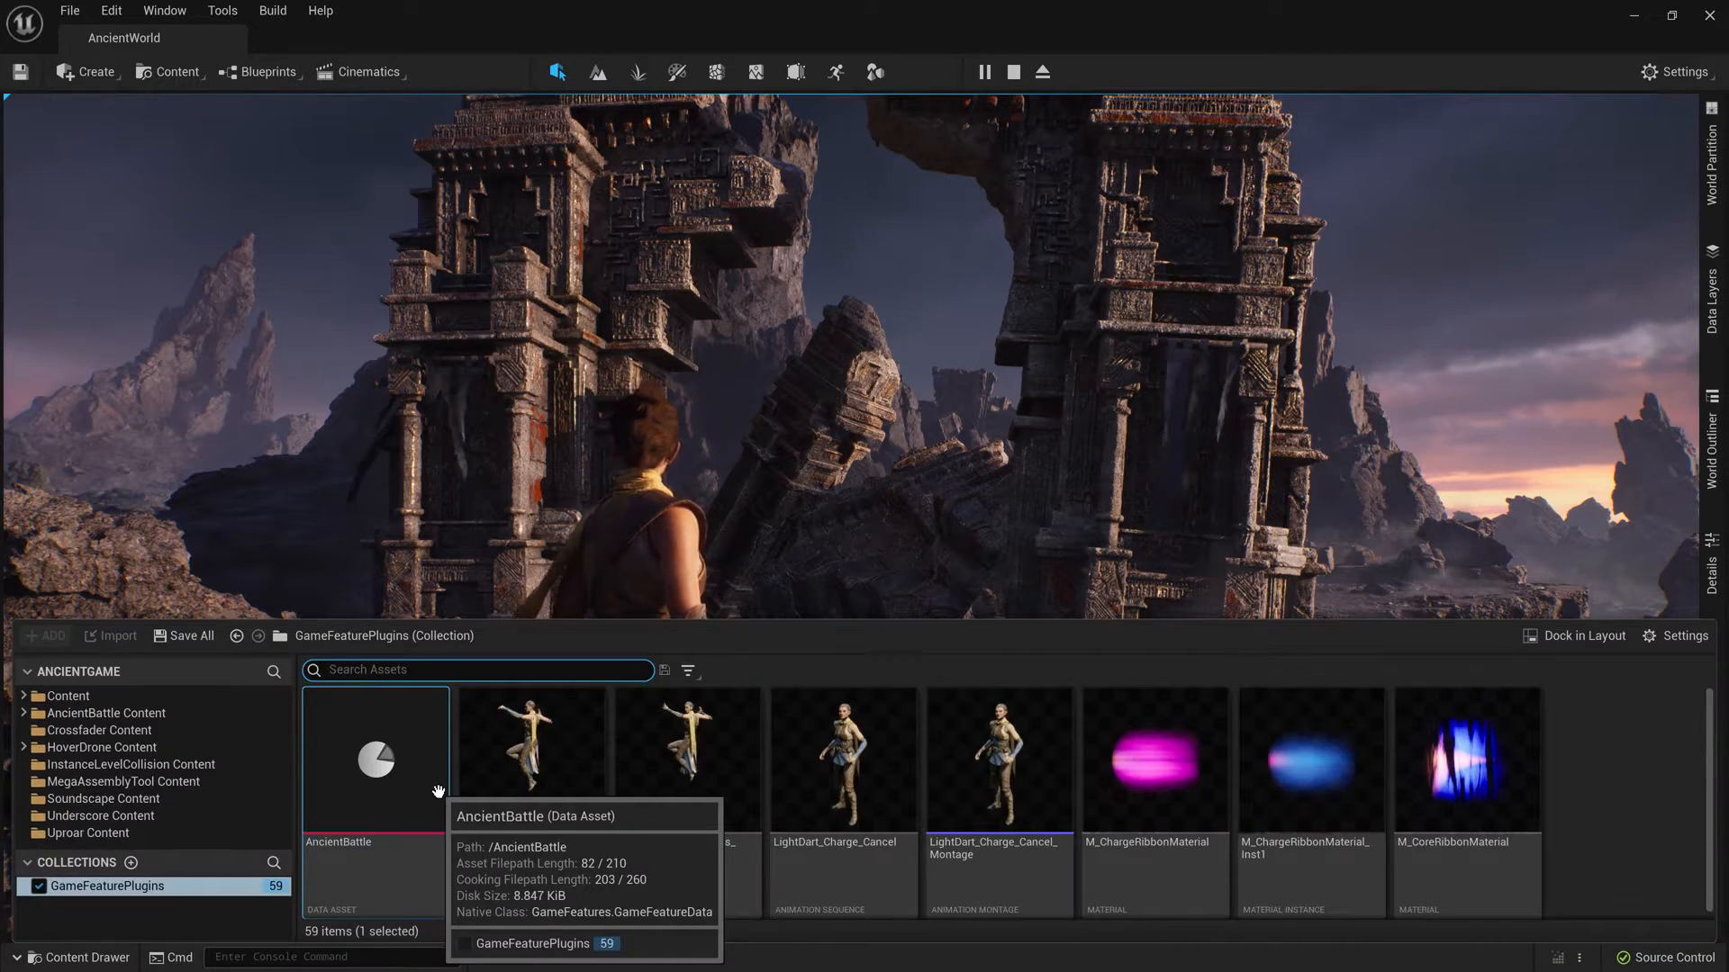
{"action": "double_click", "coordinate": [375, 761]}
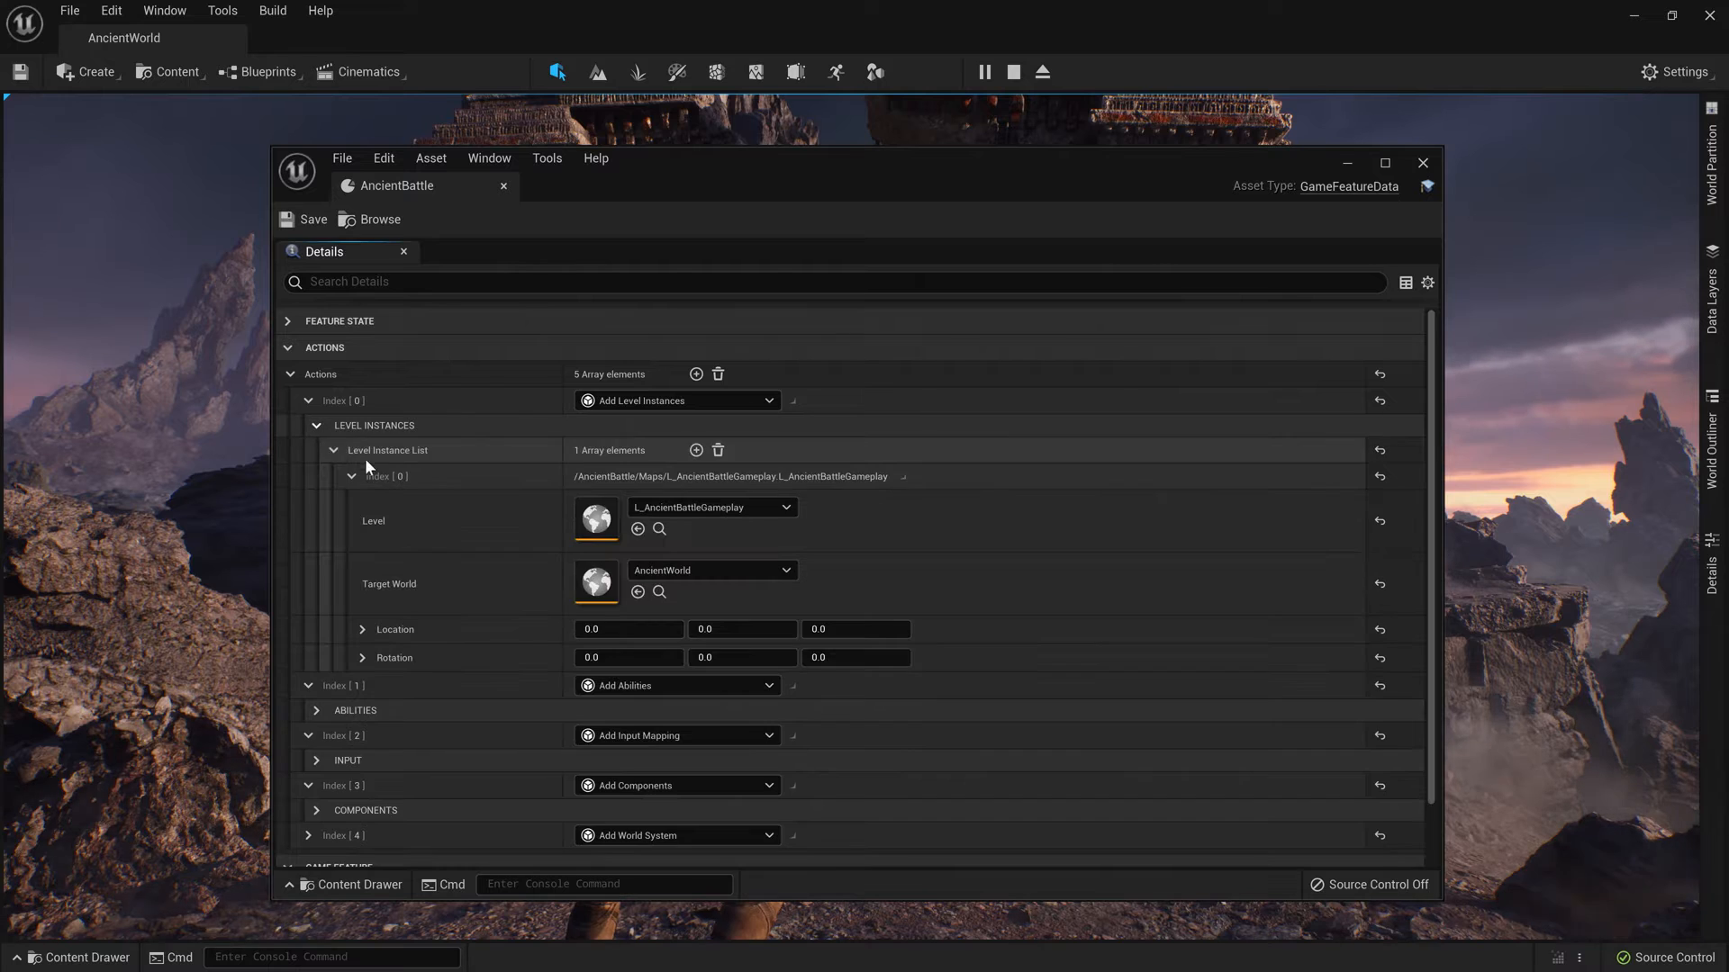
{"action": "scroll", "scroll_direction": "up", "scroll_amount": 3}
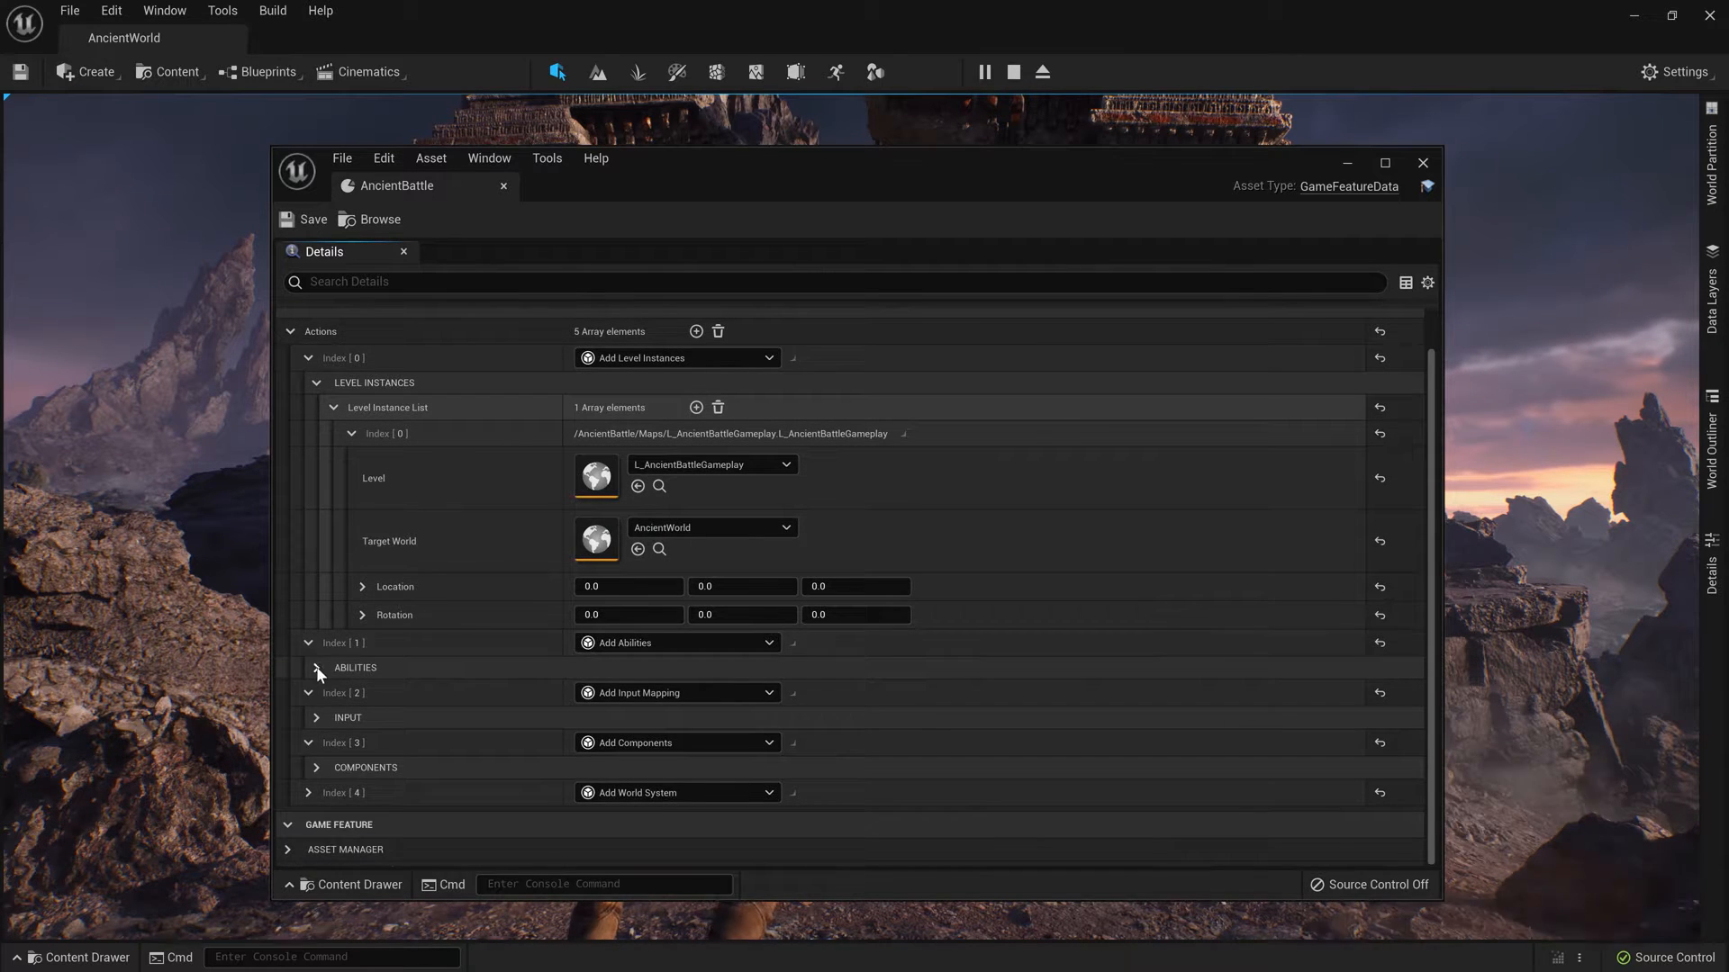
{"action": "left_click", "coordinate": [315, 667]}
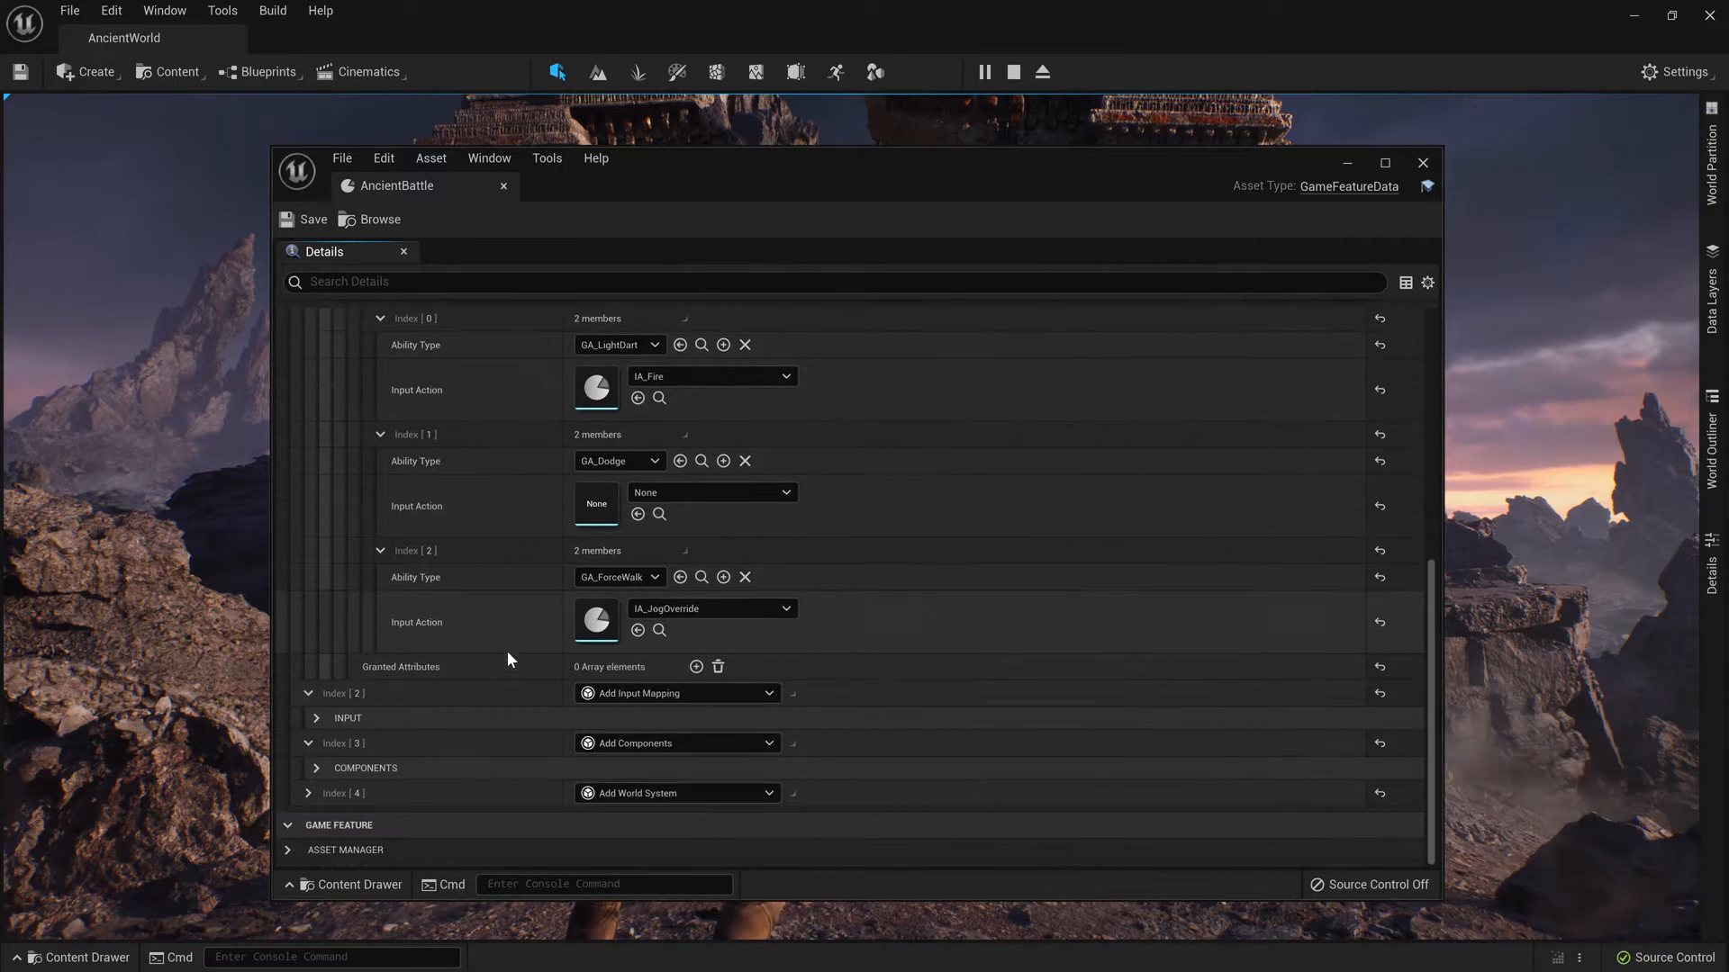
{"action": "left_click", "coordinate": [316, 717]}
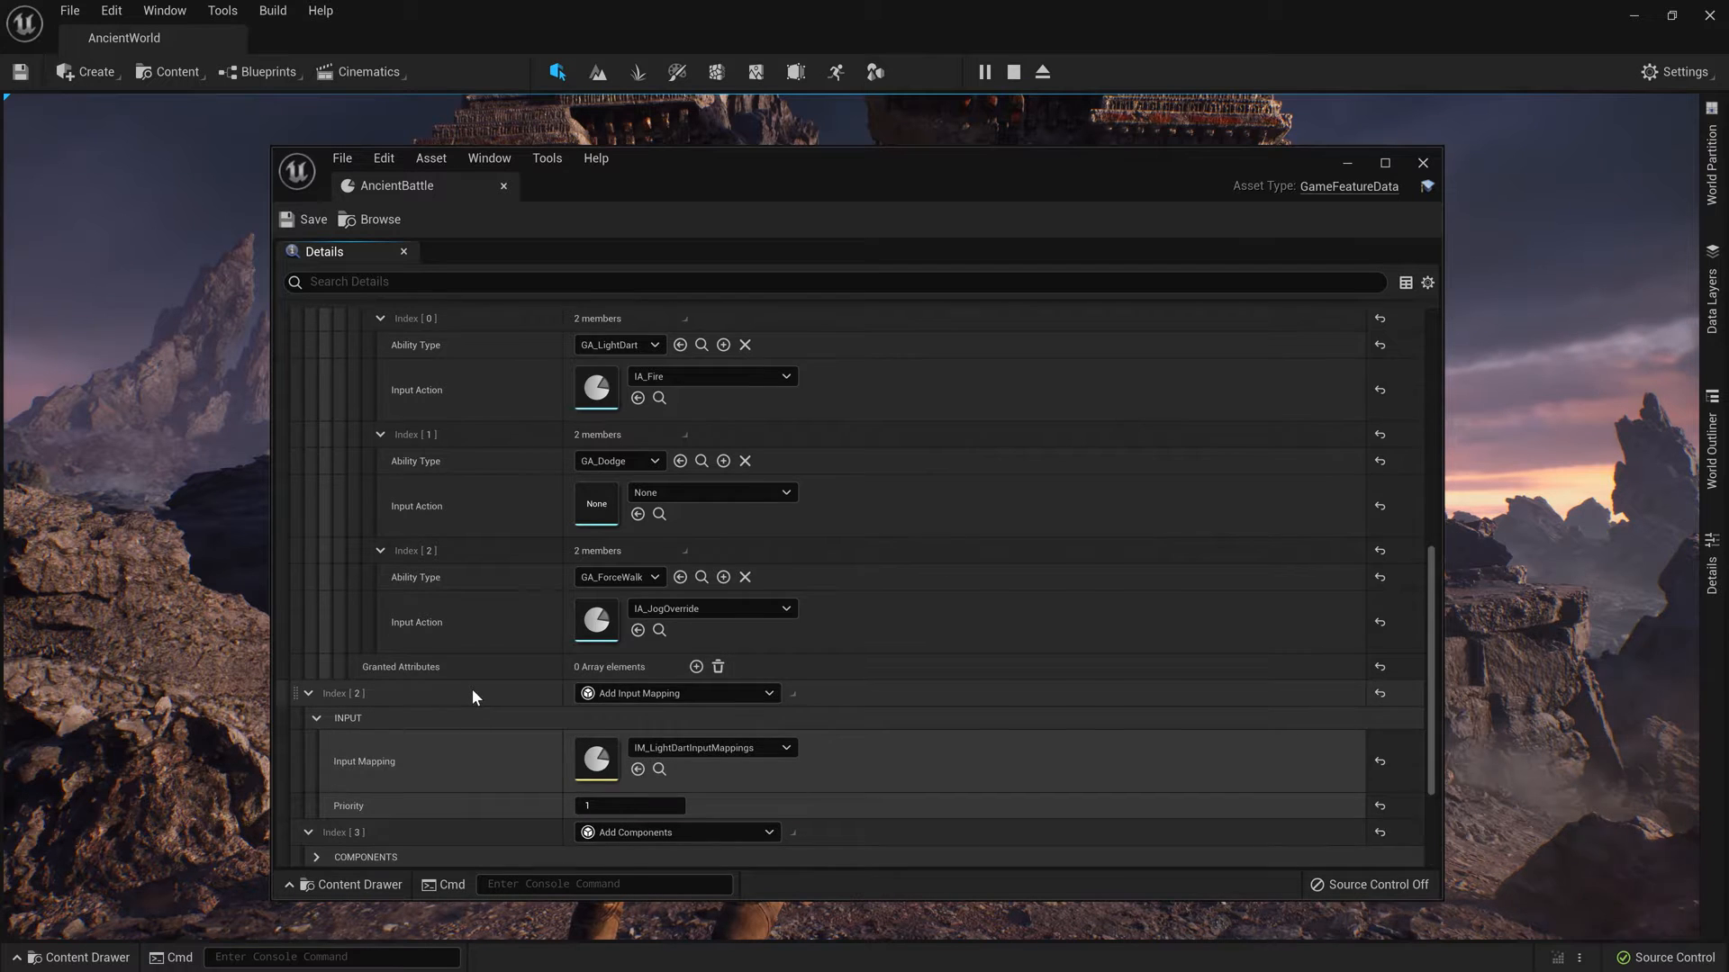
{"action": "scroll", "scroll_direction": "down", "scroll_amount": 3}
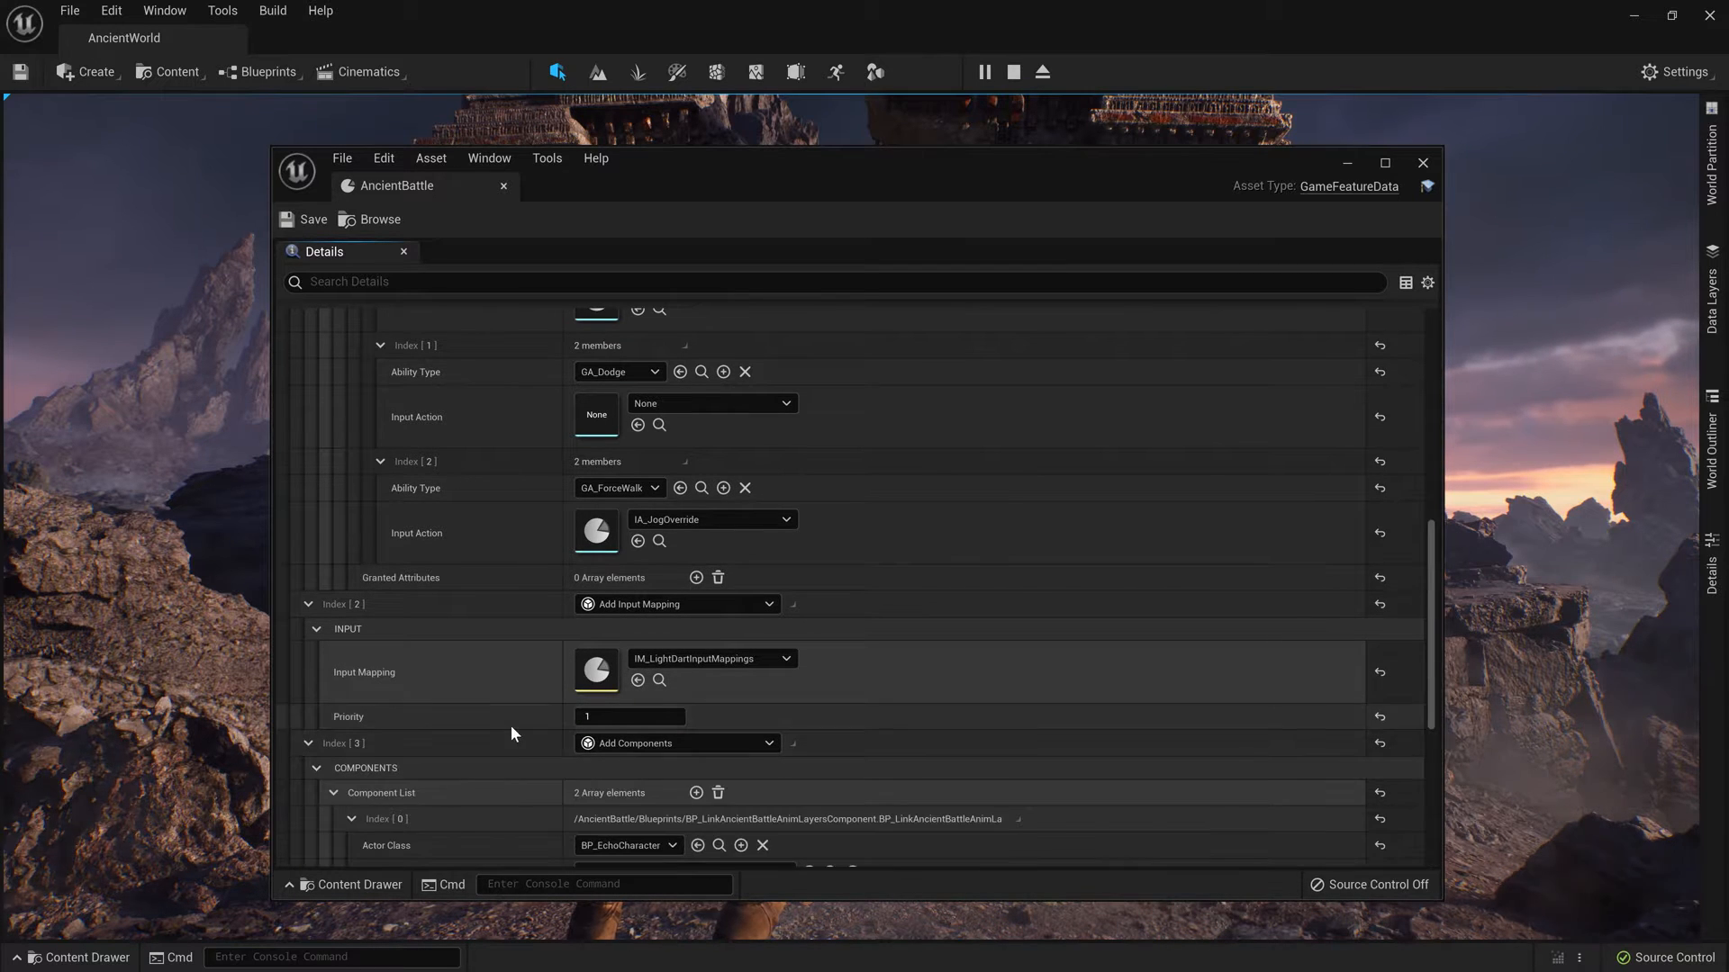
{"action": "scroll", "scroll_direction": "down", "scroll_amount": 3}
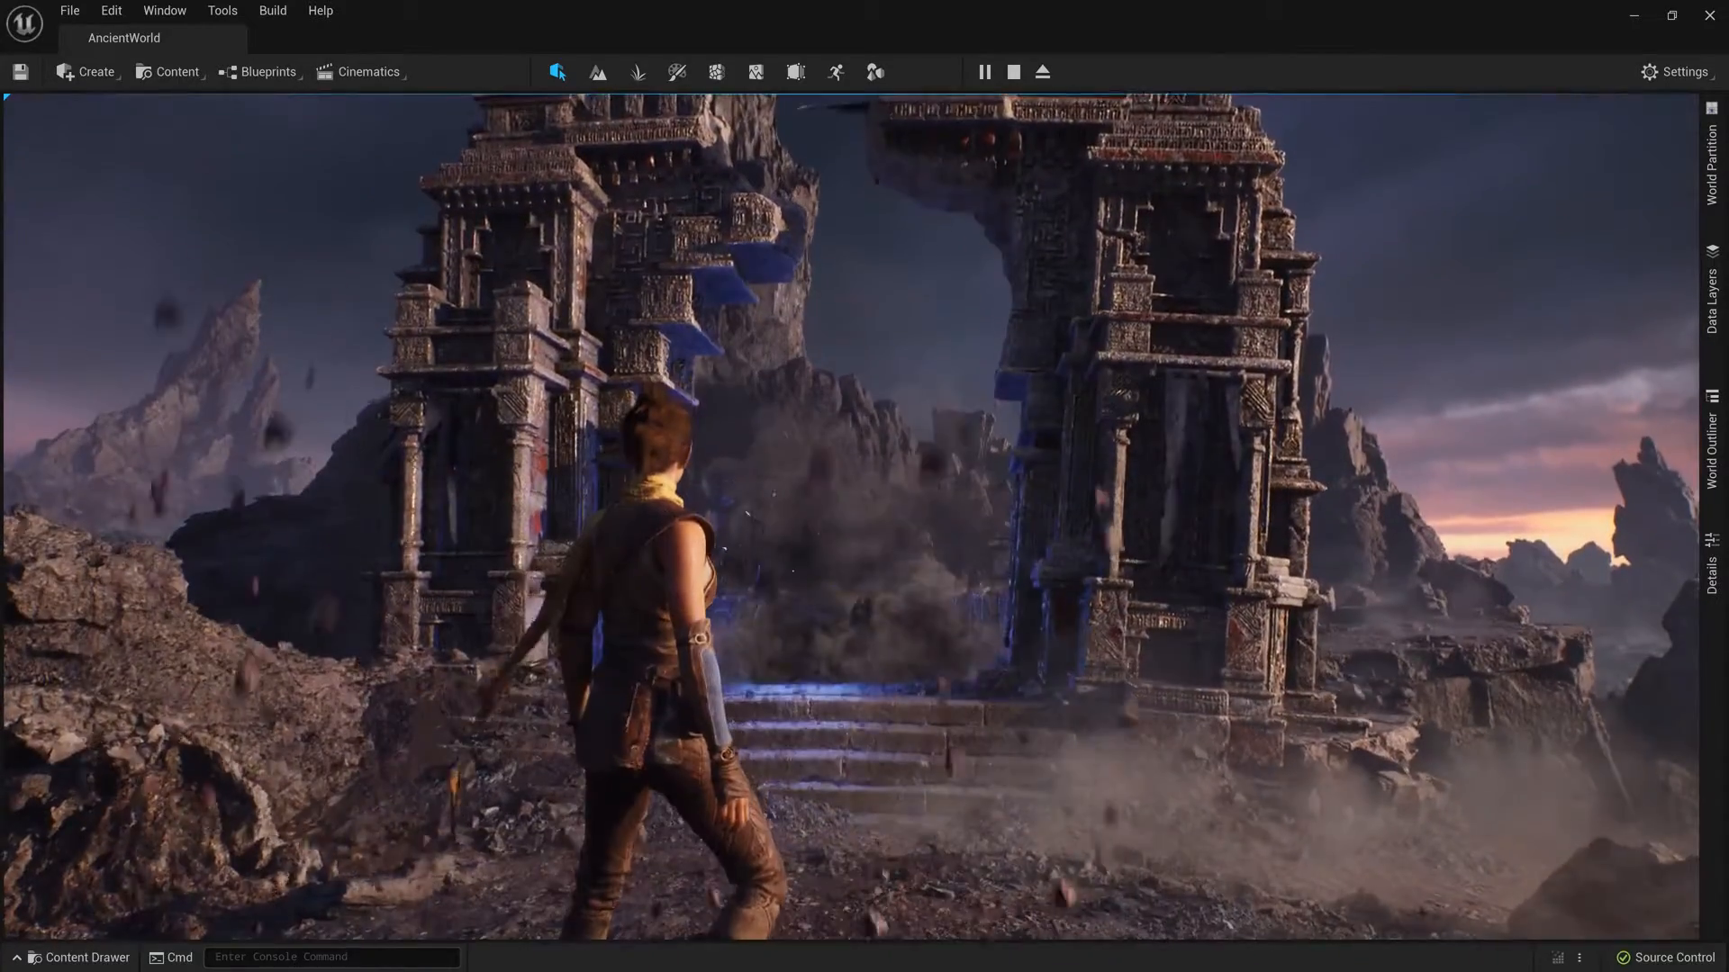
Browse the GameFeaturePlugins collection to open VaultOver_Montage with its motion warping notifies
{"action": "left_click", "coordinate": [77, 957]}
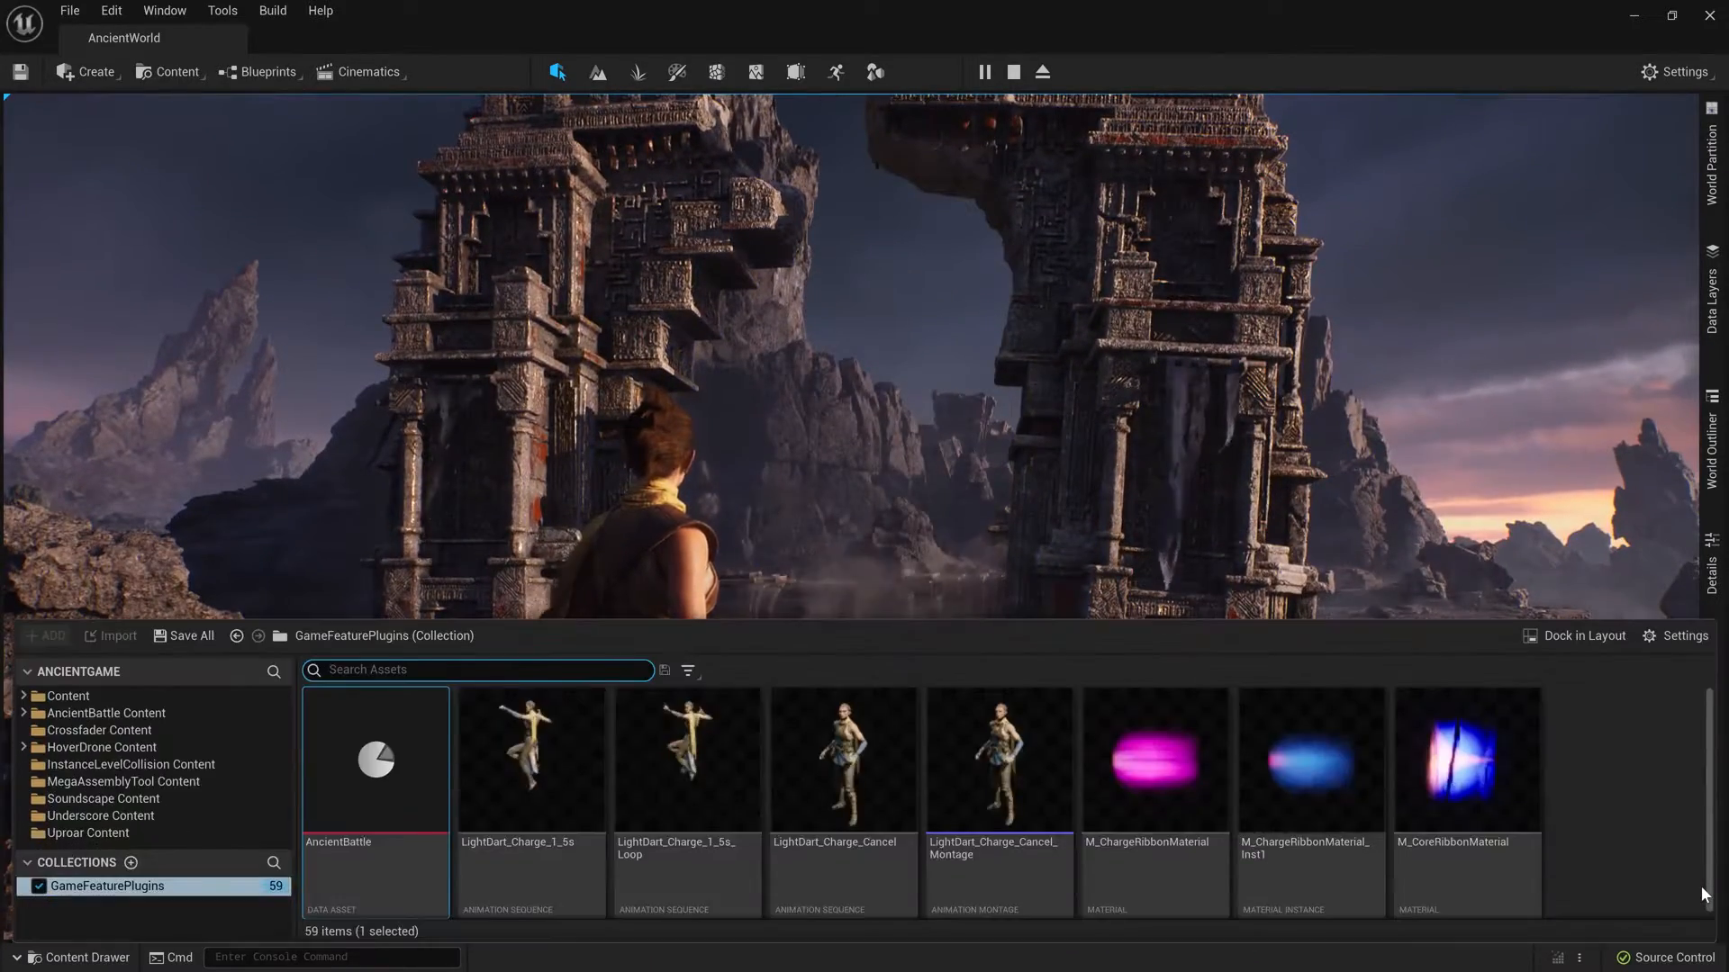
{"action": "scroll", "scroll_direction": "down", "scroll_amount": 3}
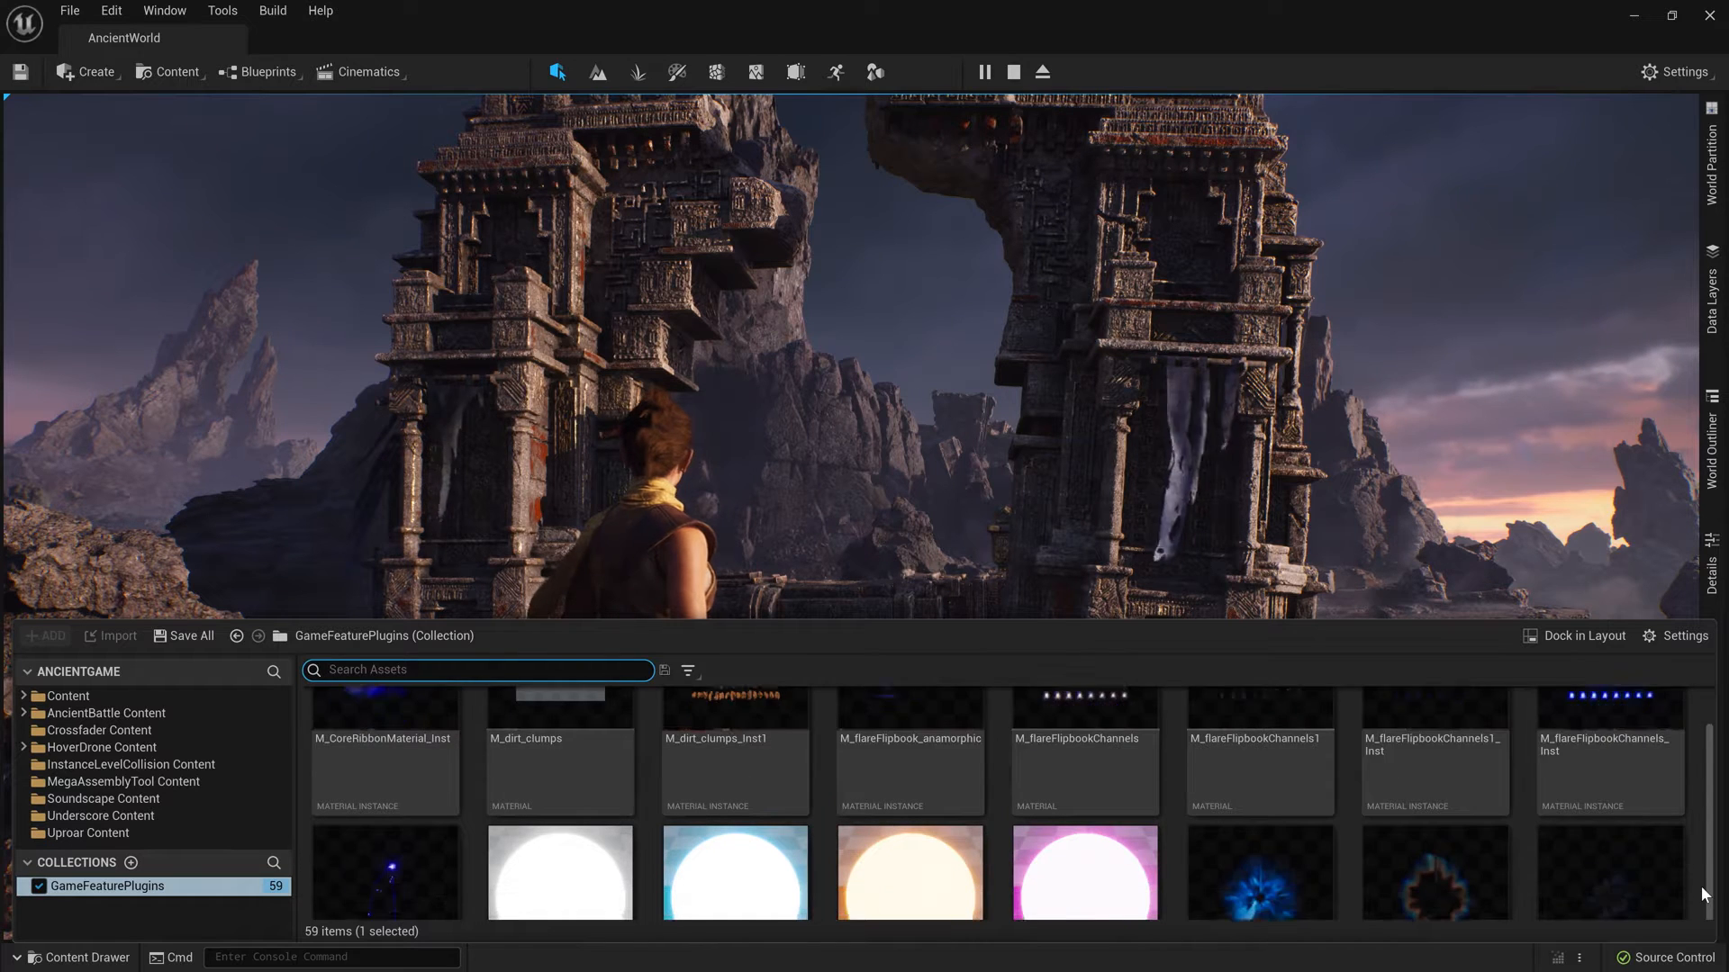
{"action": "scroll", "scroll_direction": "down", "scroll_amount": 3}
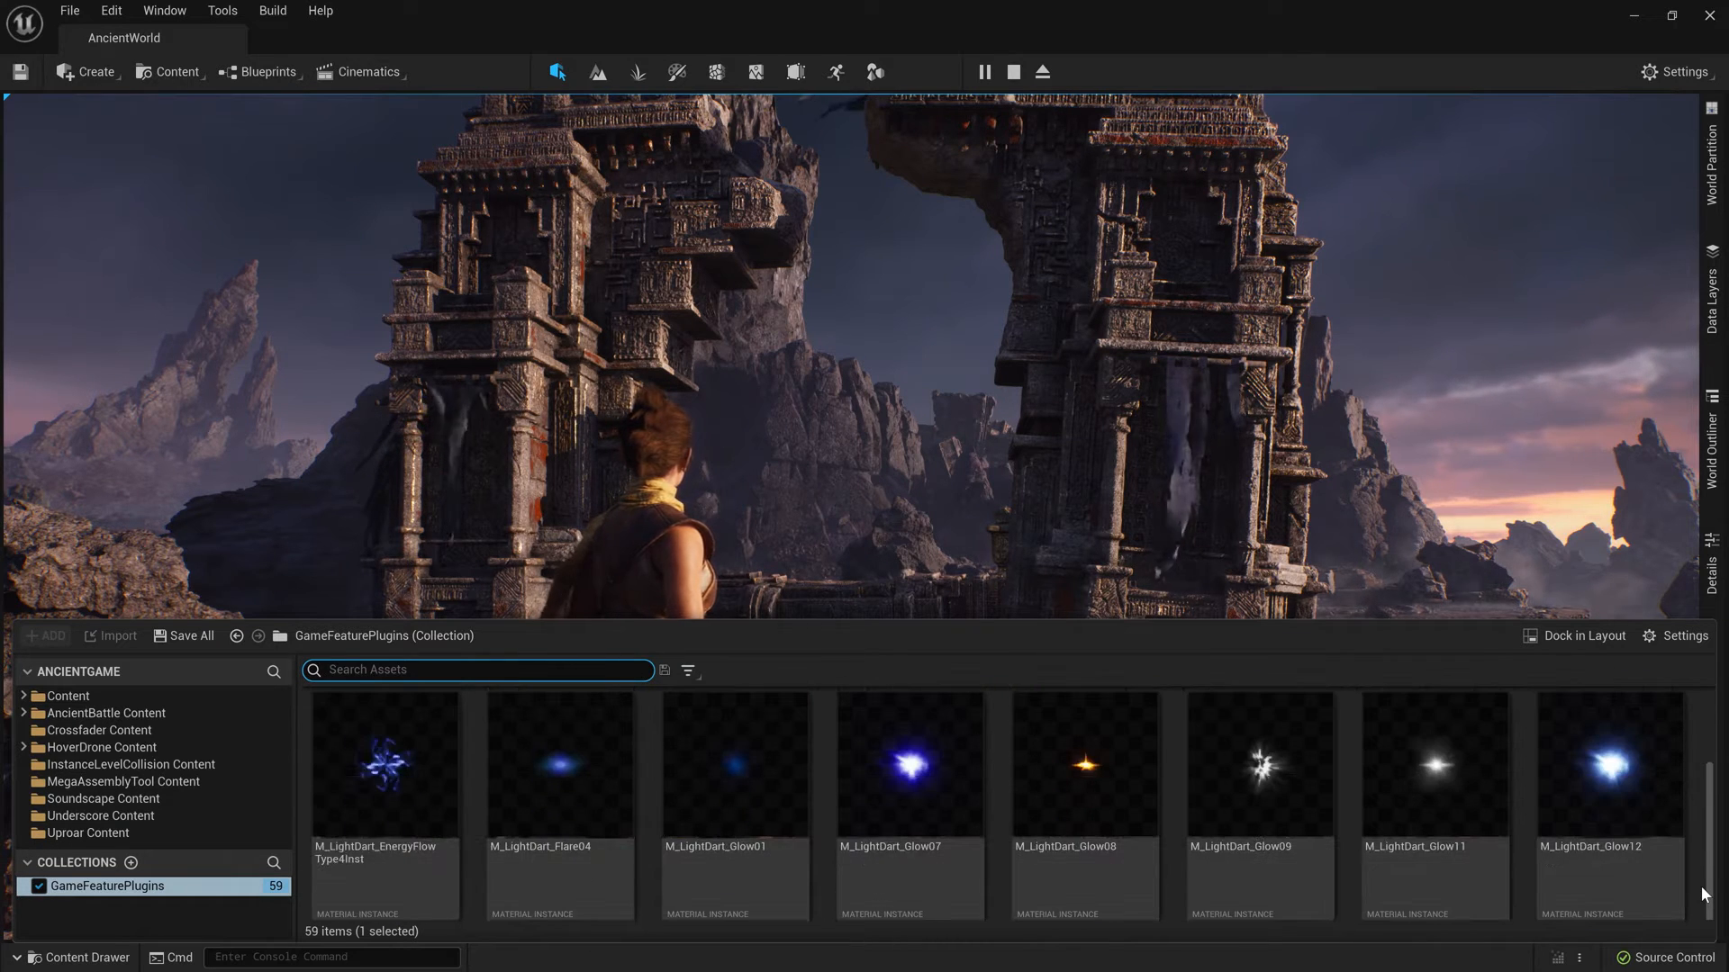
{"action": "scroll", "scroll_direction": "down", "scroll_amount": 3}
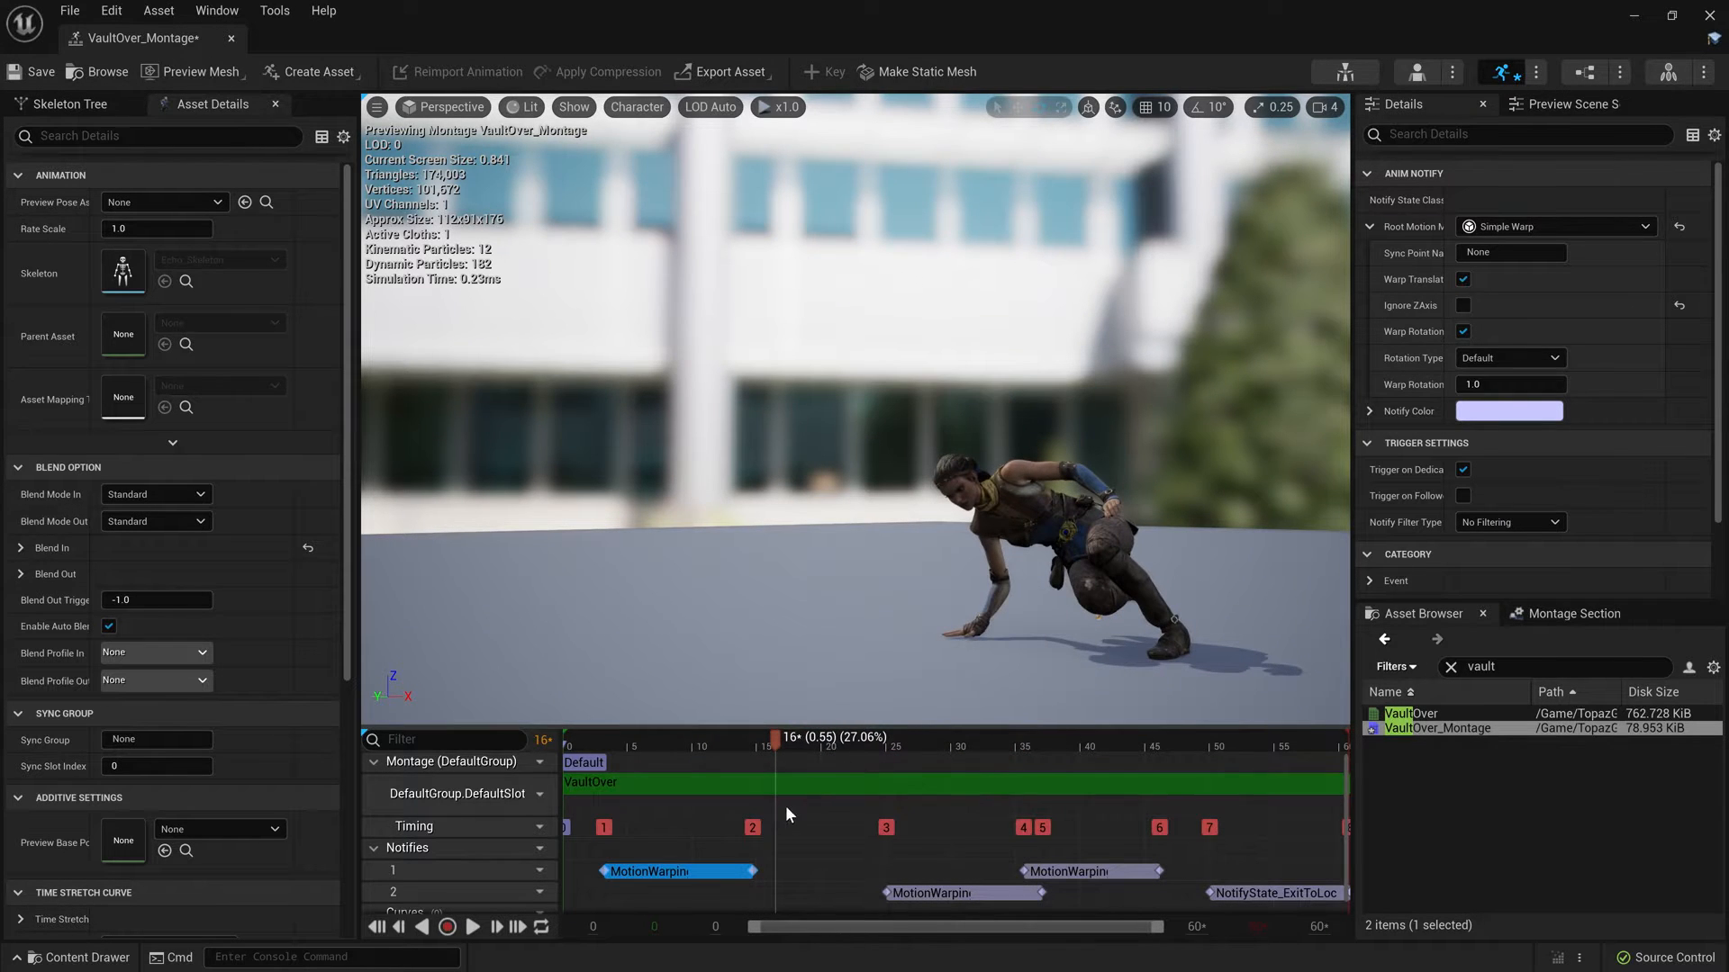
Open BP_AncientOne and view the armoured stone golem in its Viewport tab
{"action": "left_click", "coordinate": [1511, 252]}
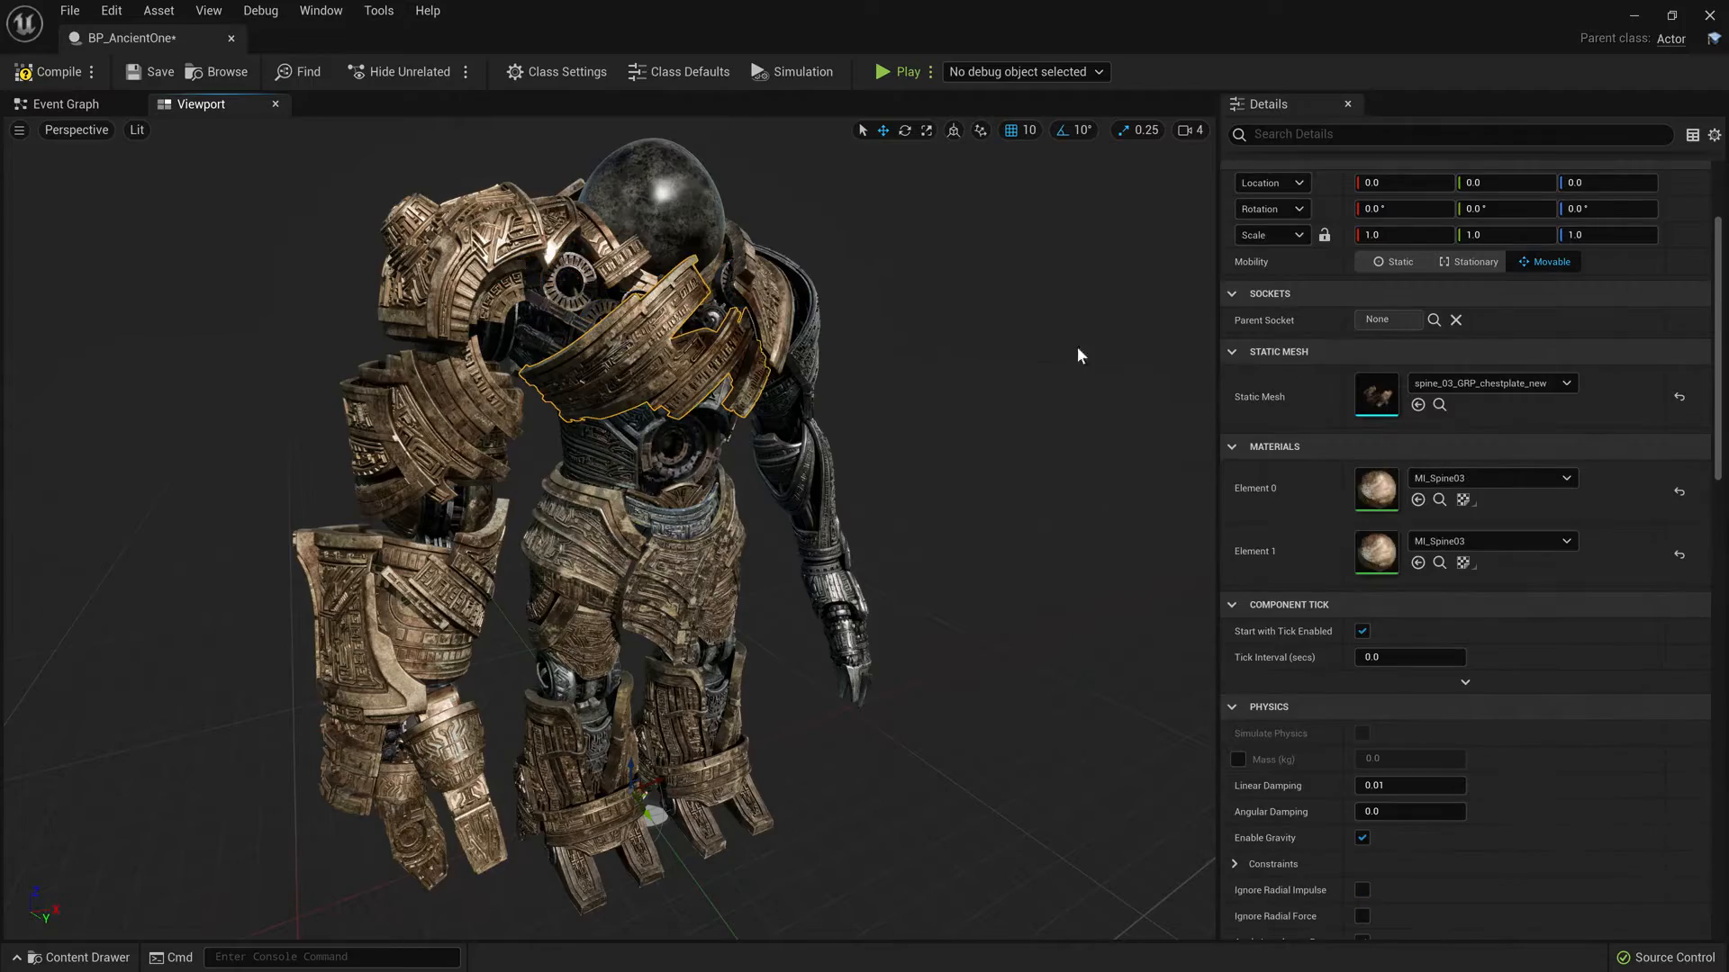
Open the golem's level sequence in Sequencer to show its Control Rig controls and curves
{"action": "double_click", "coordinate": [1375, 396]}
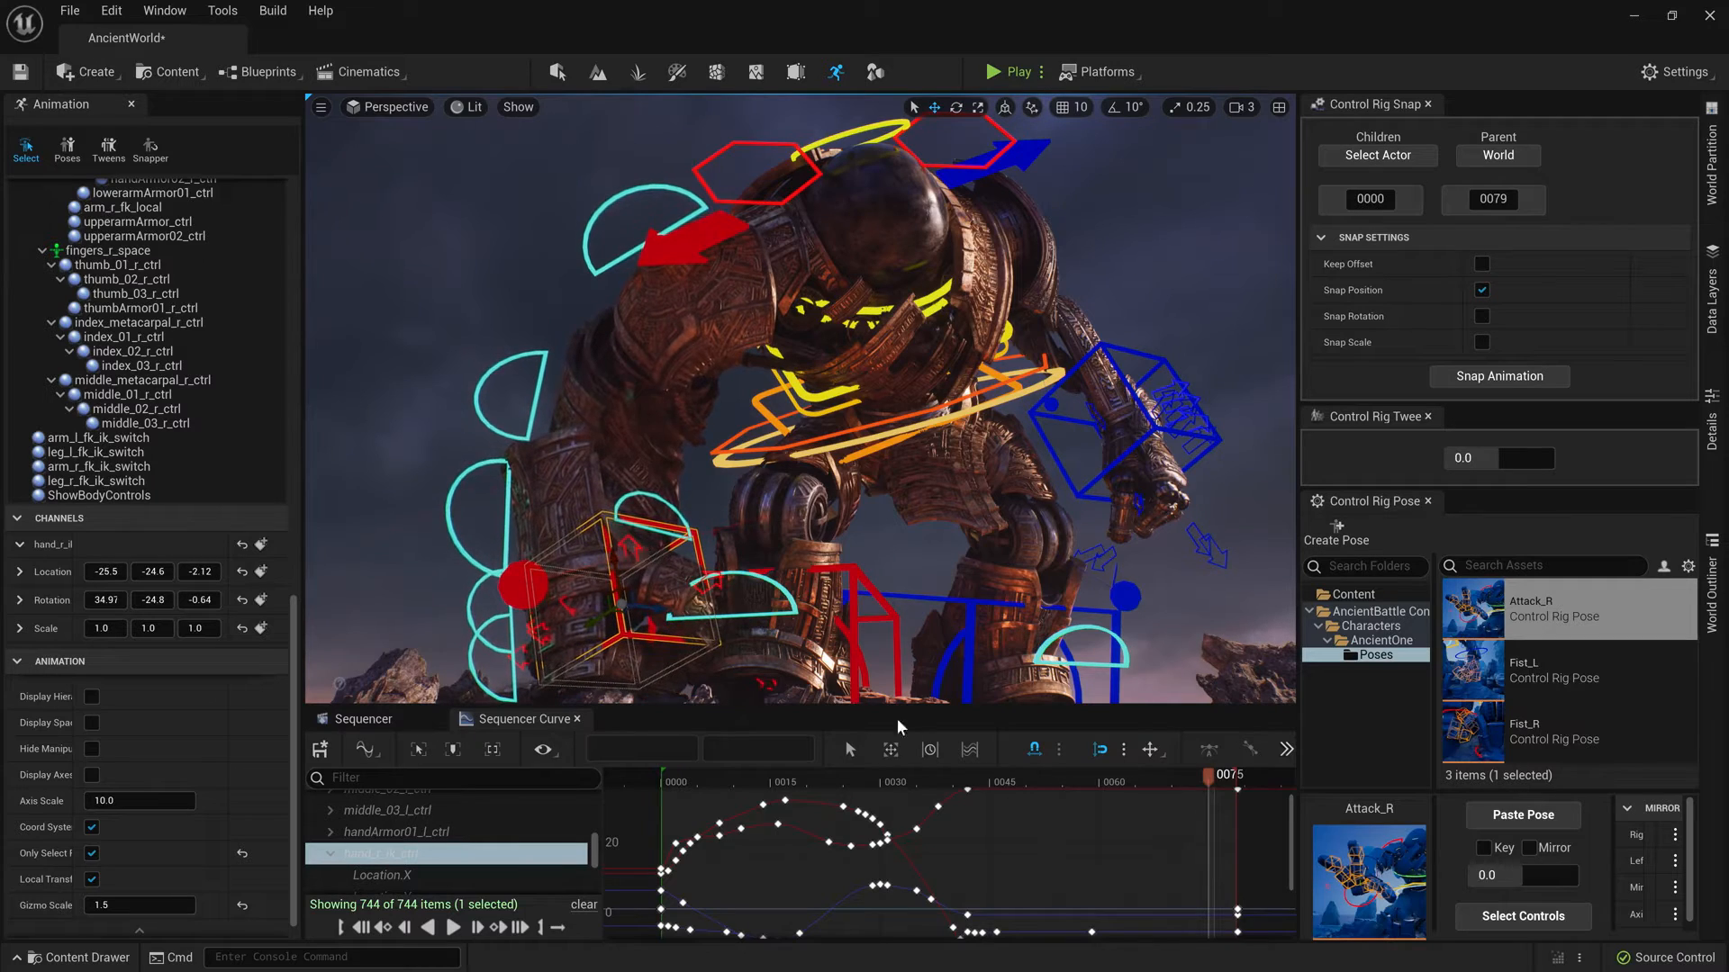
Scrub to an earlier frame, then open CR_AncientOne_ArmAim_CtrlRig's AimWithFBIK graph
{"action": "left_click", "coordinate": [891, 776]}
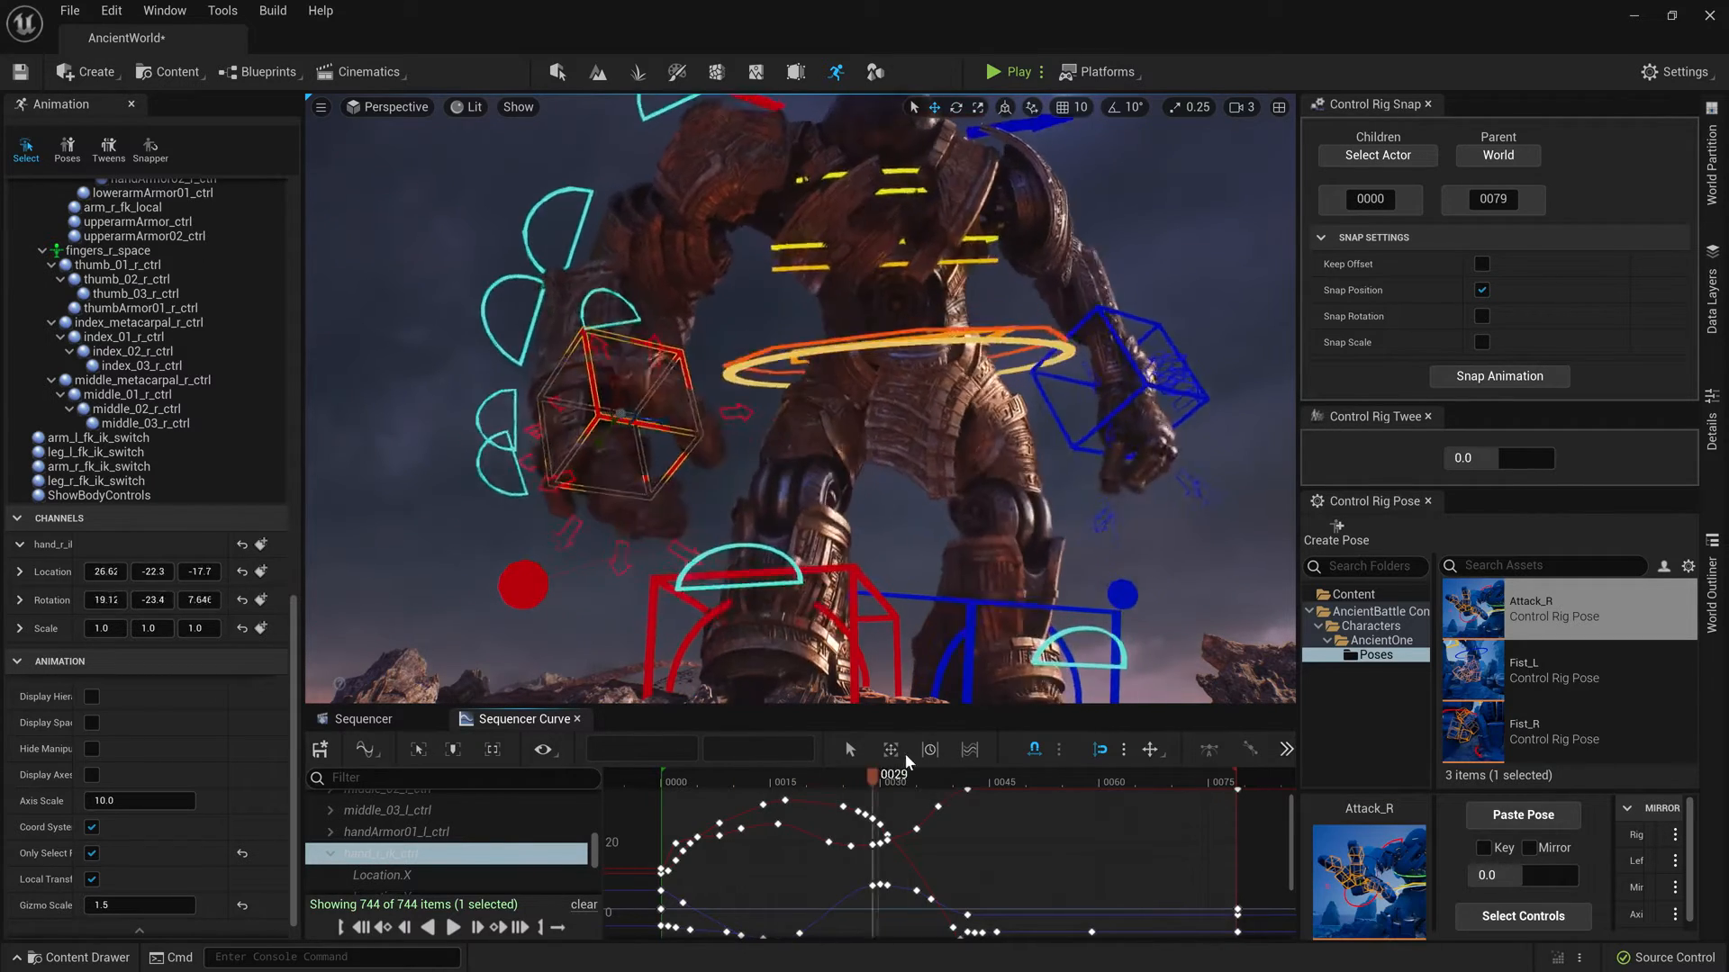
{"action": "left_click", "coordinate": [1007, 72]}
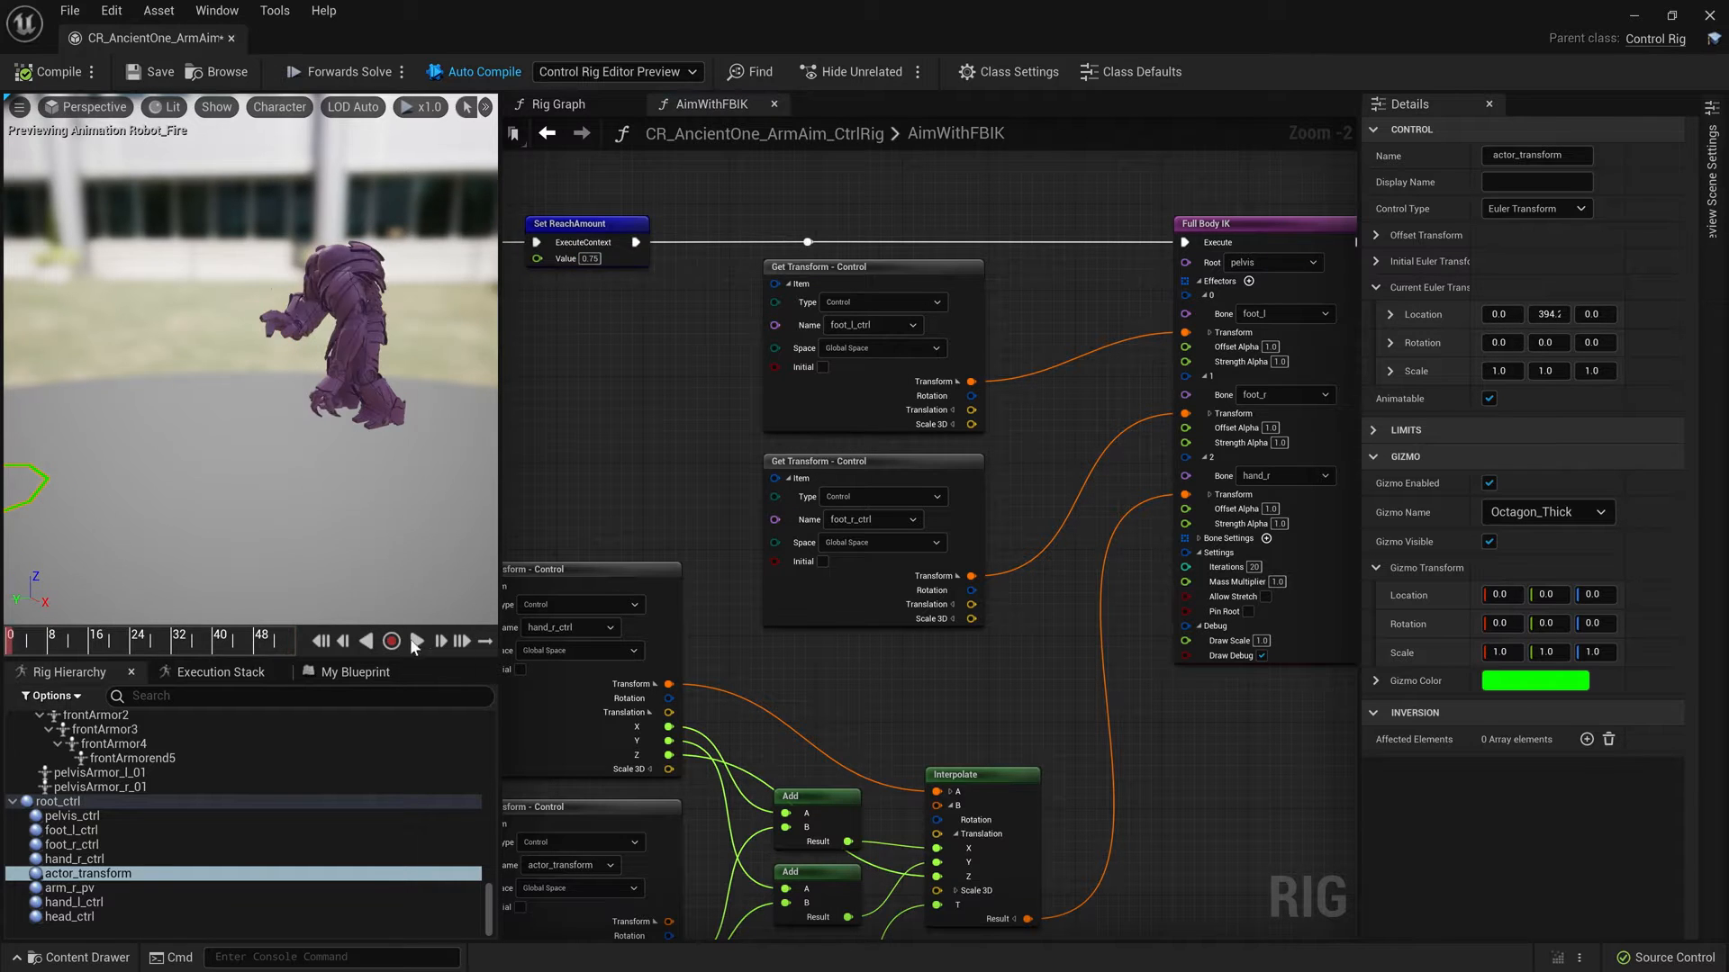
Open the sfx_Ability_LightDart MetaSound with its Wave Player and AD Envelope nodes
{"action": "left_click", "coordinate": [416, 640]}
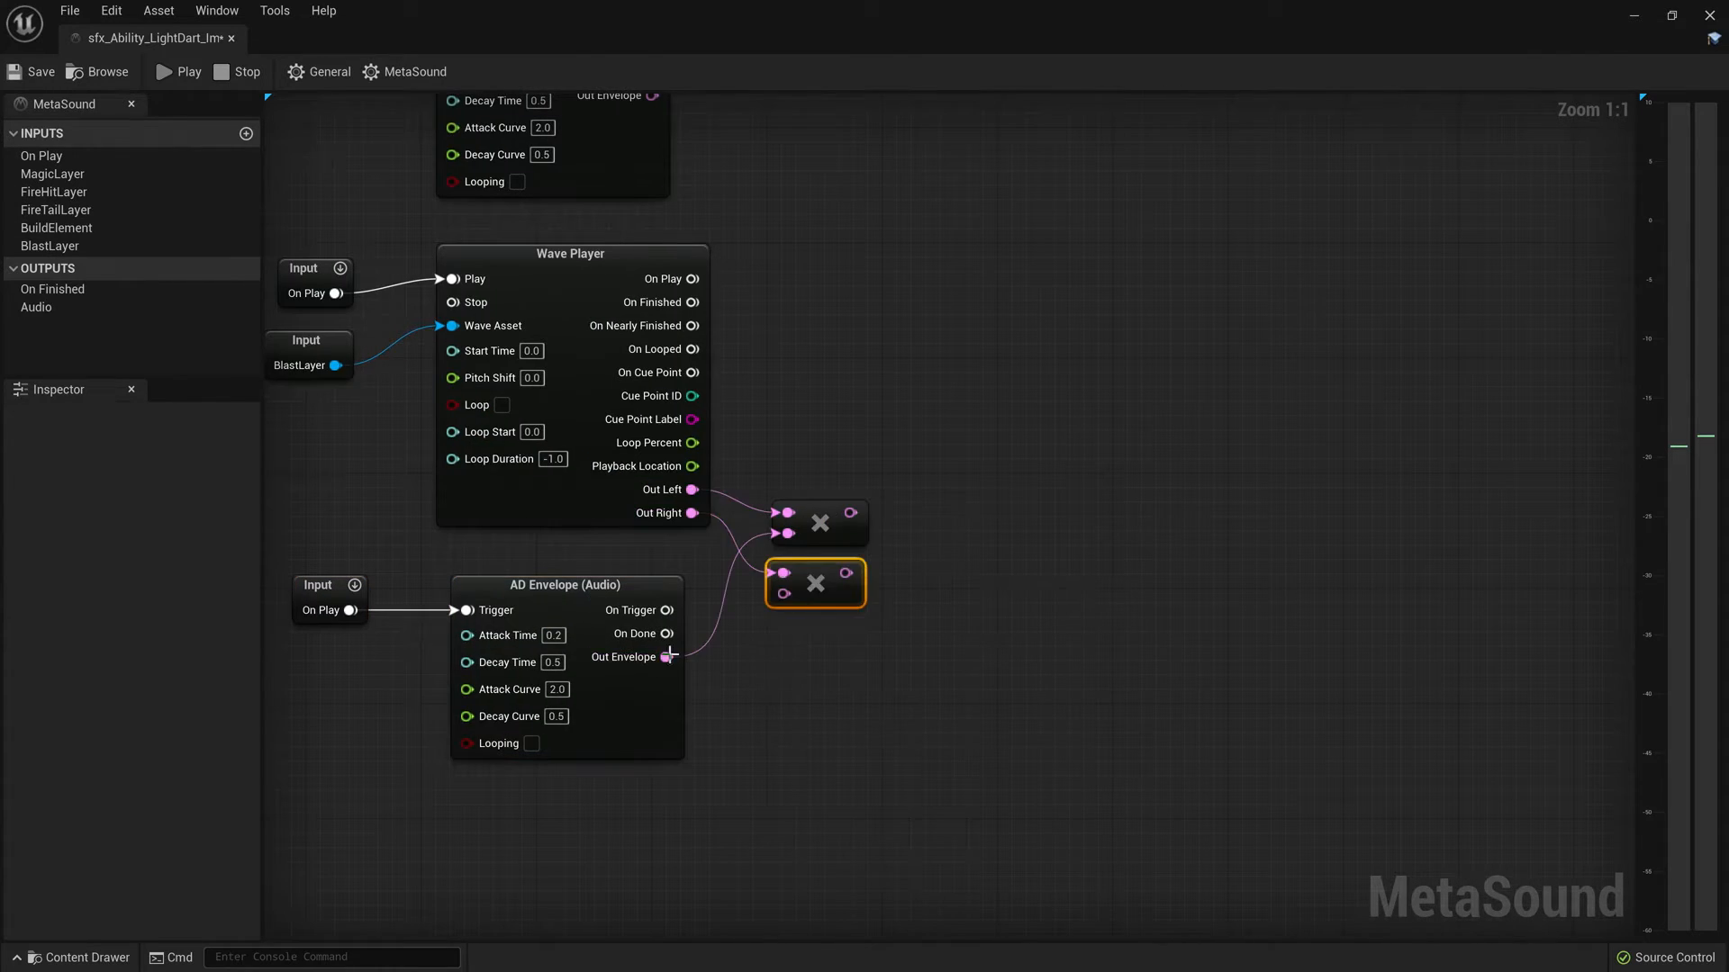
Zoom around and out to view the whole sfx_Golem_RobotBlast MetaSound graph
{"action": "scroll", "scroll_direction": "down", "scroll_amount": 3}
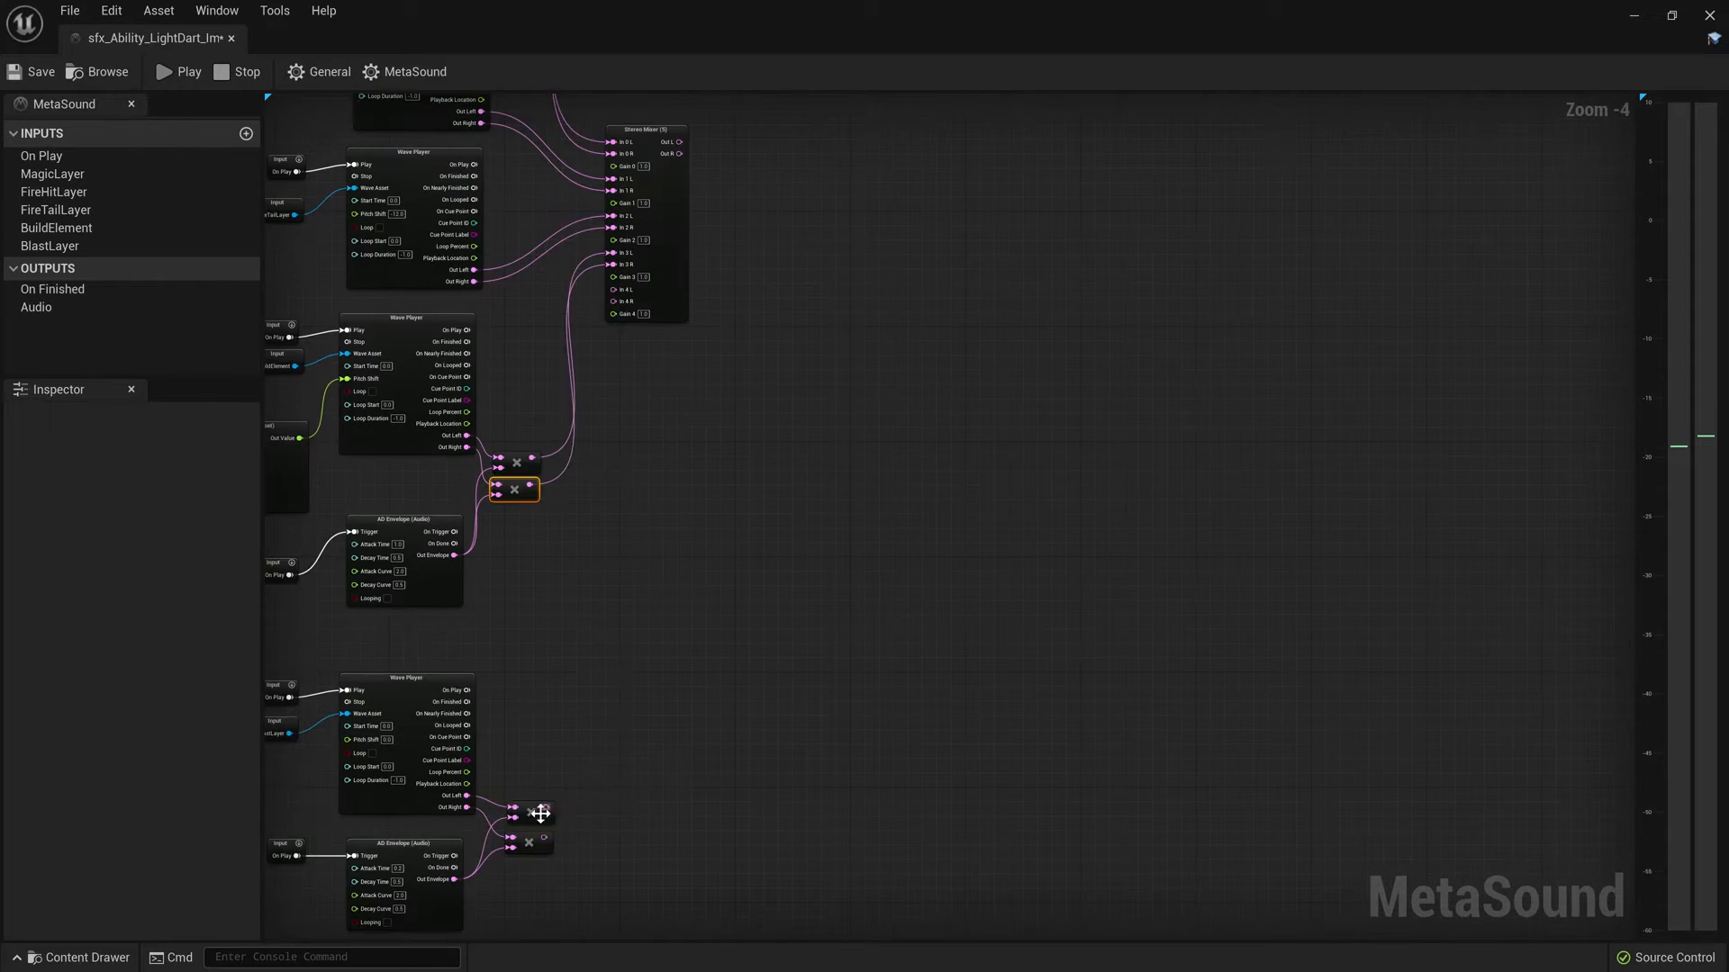
{"action": "scroll", "scroll_direction": "up", "scroll_amount": 3}
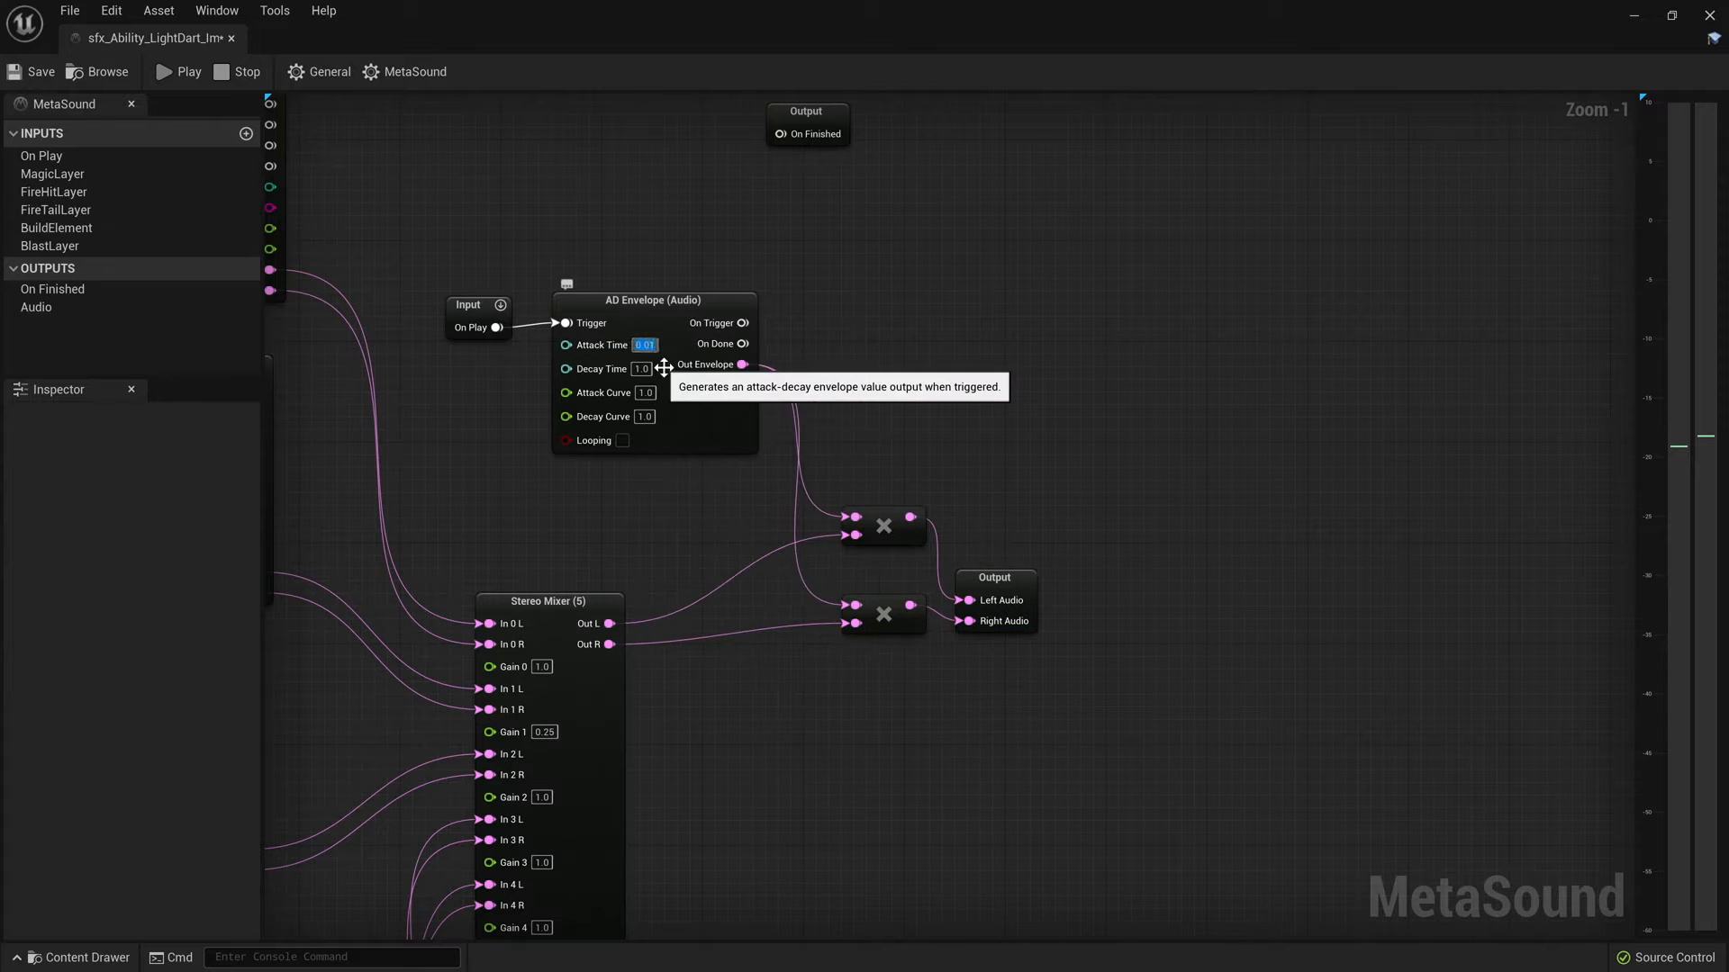
{"action": "scroll", "scroll_direction": "down", "scroll_amount": 3}
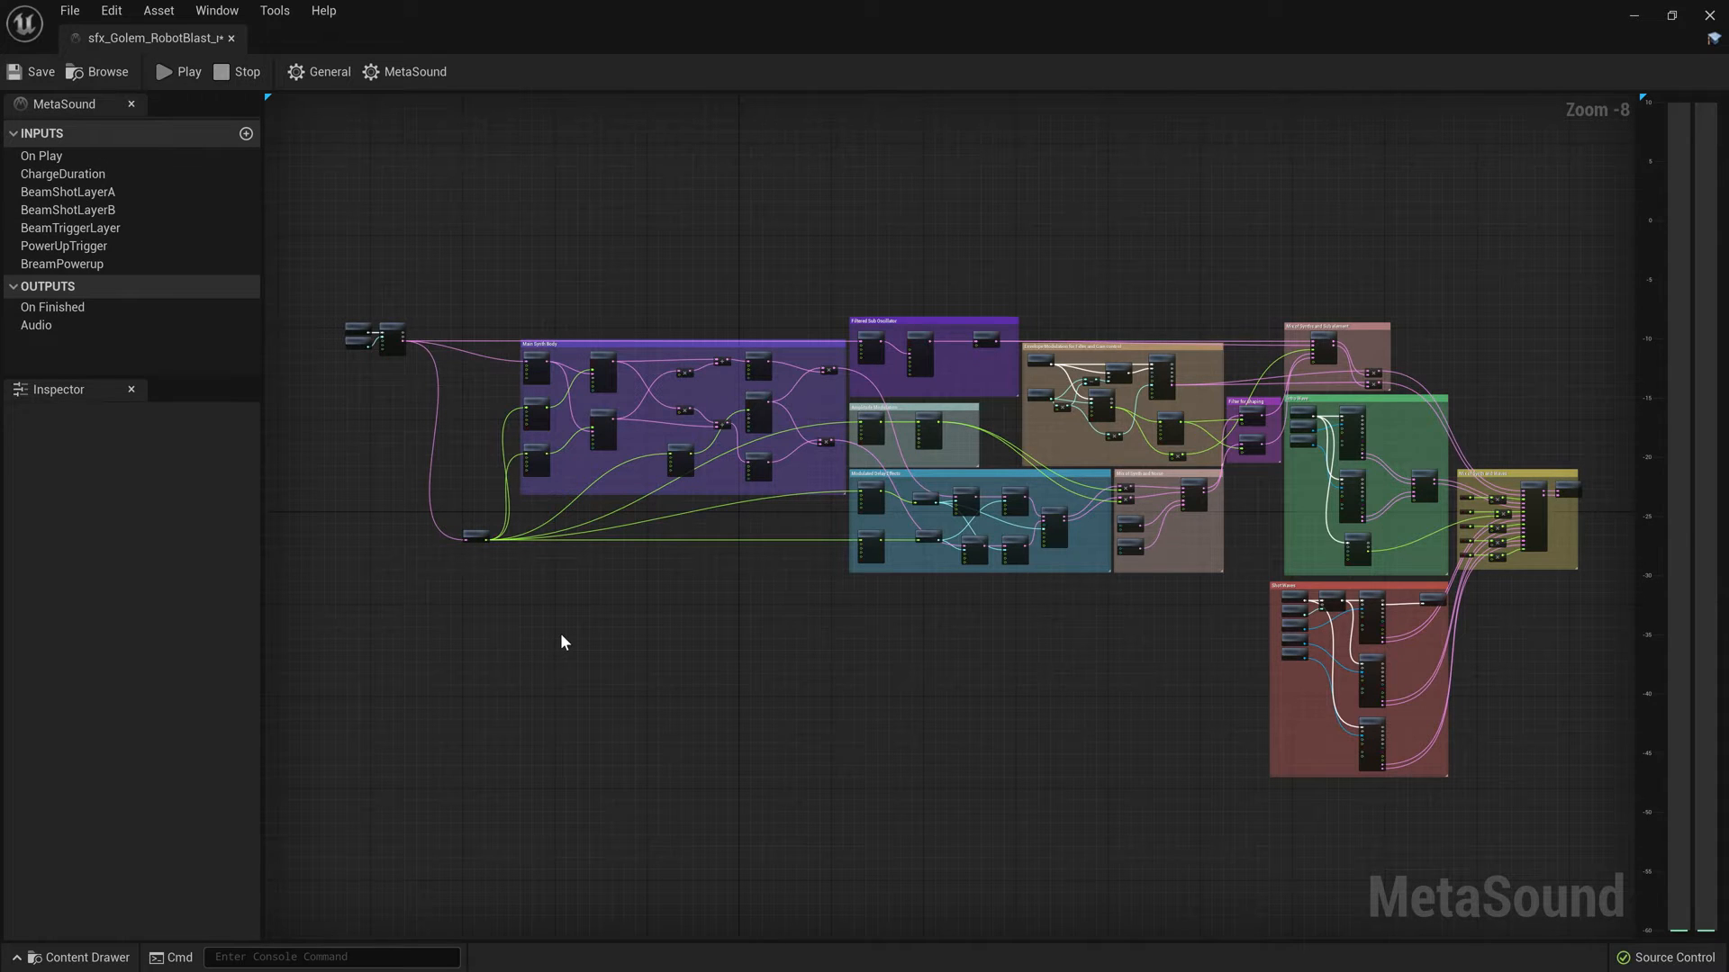
{"action": "mouse_move", "coordinate": [468, 413]}
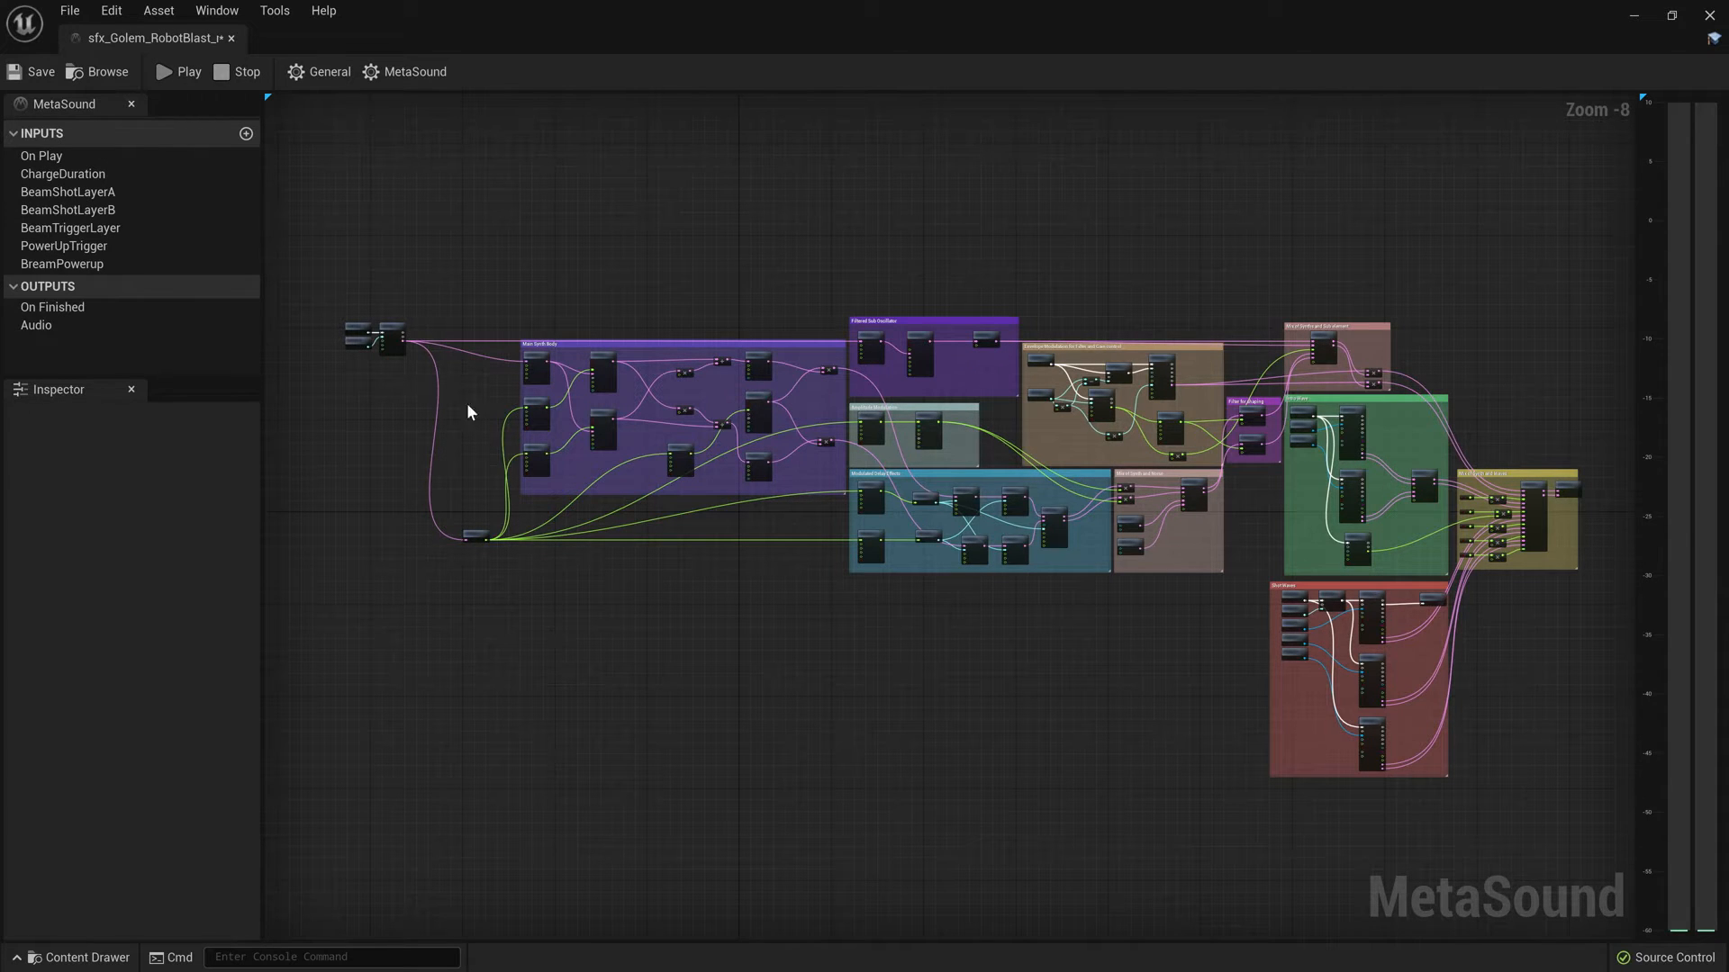
Play the RobotBlast MetaSound, enable a Mix of Synth and Waves layer, and replay
{"action": "left_click", "coordinate": [175, 72]}
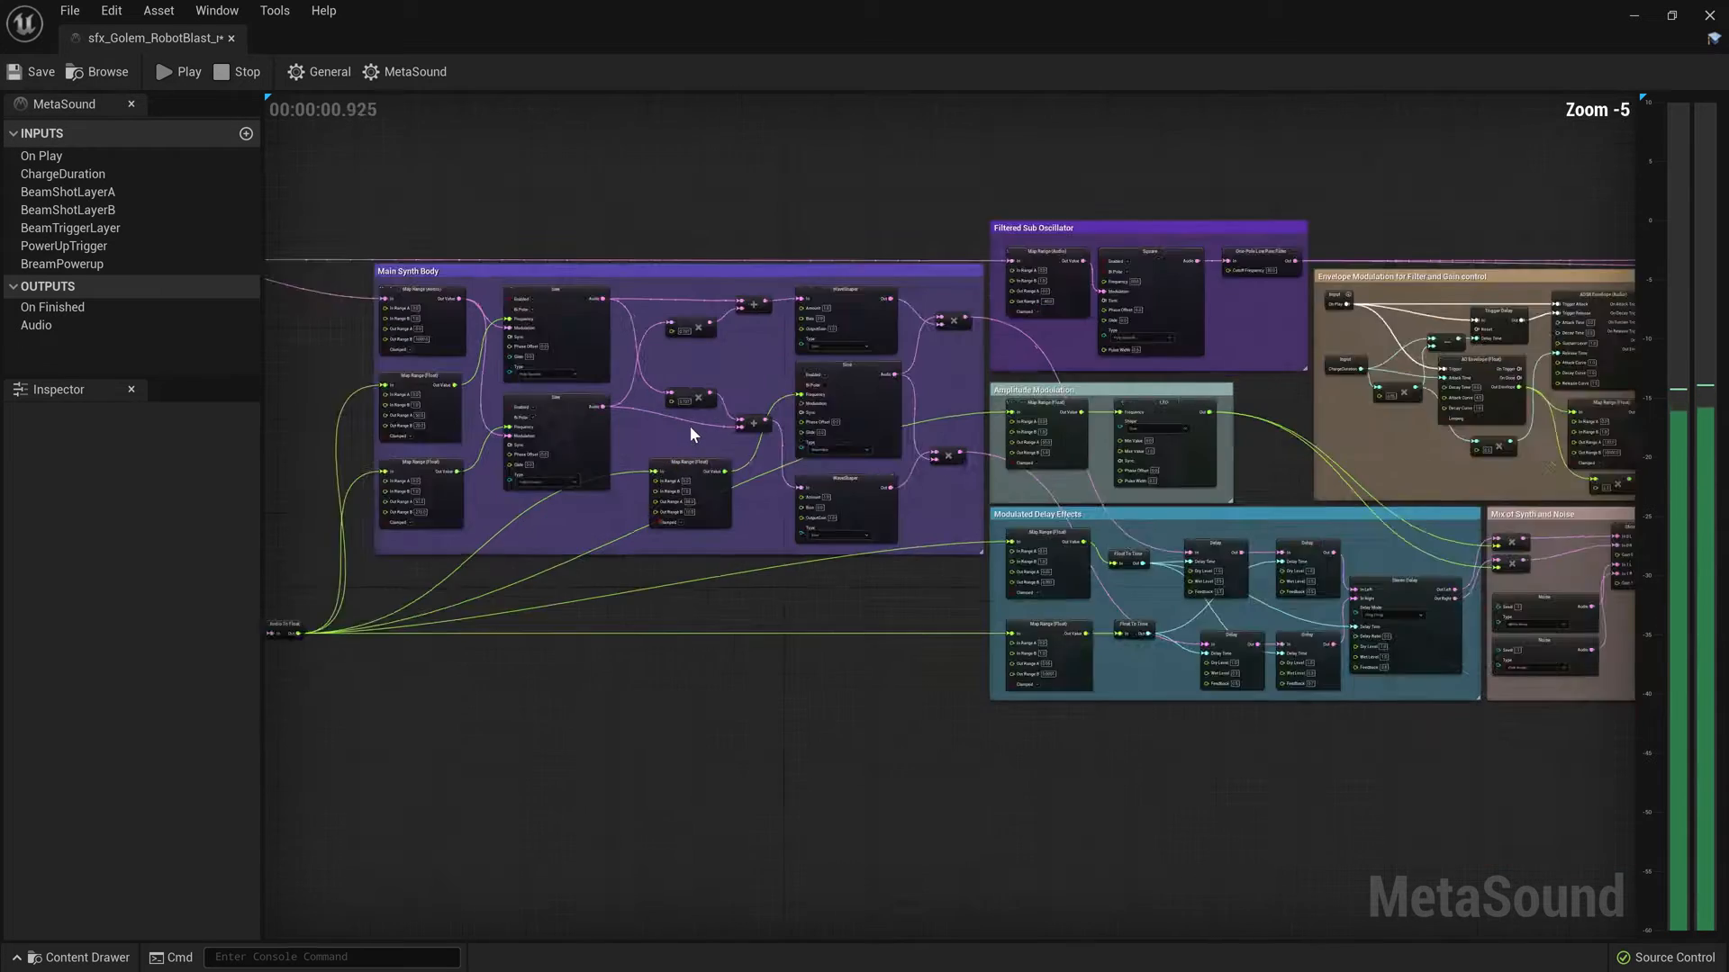
{"action": "scroll", "scroll_direction": "up", "scroll_amount": 3}
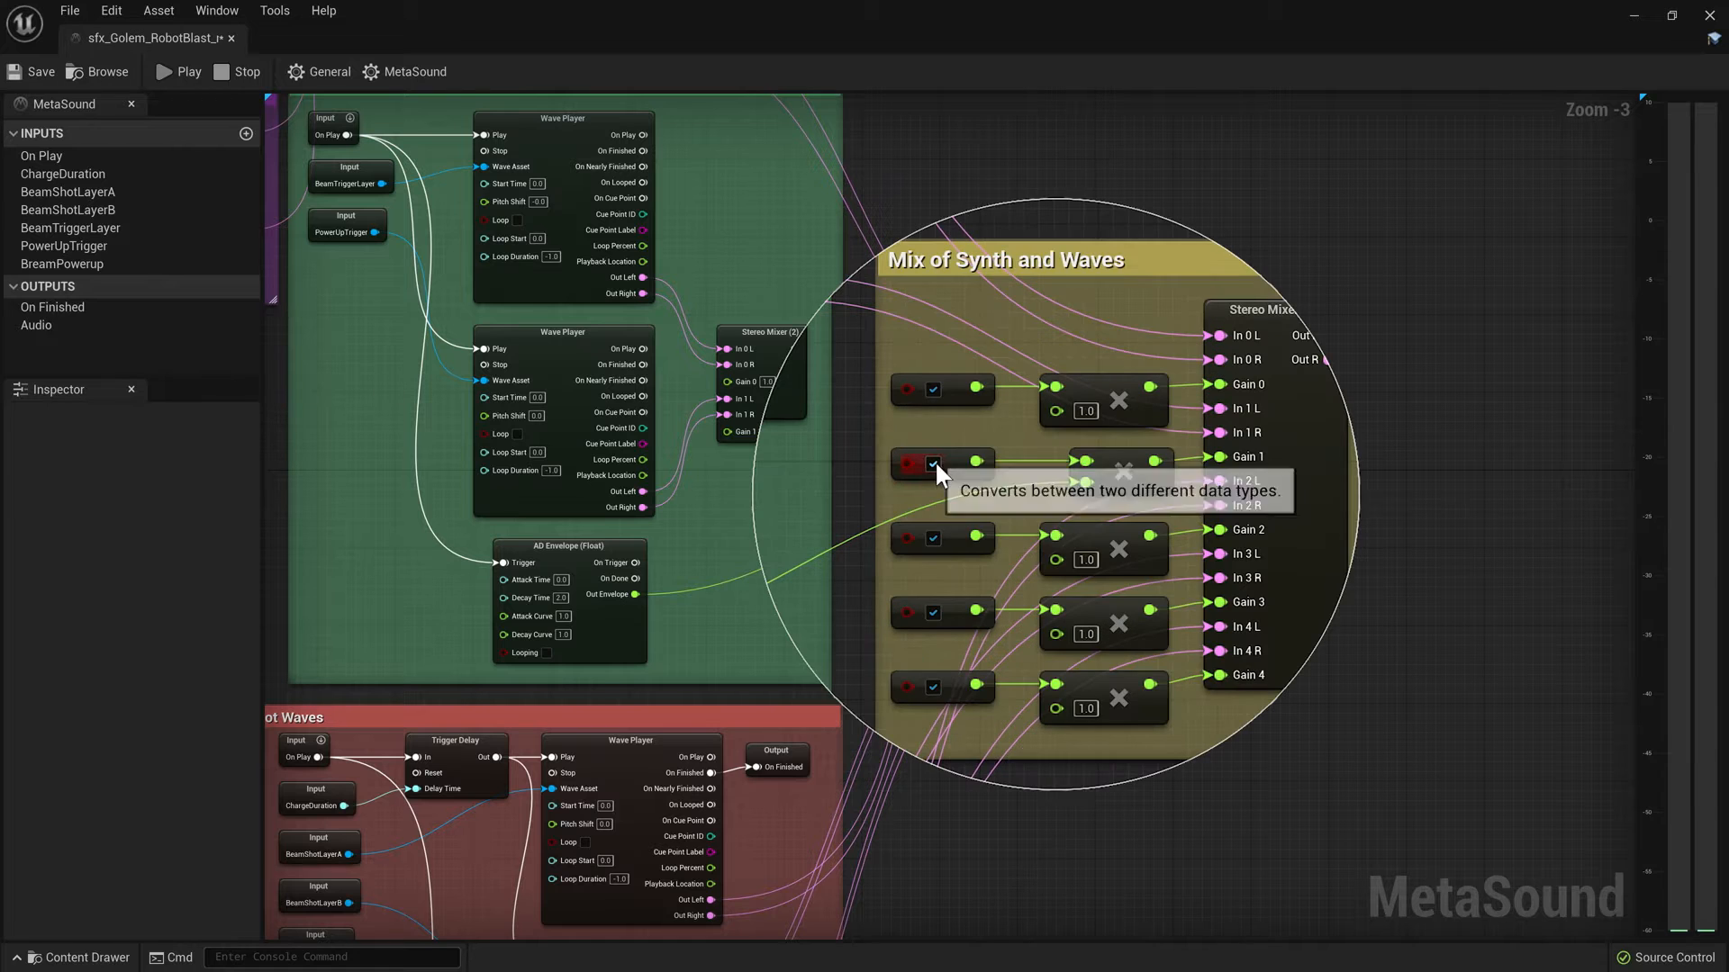
{"action": "mouse_move", "coordinate": [935, 689]}
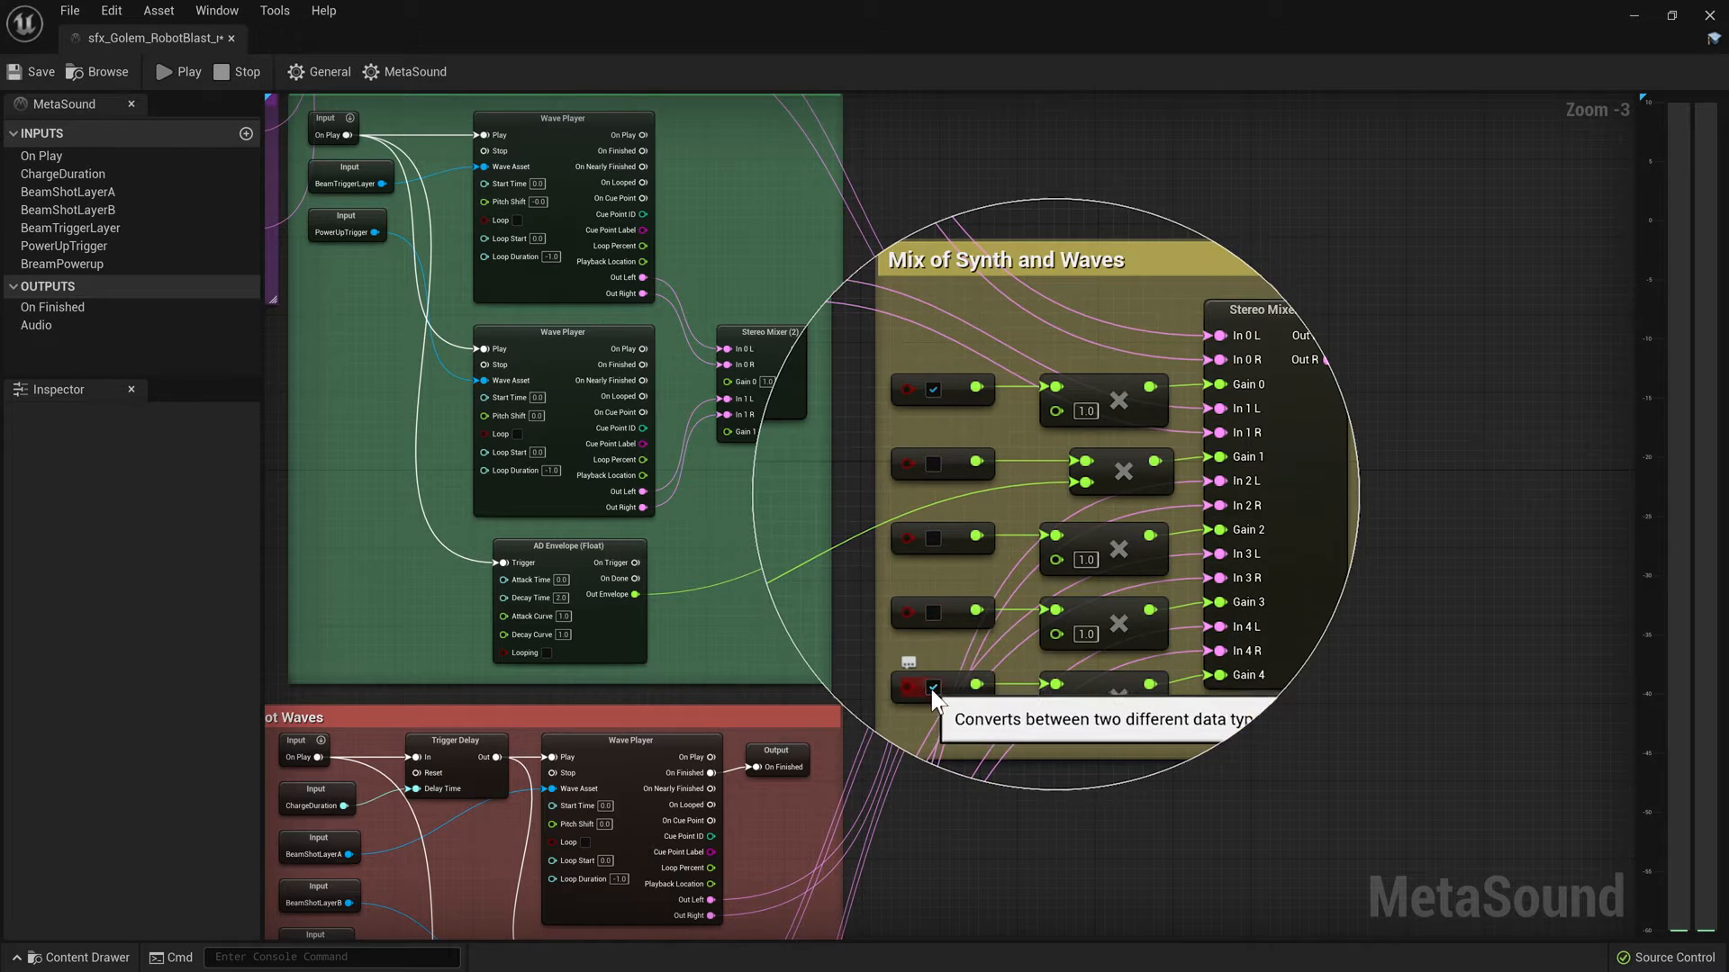
{"action": "left_click", "coordinate": [177, 72]}
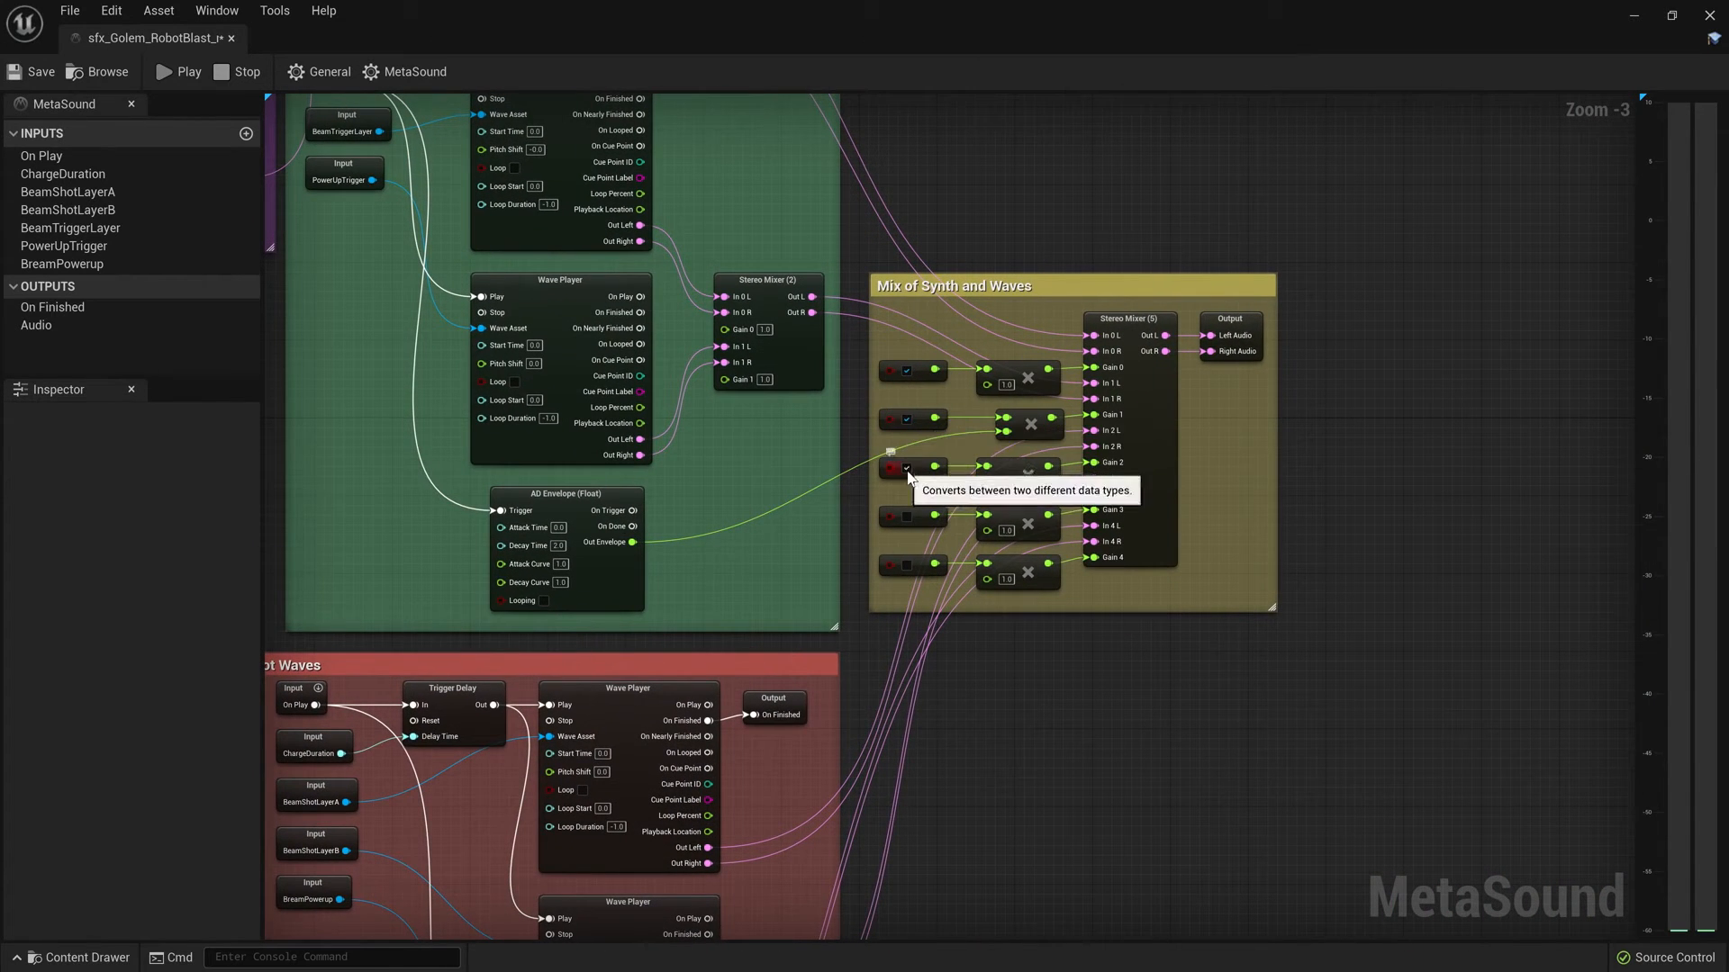
{"action": "left_click", "coordinate": [177, 70]}
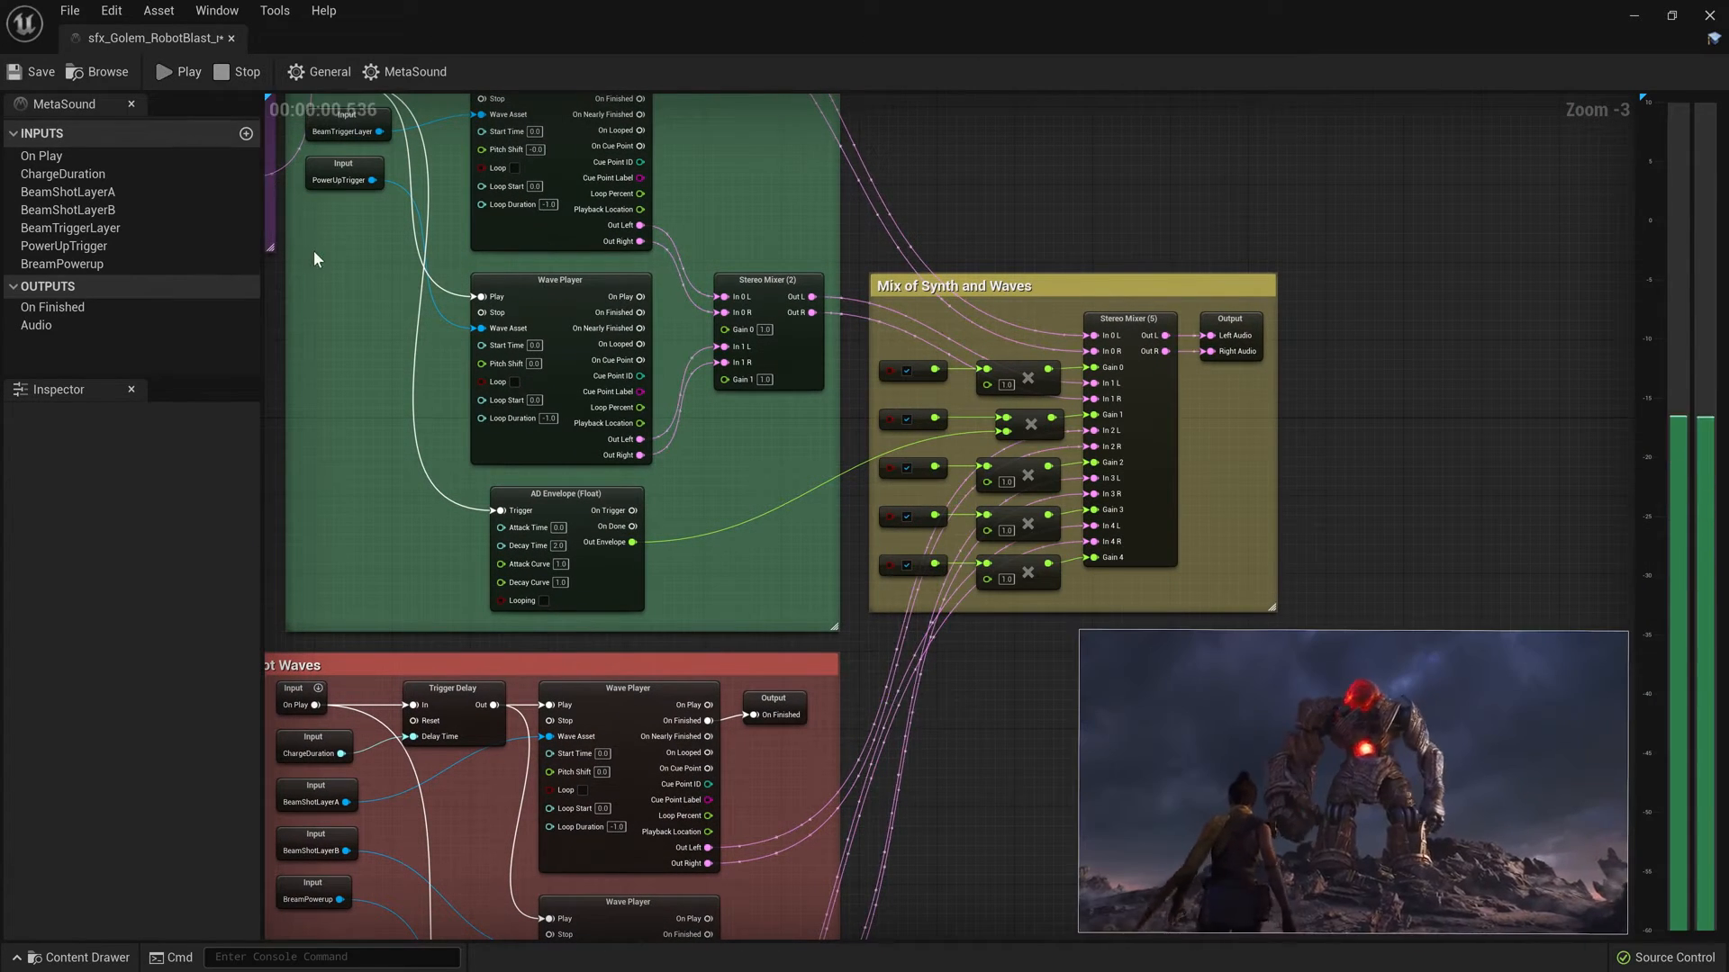